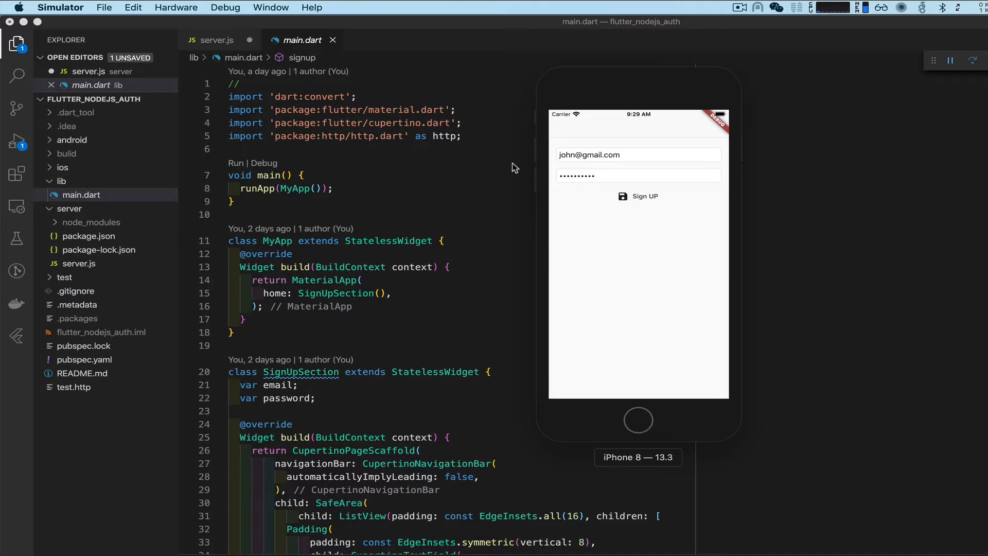
pyautogui.moveTo(697, 204)
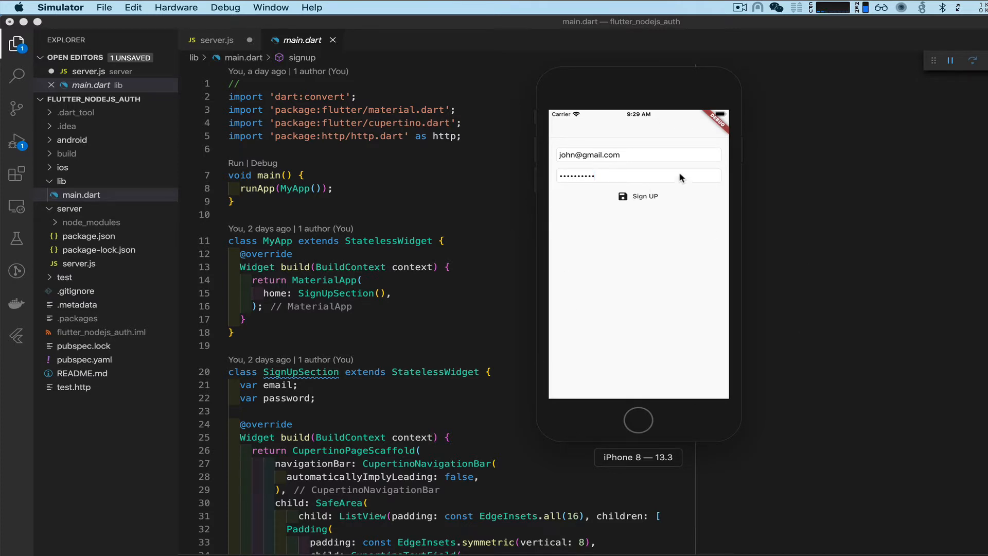
pyautogui.moveTo(778, 254)
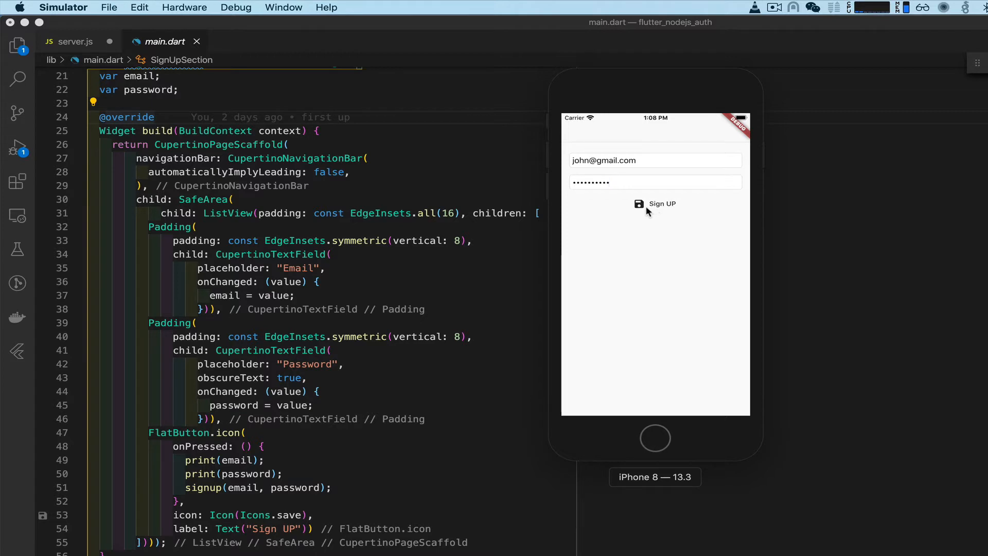
pyautogui.moveTo(694, 258)
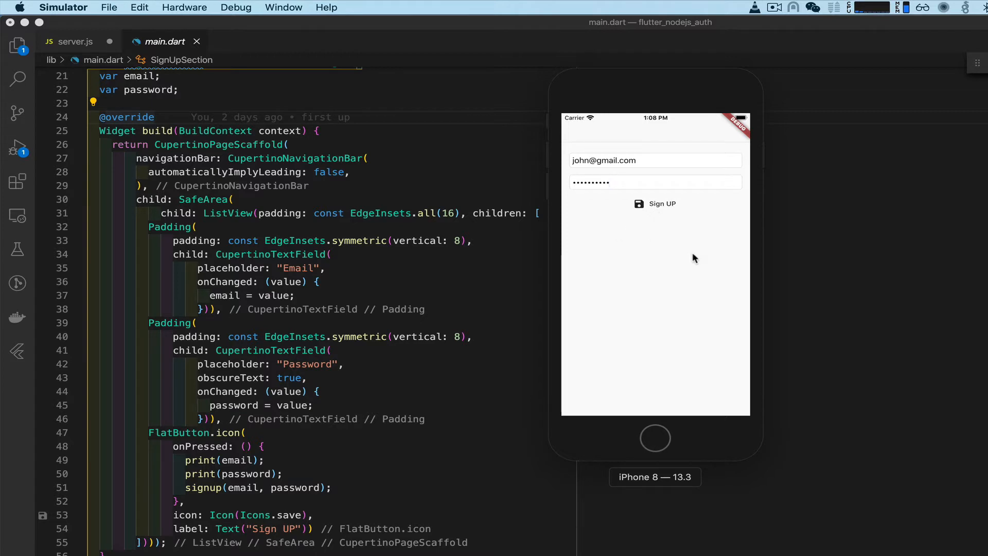
pyautogui.moveTo(697, 302)
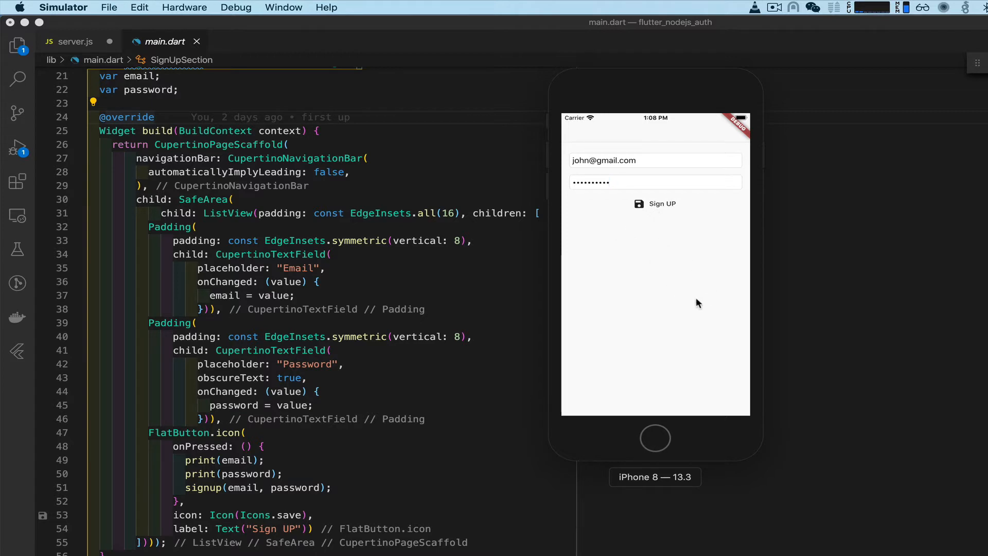
pyautogui.moveTo(652, 279)
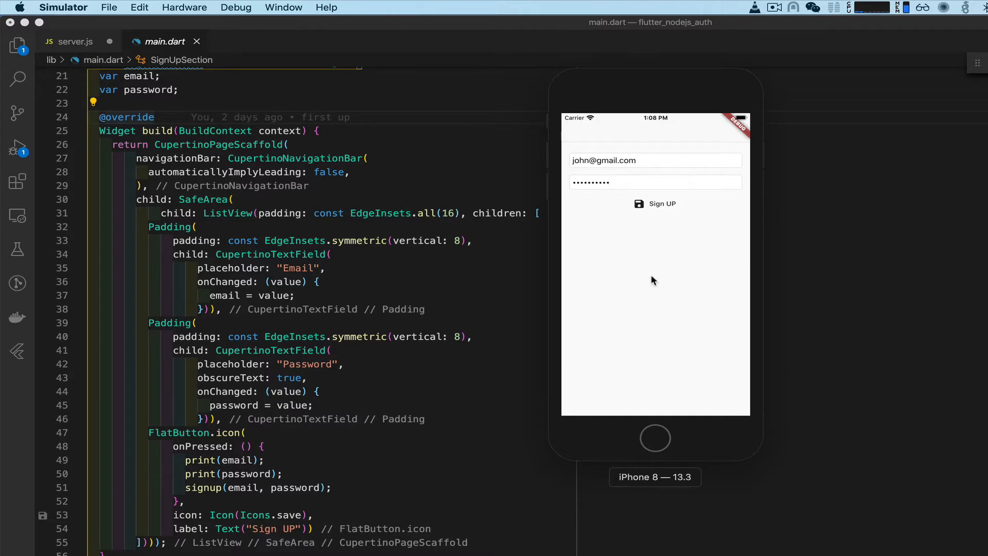
pyautogui.moveTo(667, 294)
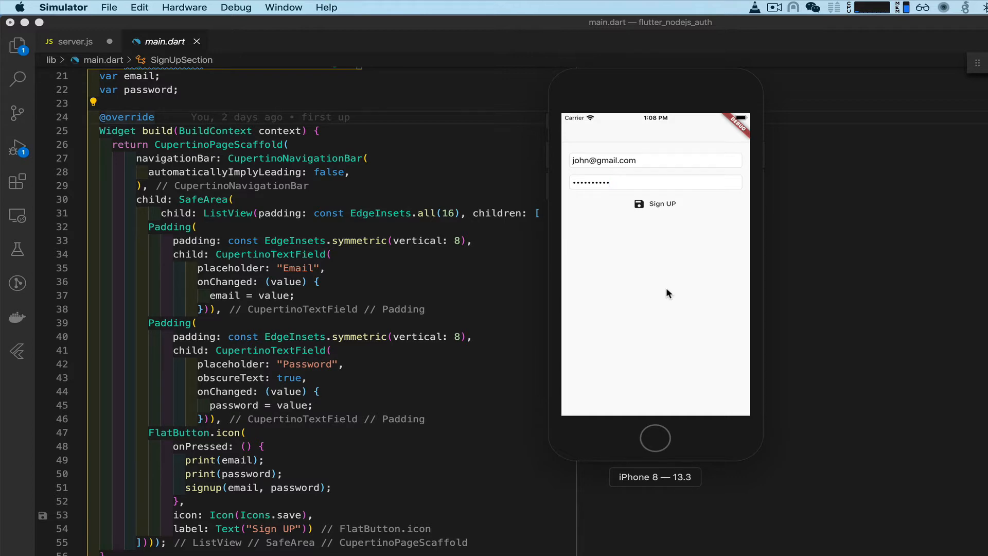
# Step: Add Navigator.pushNamed(context, routeName) after signup(email, password) in the Sign UP onPressed handler
pyautogui.scroll(-3)
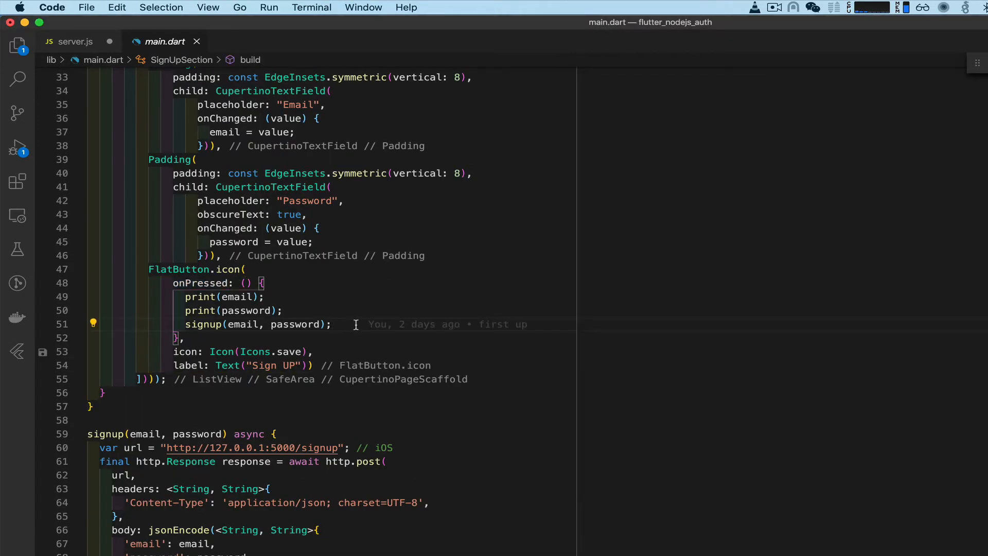
pyautogui.write('Nav')
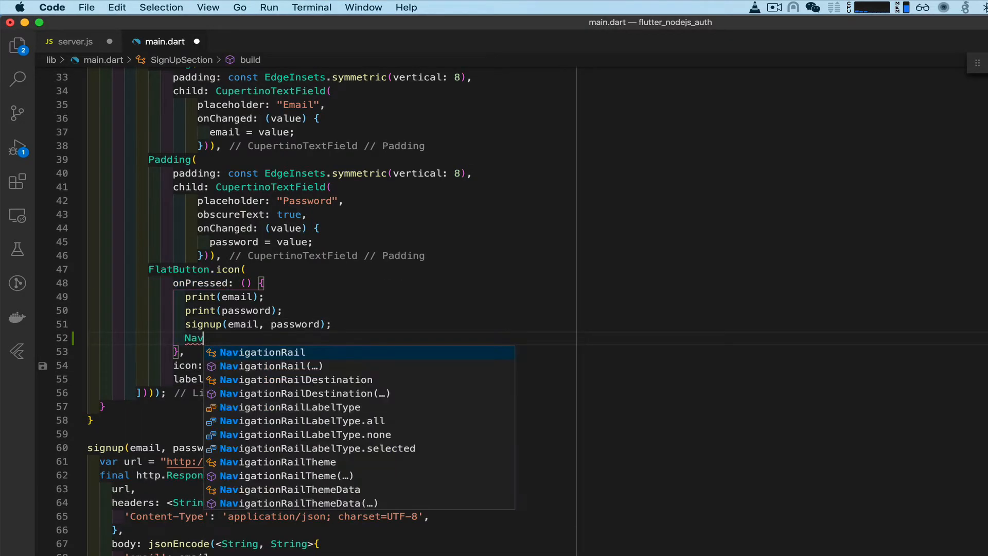
pyautogui.write('igato')
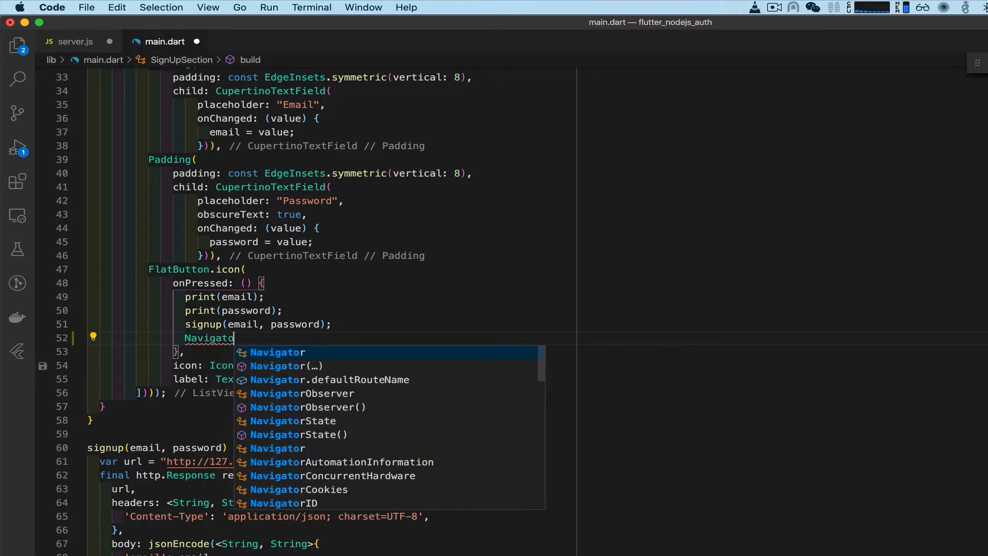
pyautogui.write('.')
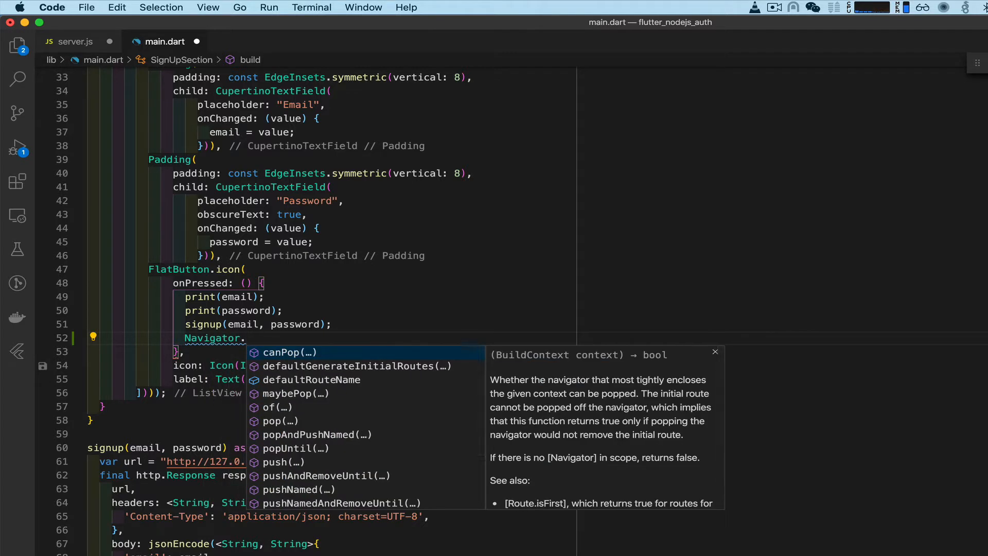
pyautogui.write('pushed')
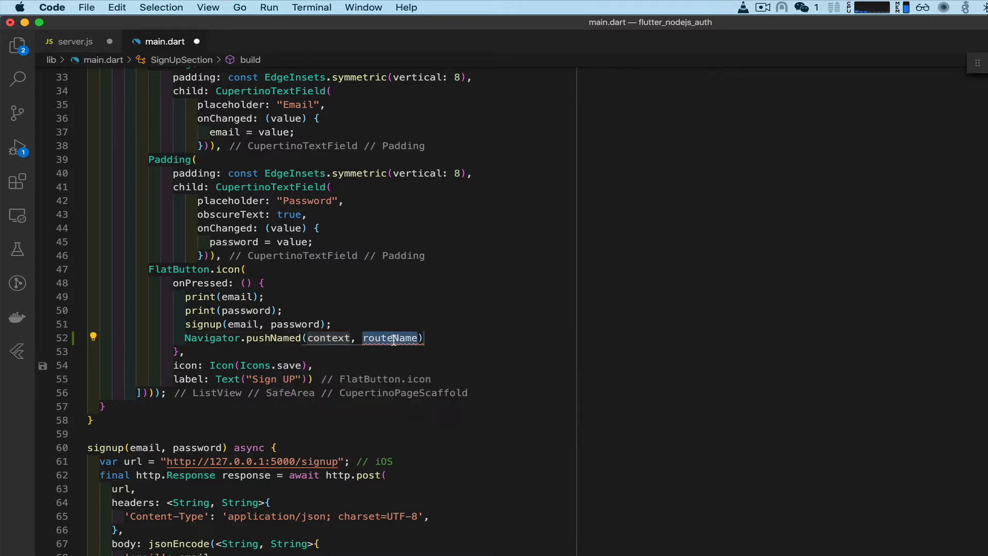
pyautogui.doubleClick(391, 337)
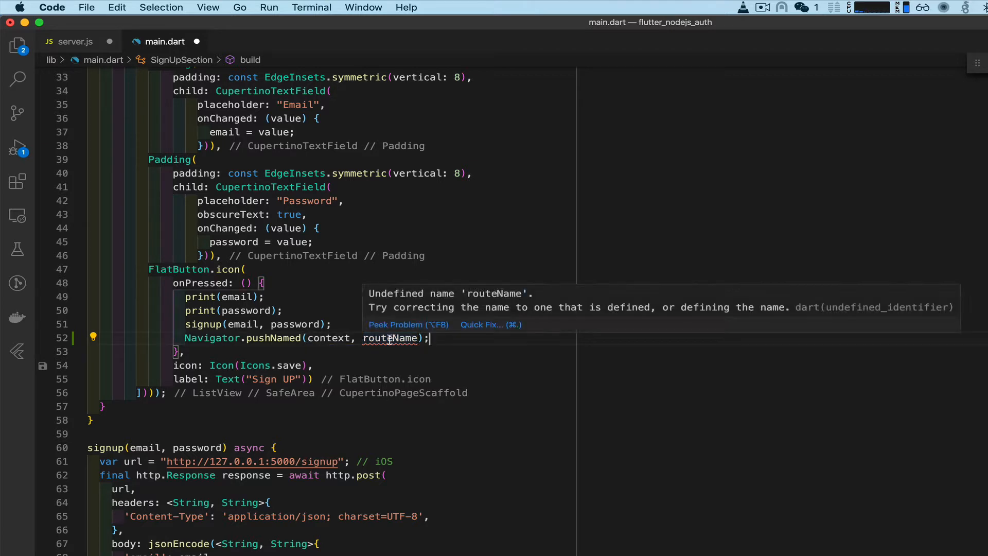
pyautogui.doubleClick(390, 337)
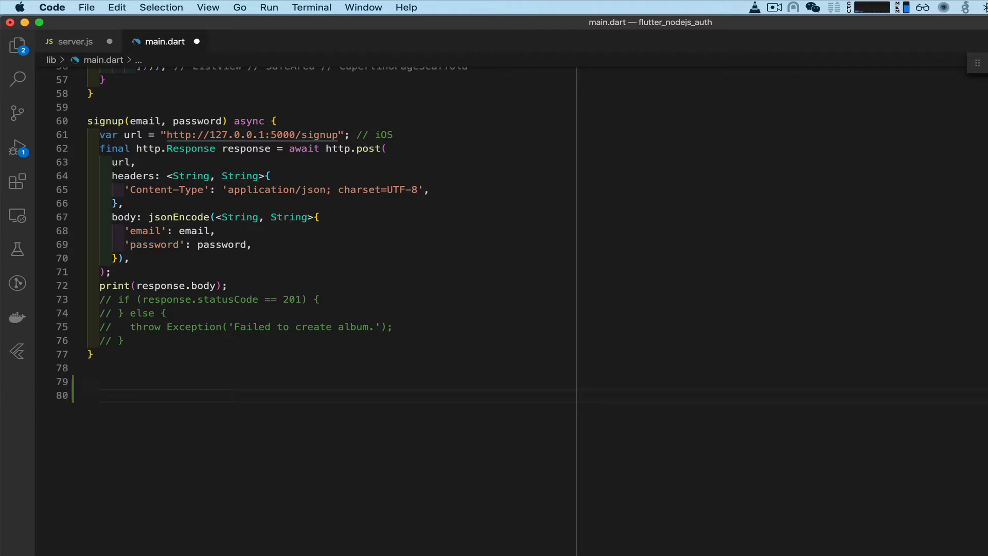
# Step: Insert a Flutter stateless widget snippet below signup and name it LandingScreen
pyautogui.write('st')
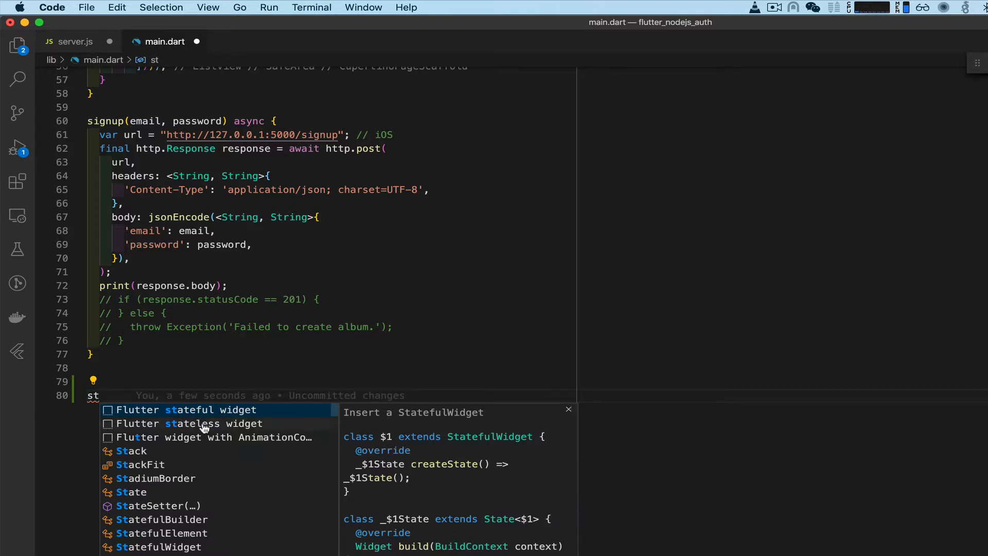
pyautogui.moveTo(212, 430)
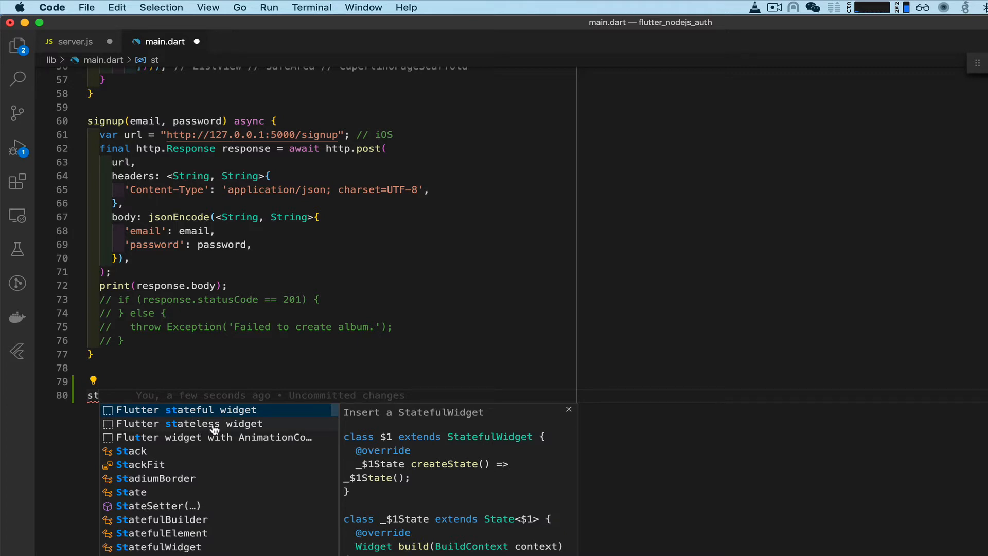
pyautogui.click(192, 423)
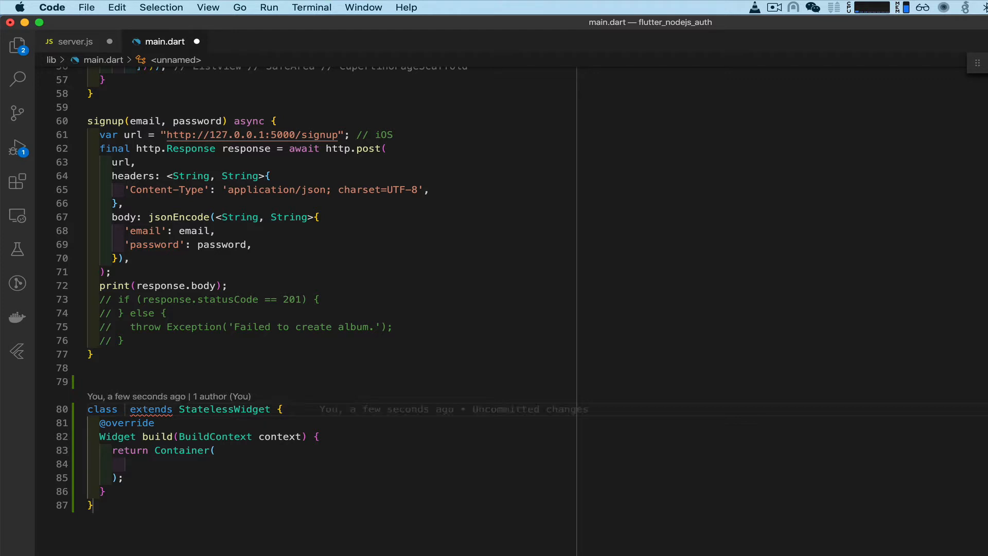
pyautogui.write('Landing')
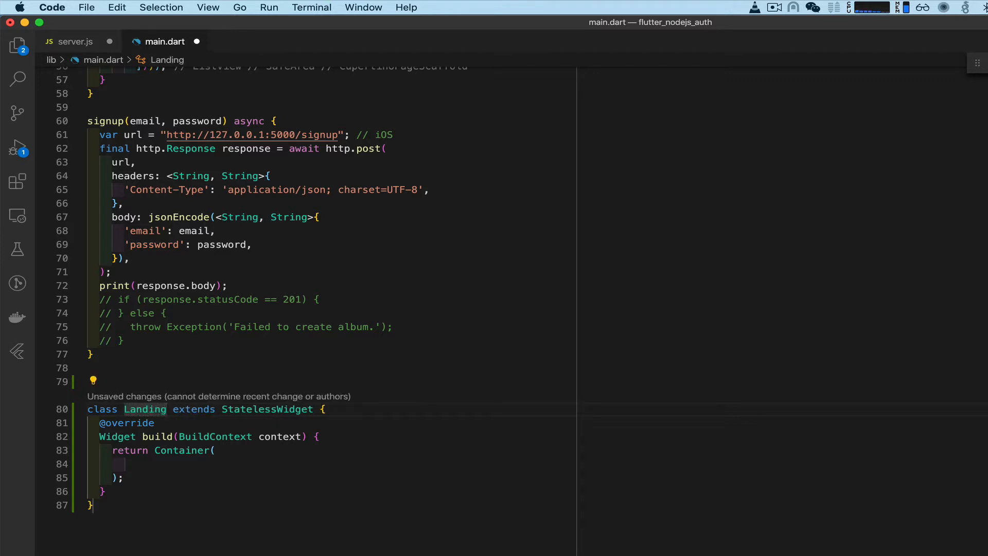
pyautogui.write('Screen')
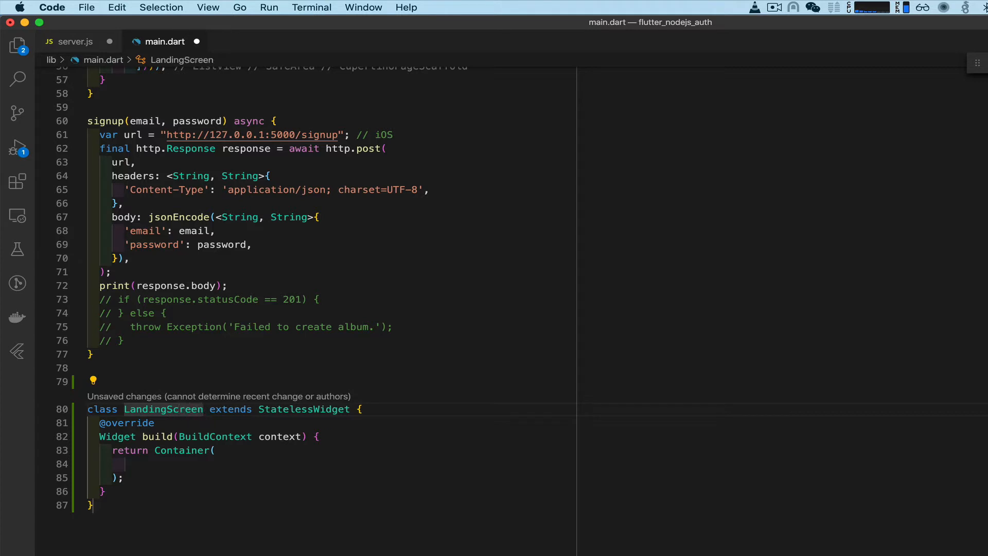
# Step: Make LandingScreen's build return Text("Welcome to the Landing Screen")
pyautogui.click(123, 476)
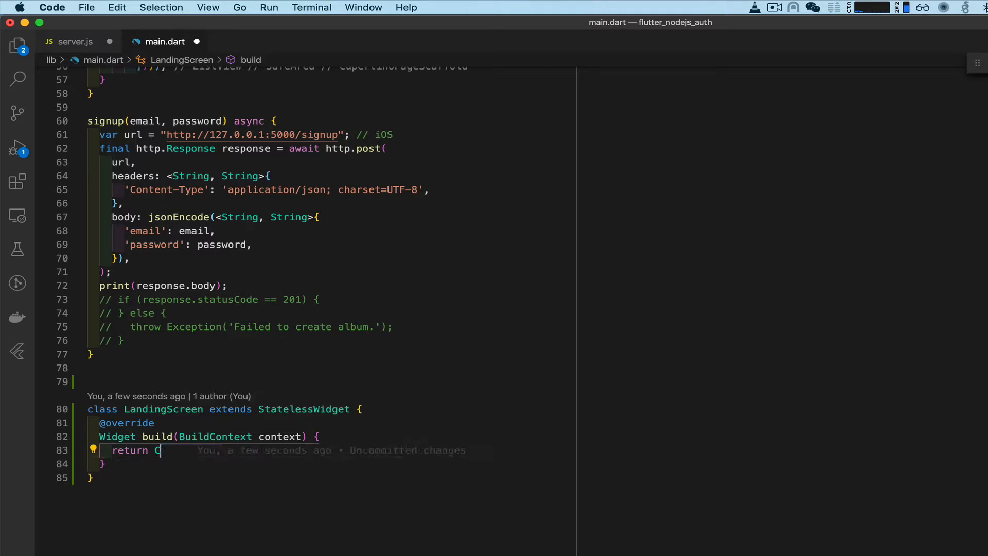
pyautogui.write('Text(')
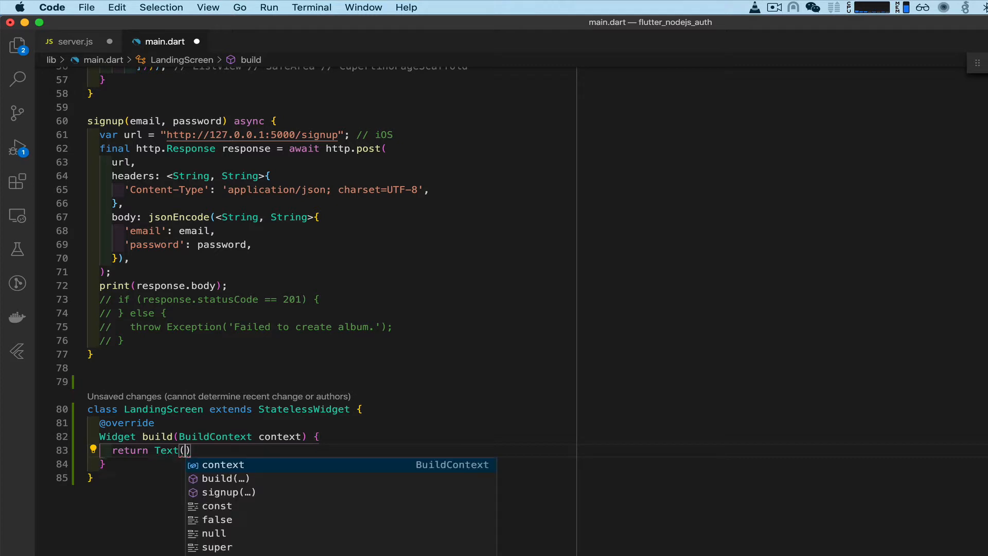
pyautogui.write('""')
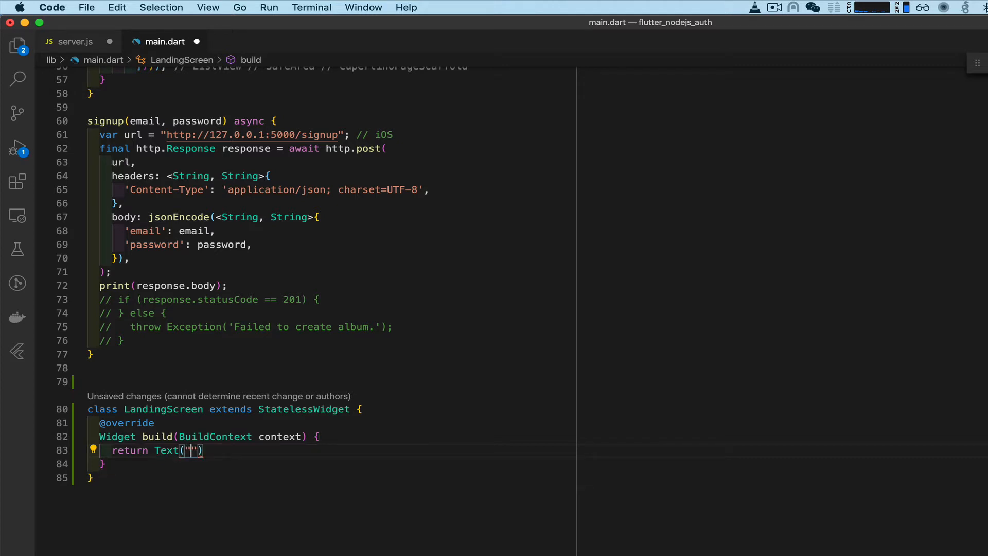
pyautogui.write('Welcome to the')
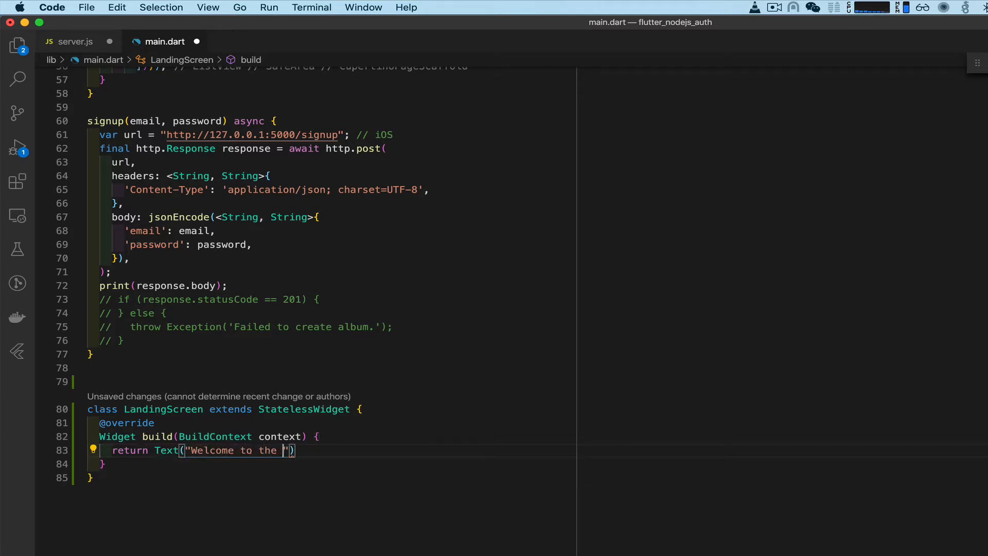
pyautogui.write('Landing')
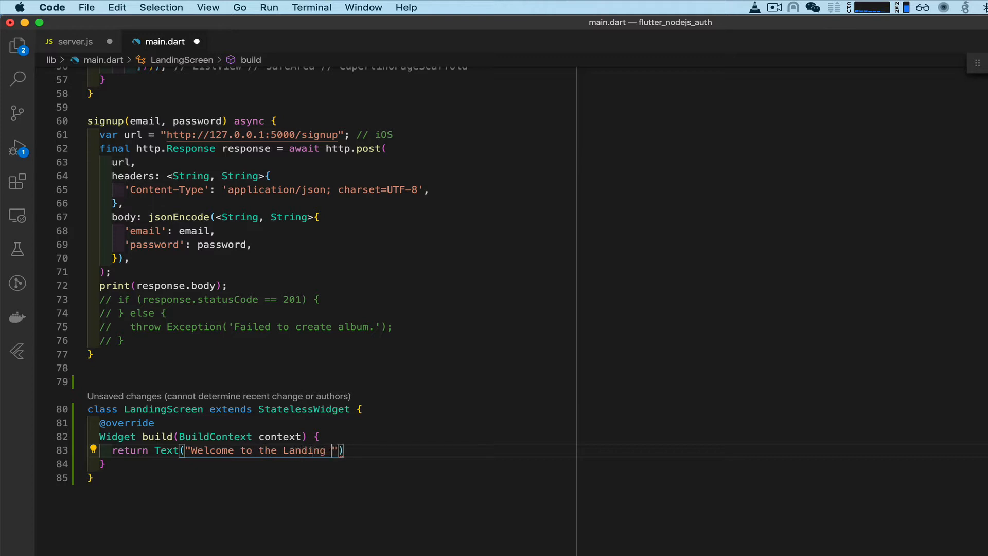
pyautogui.write('Screen')
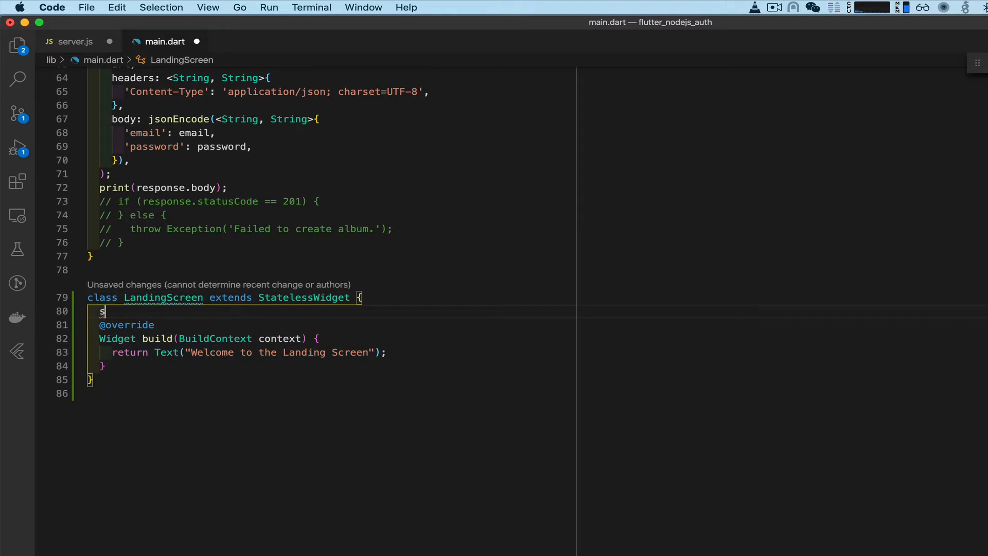
# Step: Declare static const String id = "LandingScreen" inside the LandingScreen class
pyautogui.write('tatic')
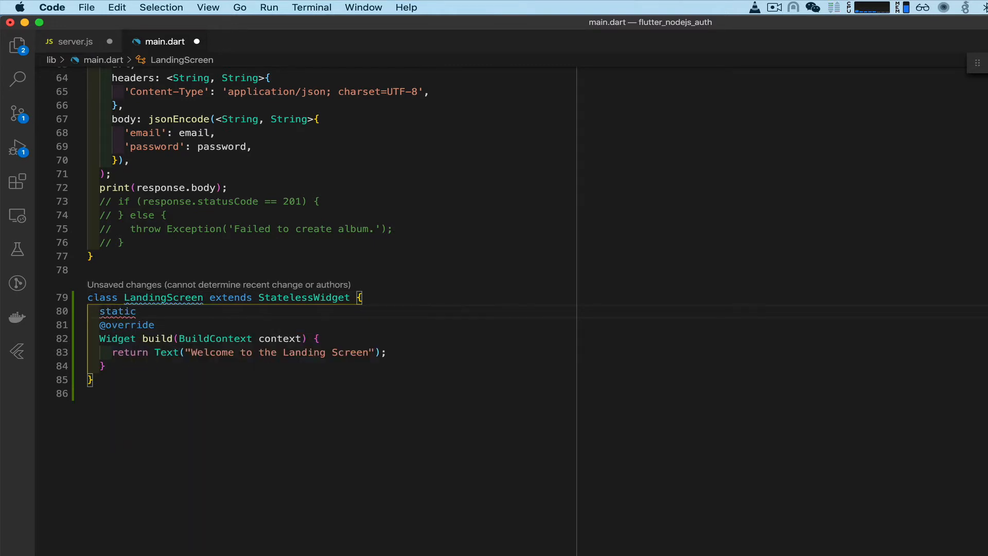
pyautogui.write('const')
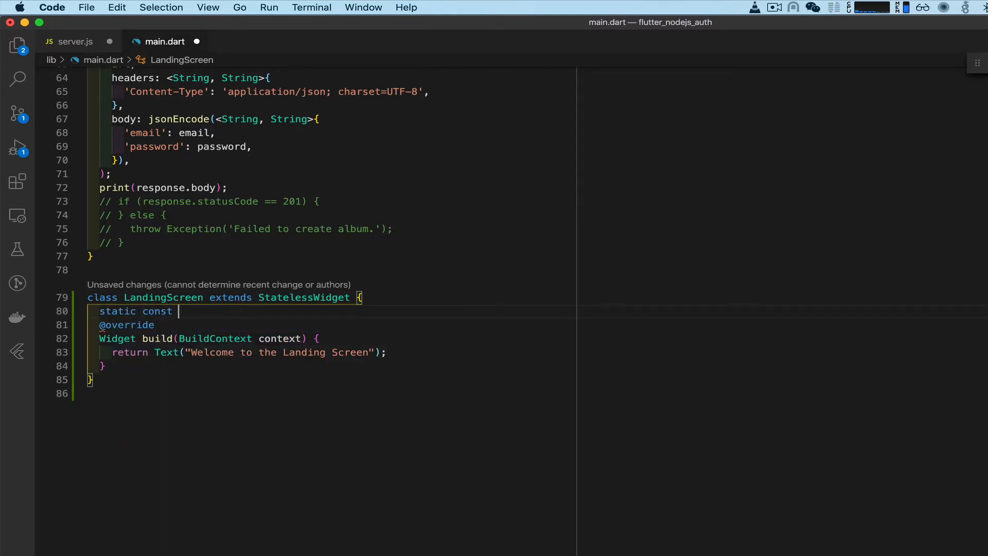
pyautogui.write('String id')
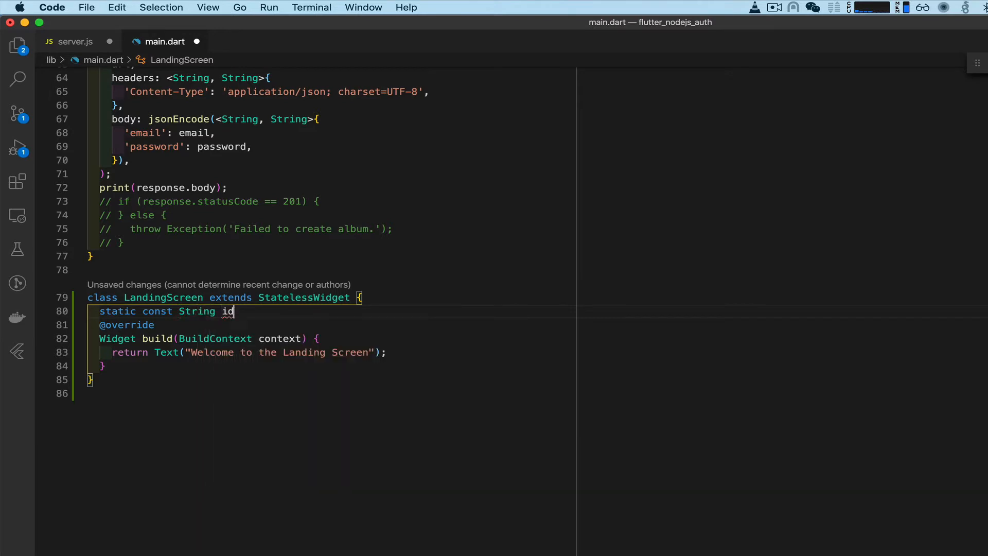
pyautogui.write('=""')
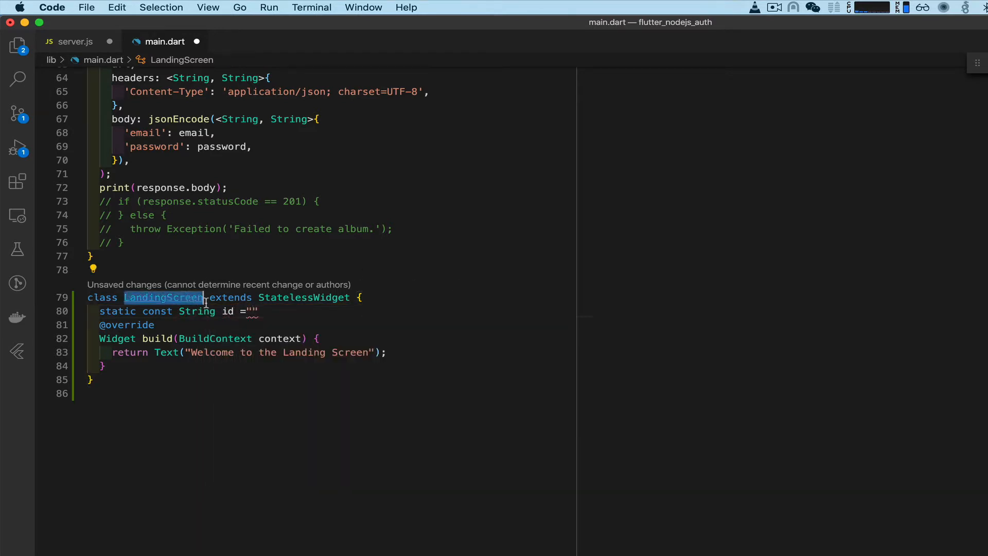
pyautogui.write('LandingScreen')
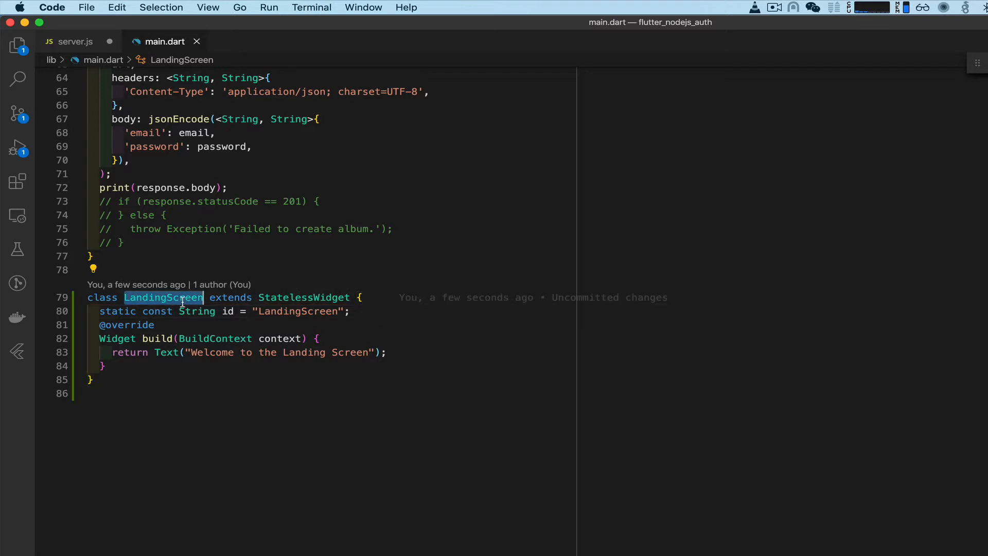
# Step: Replace the routeName placeholder in Navigator.pushNamed with LandingScreen.id
pyautogui.scroll(3)
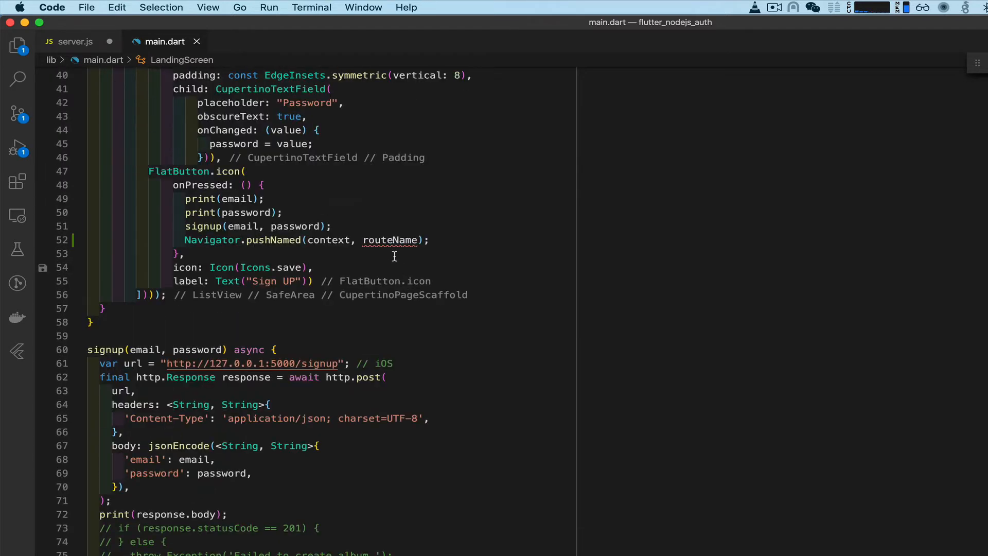
pyautogui.doubleClick(390, 240)
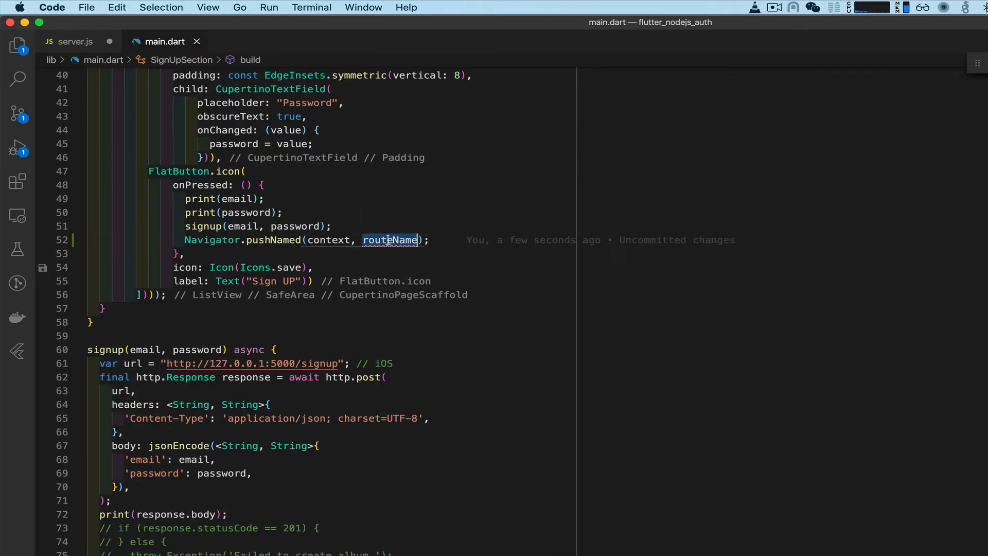
pyautogui.write('LandingScreen.id')
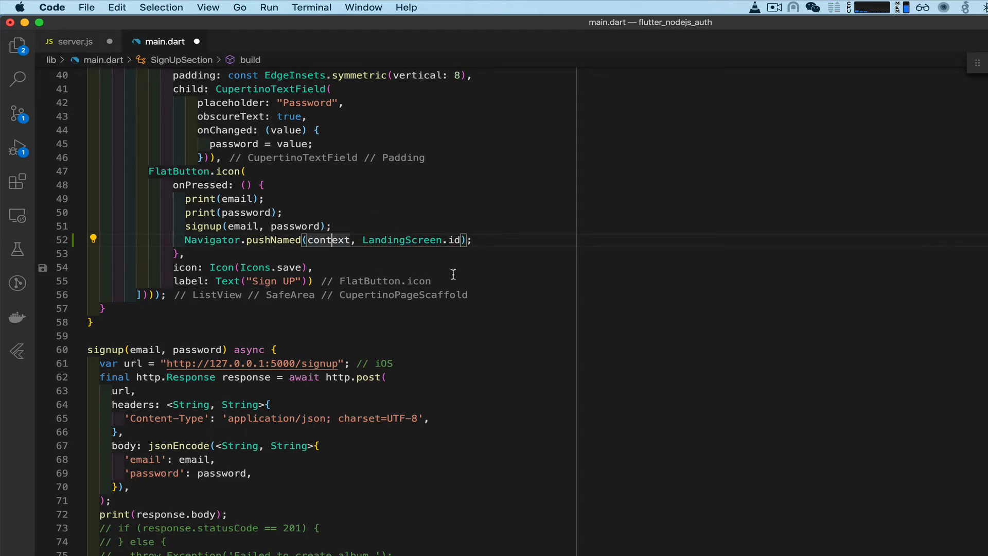
pyautogui.scroll(3)
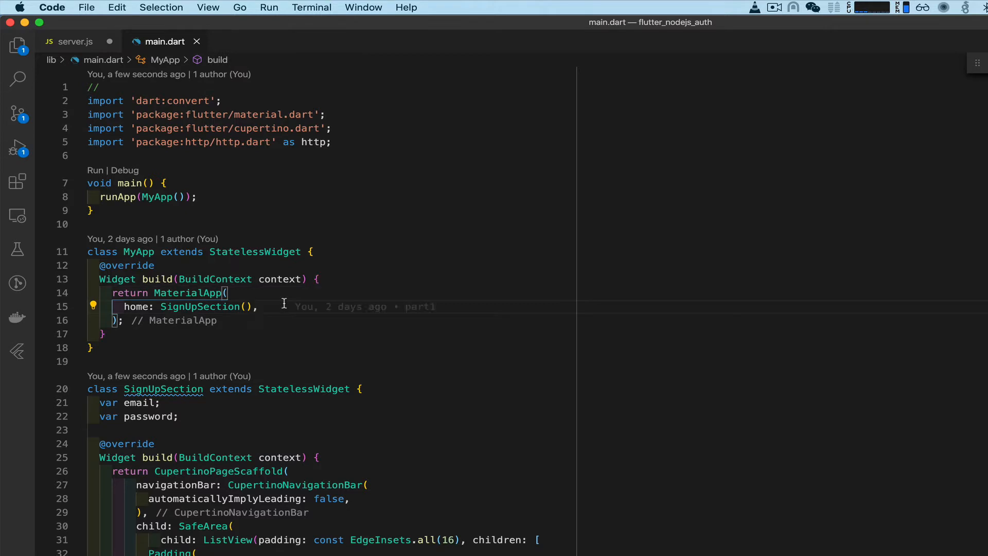
# Step: Add routes: {LandingScreen.id: (context) => LandingScreen()} below home: SignUpSection() and save
pyautogui.press('enter')
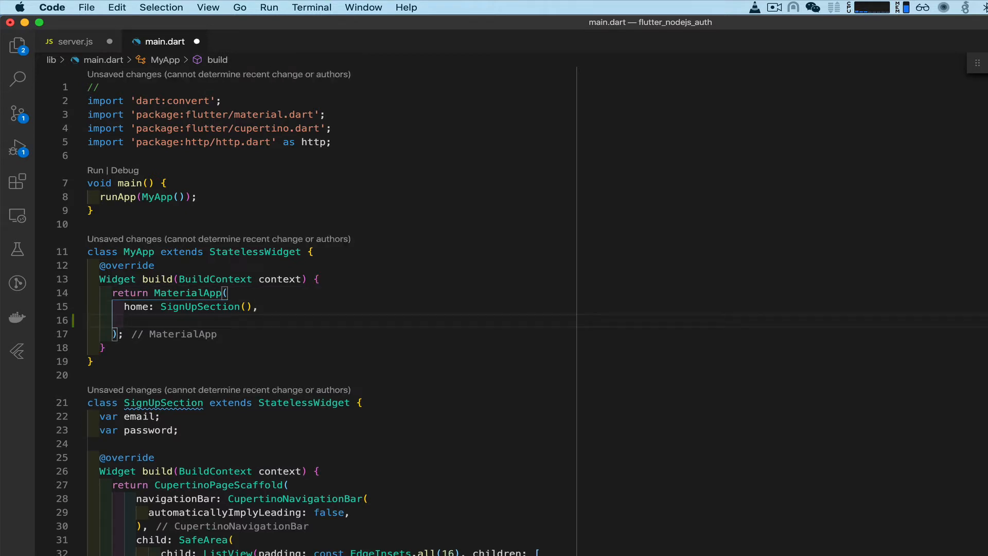
pyautogui.write('routes: ,')
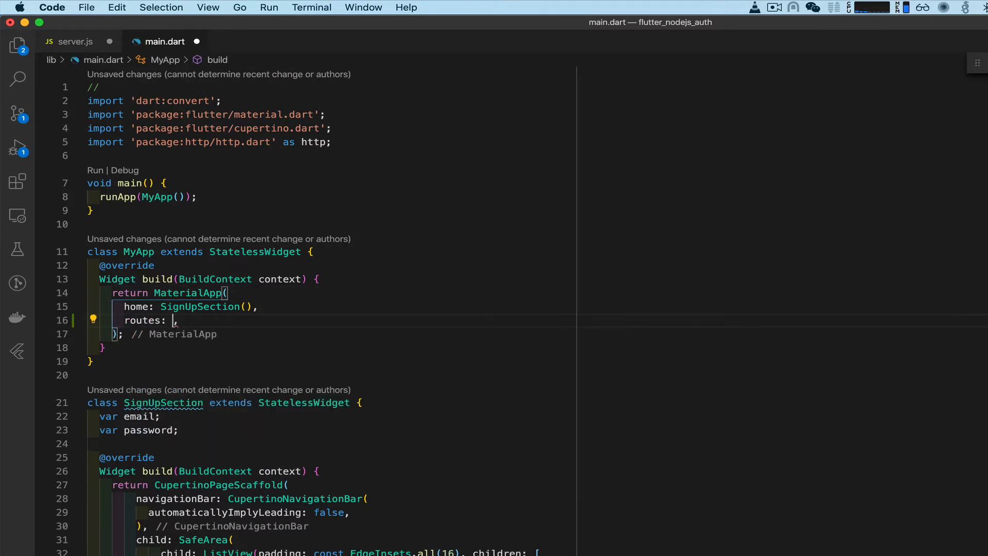
pyautogui.write('{')
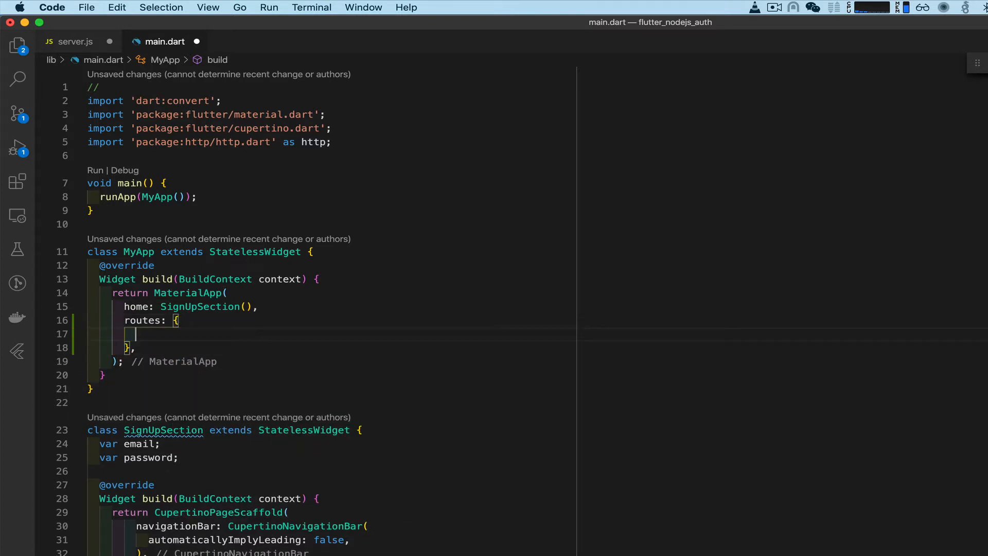
pyautogui.write('LandingScreen')
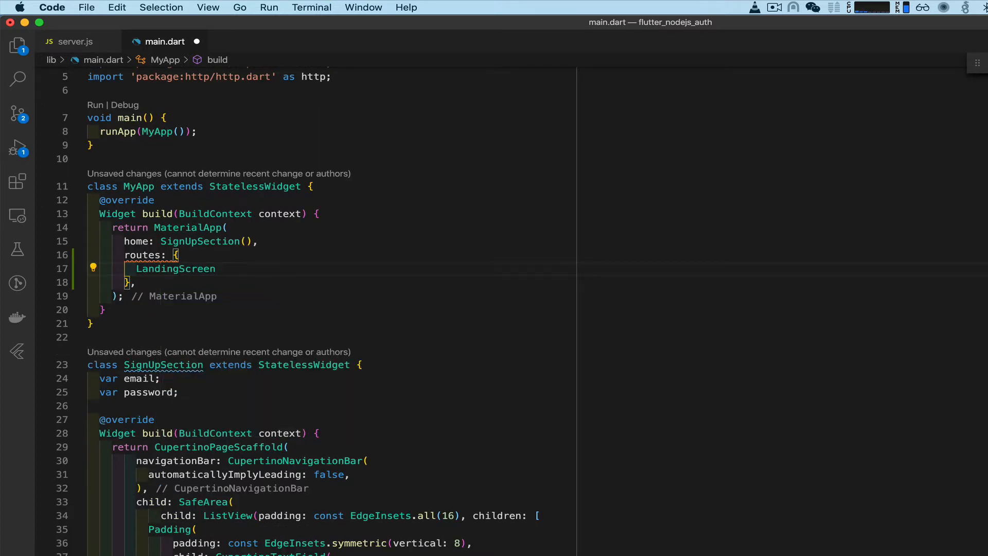
pyautogui.write('.id:')
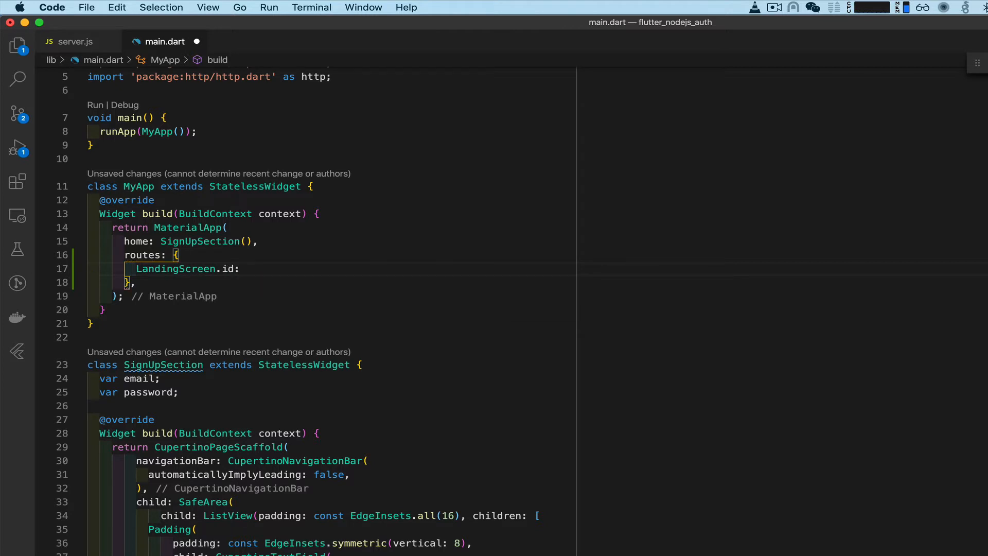
pyautogui.write('(context)')
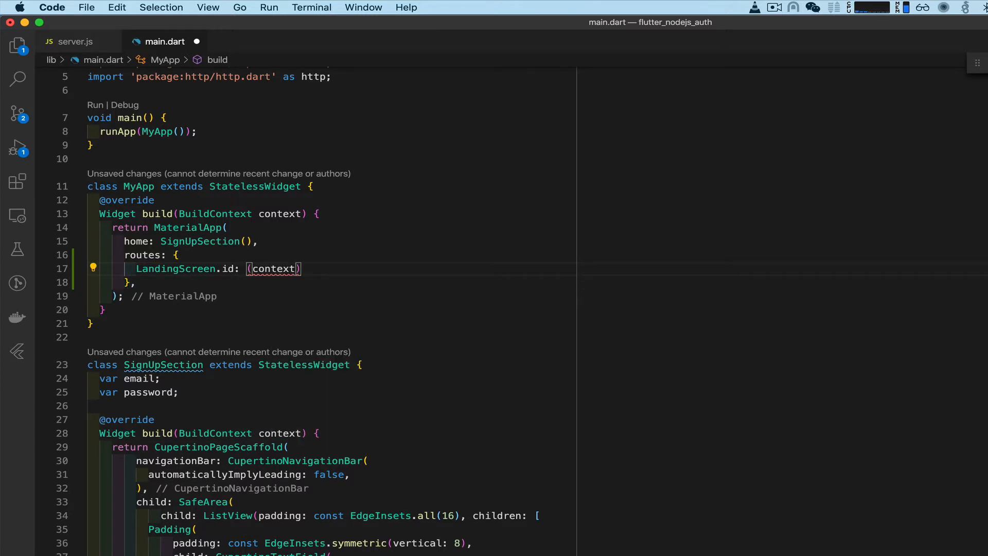
pyautogui.write('=')
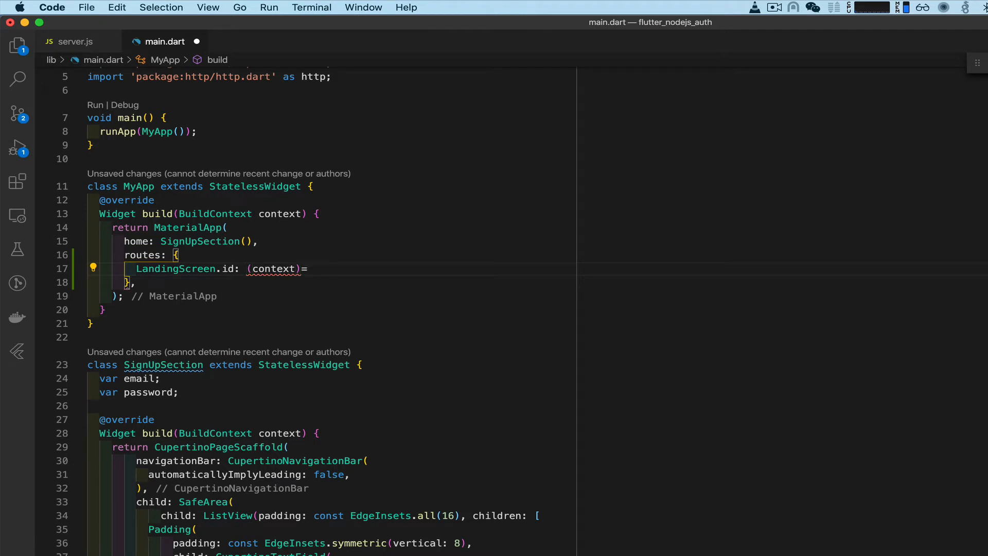
pyautogui.write('>')
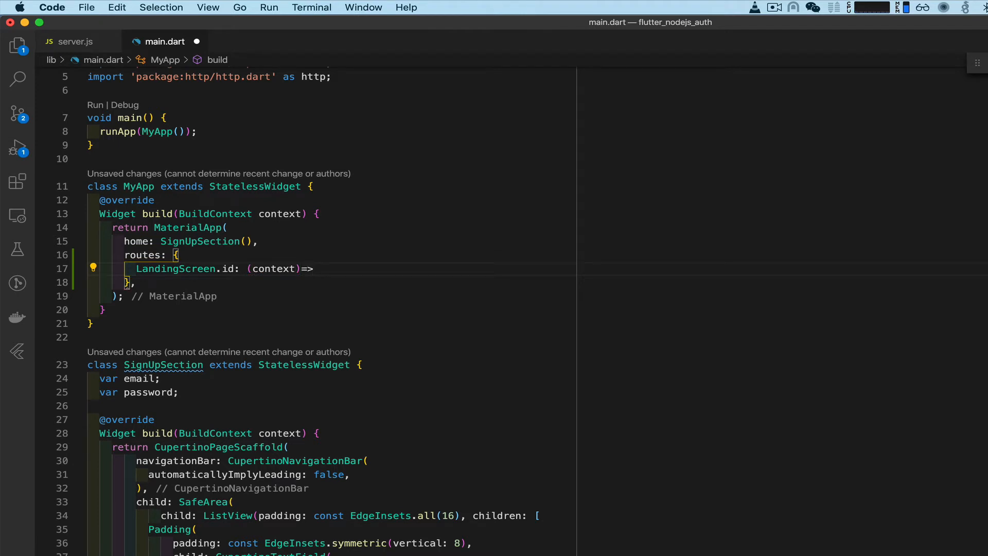
pyautogui.write('LandingScreen();')
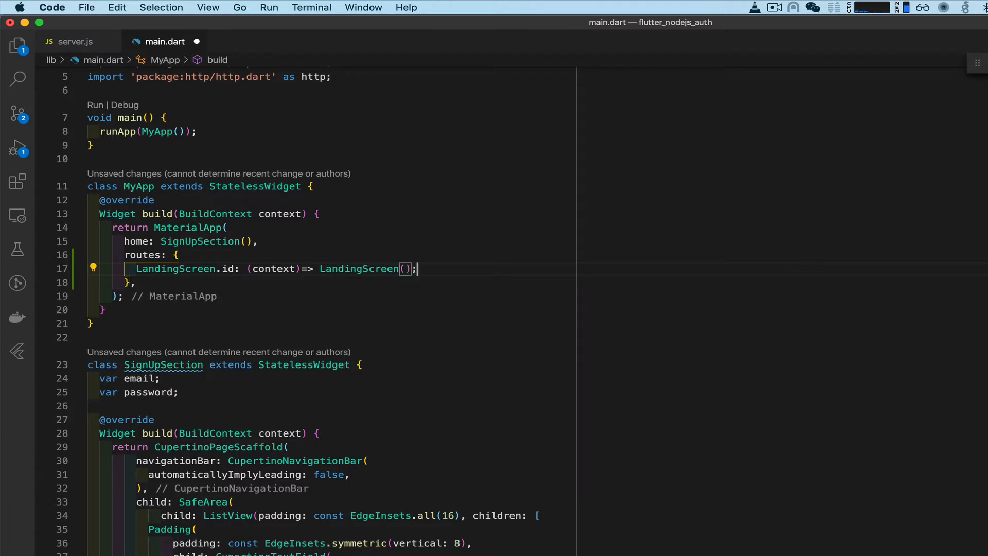
pyautogui.press('Backspace')
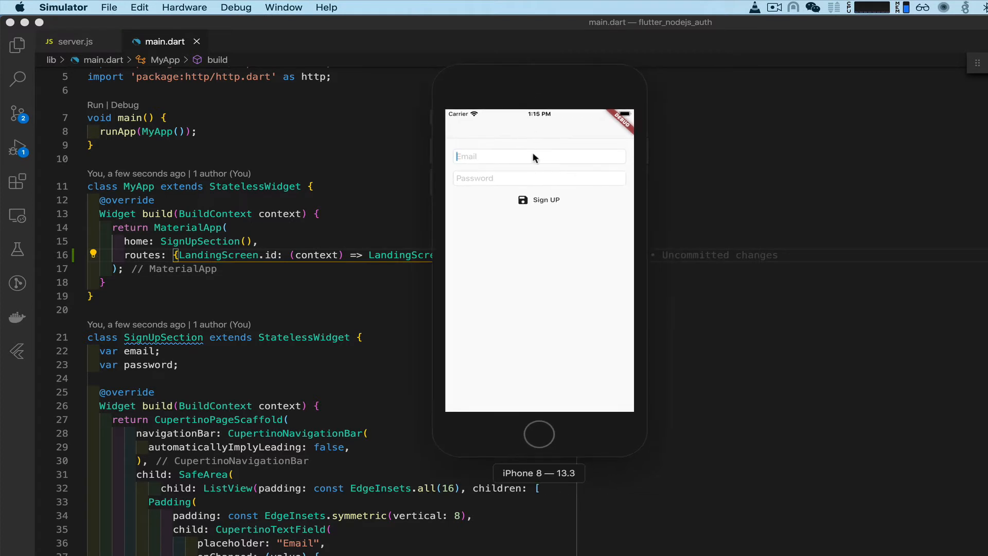
# Step: Tap Sign UP in the simulator so the app shows the Welcome to the Landing Screen page
pyautogui.click(539, 200)
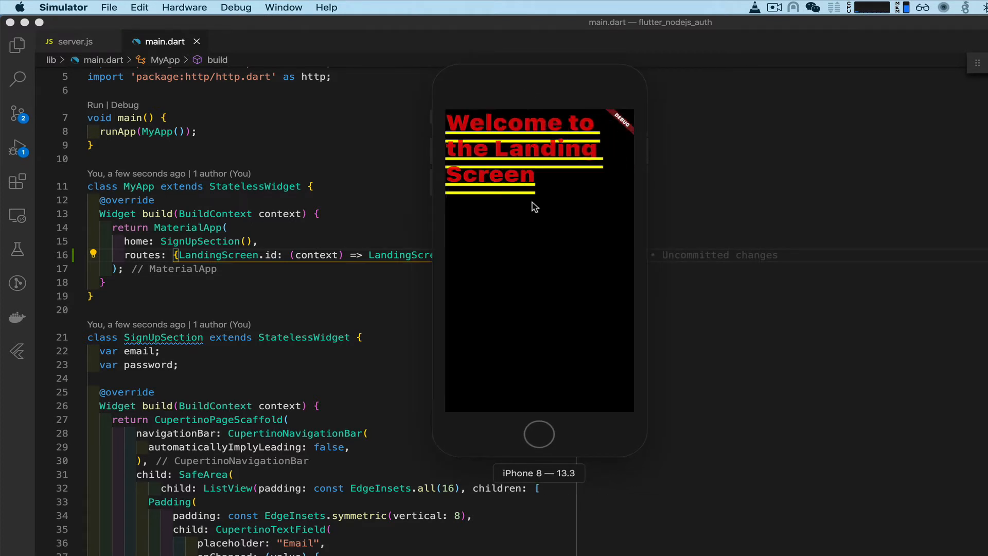
pyautogui.moveTo(544, 167)
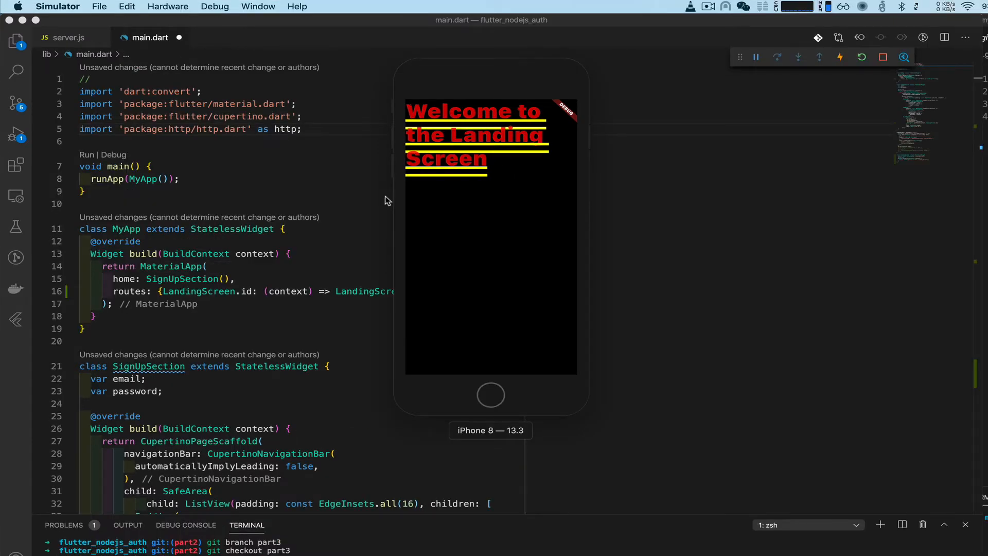
pyautogui.moveTo(448, 202)
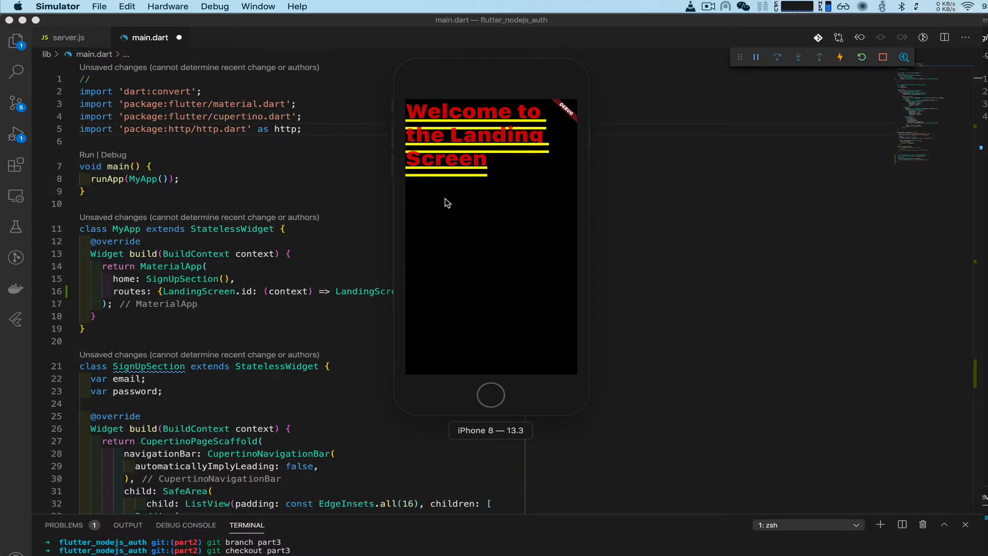
pyautogui.moveTo(507, 213)
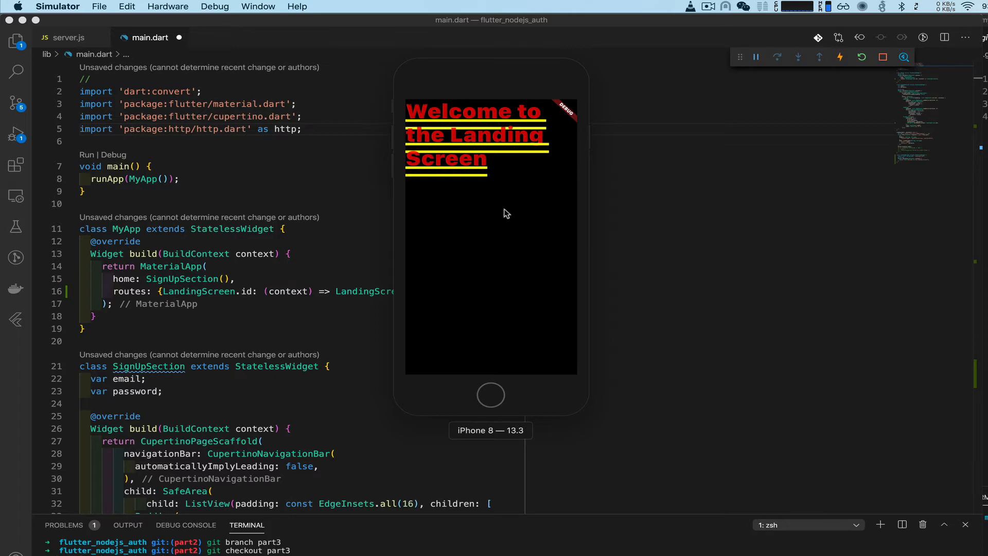
pyautogui.moveTo(494, 220)
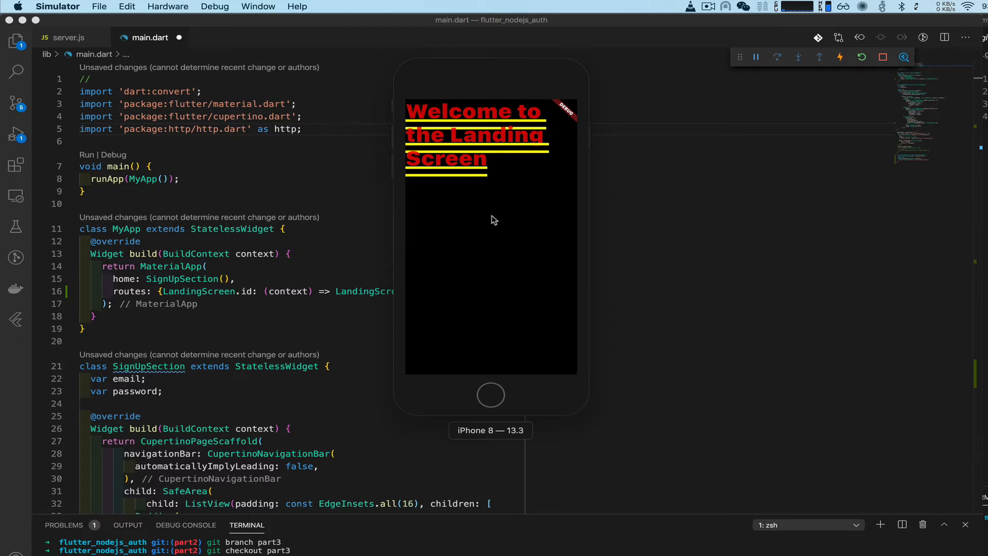
pyautogui.moveTo(472, 221)
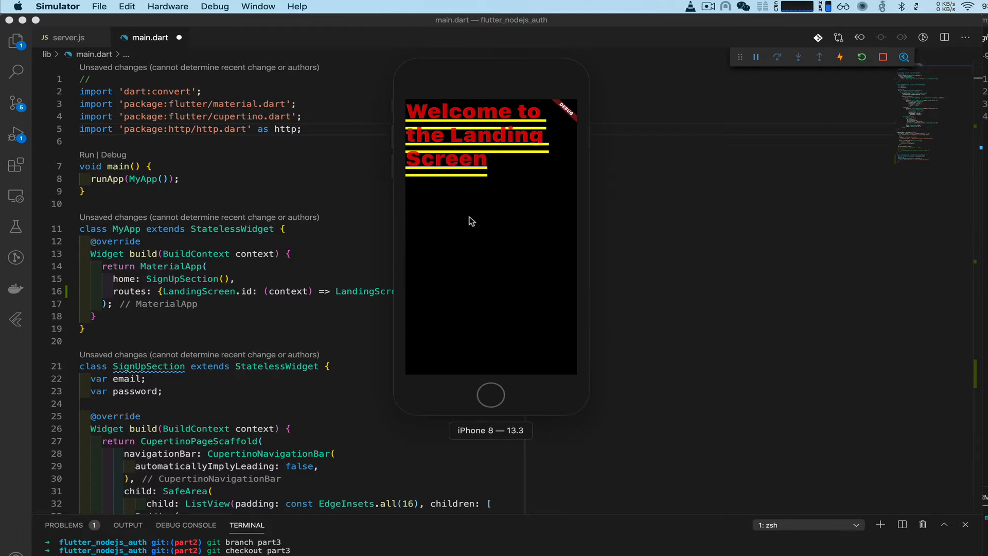
pyautogui.moveTo(510, 268)
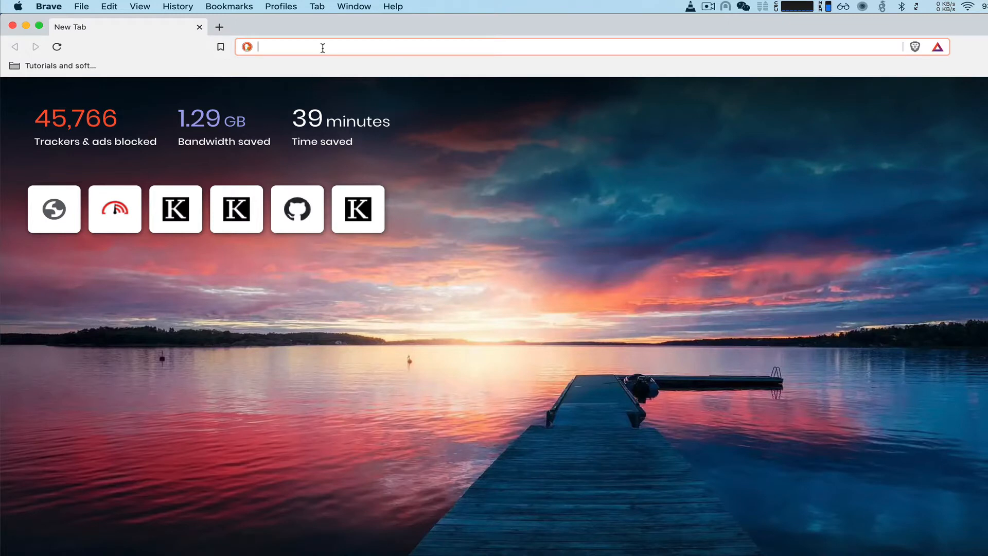
# Step: Search 'flutter SharedPreferences' in Brave and open the shared_preferences package page on pub.dev
pyautogui.write('flutter')
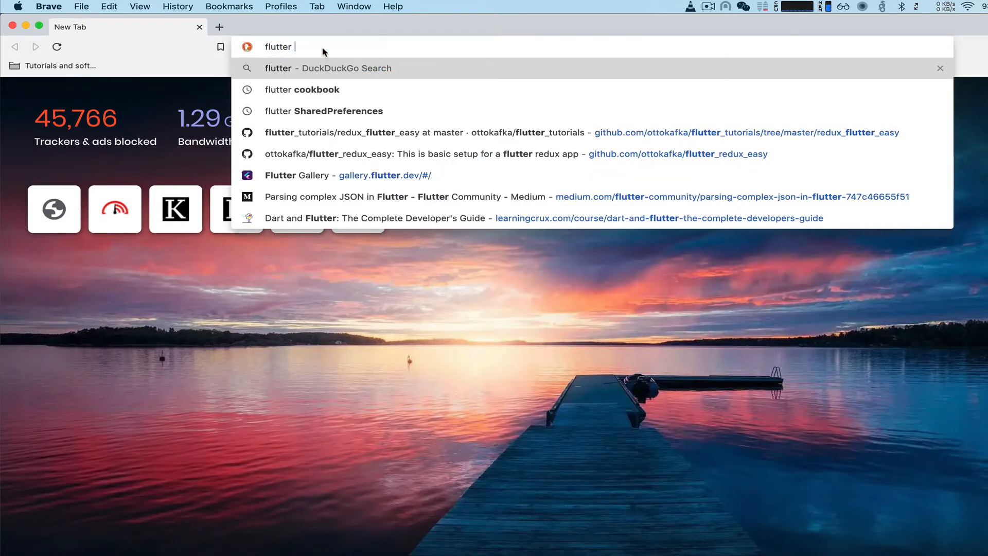
pyautogui.click(323, 111)
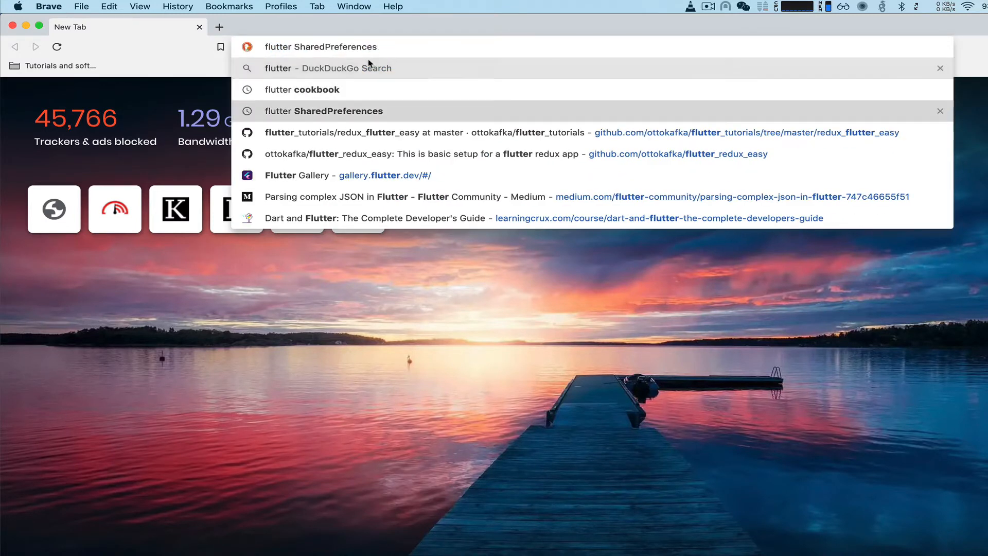
pyautogui.click(323, 111)
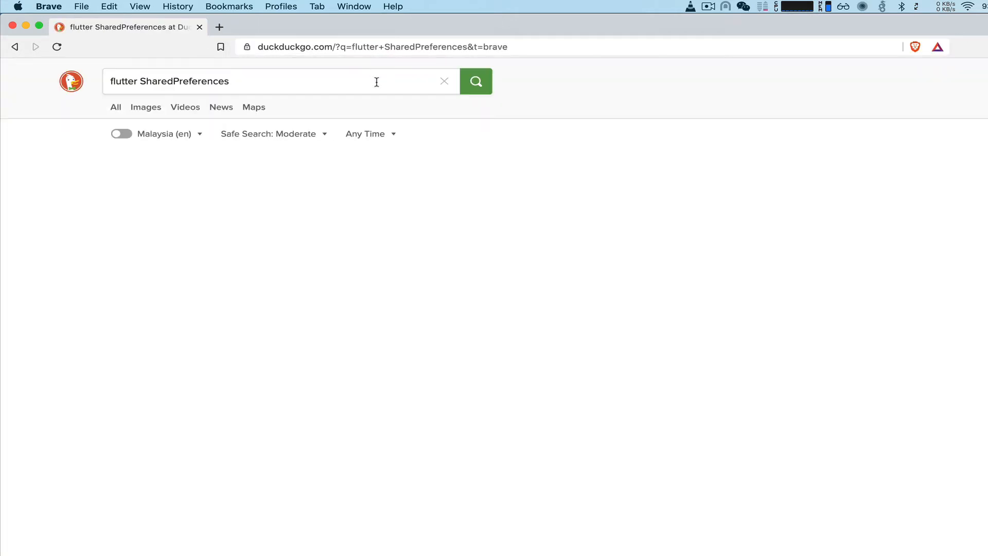
pyautogui.click(213, 164)
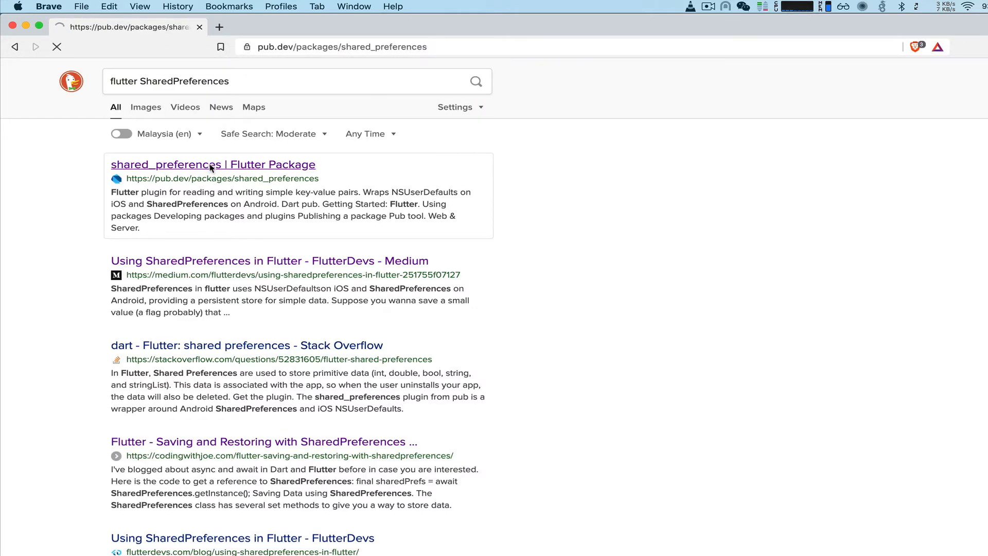
pyautogui.click(213, 165)
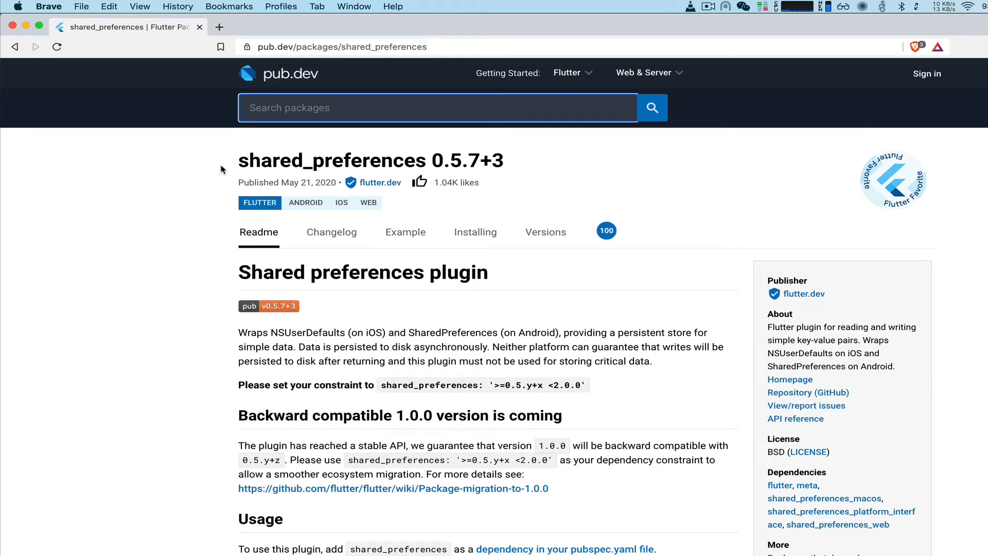
pyautogui.doubleClick(333, 161)
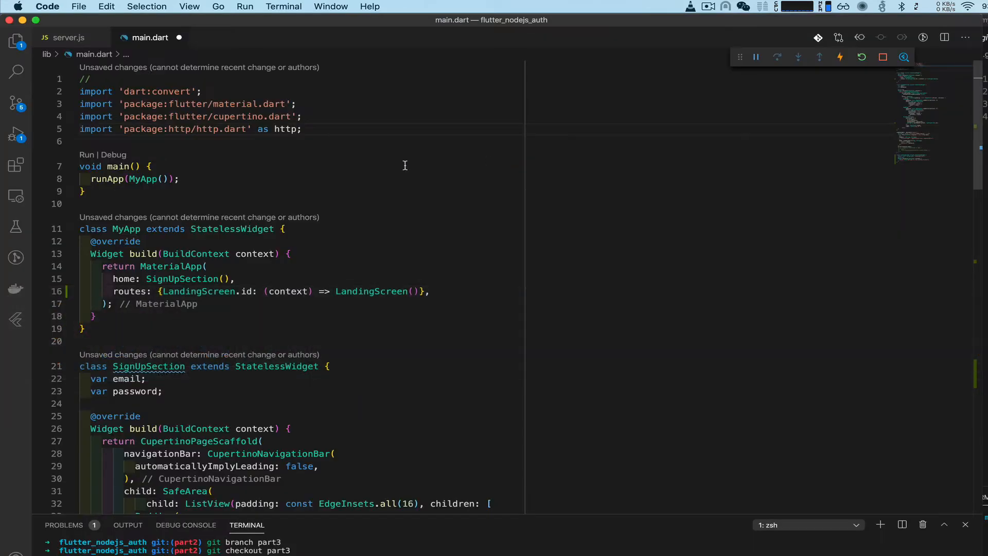
# Step: Open pubspec.yaml from the file tree and add shared_preferences 0.5.7+3 under dependencies
pyautogui.click(16, 40)
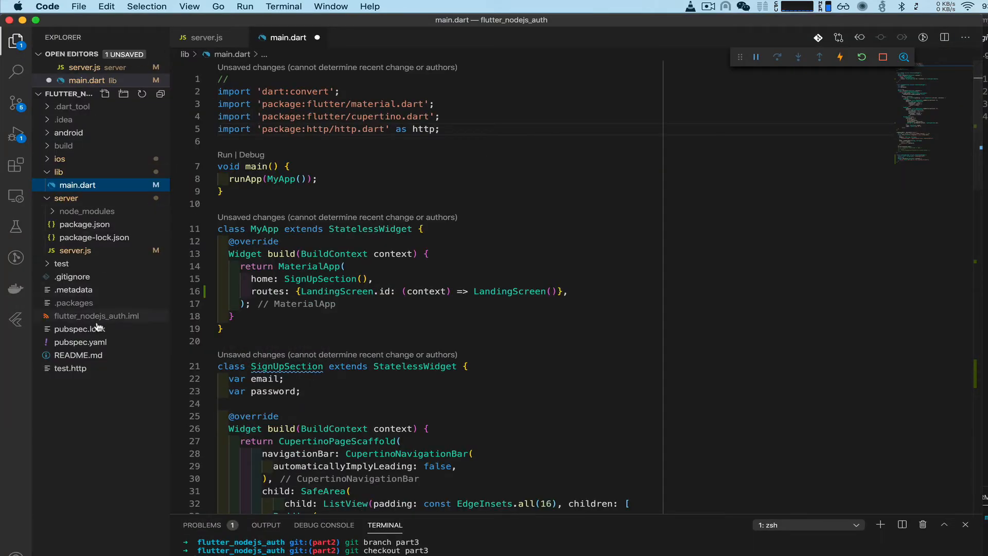
pyautogui.click(79, 328)
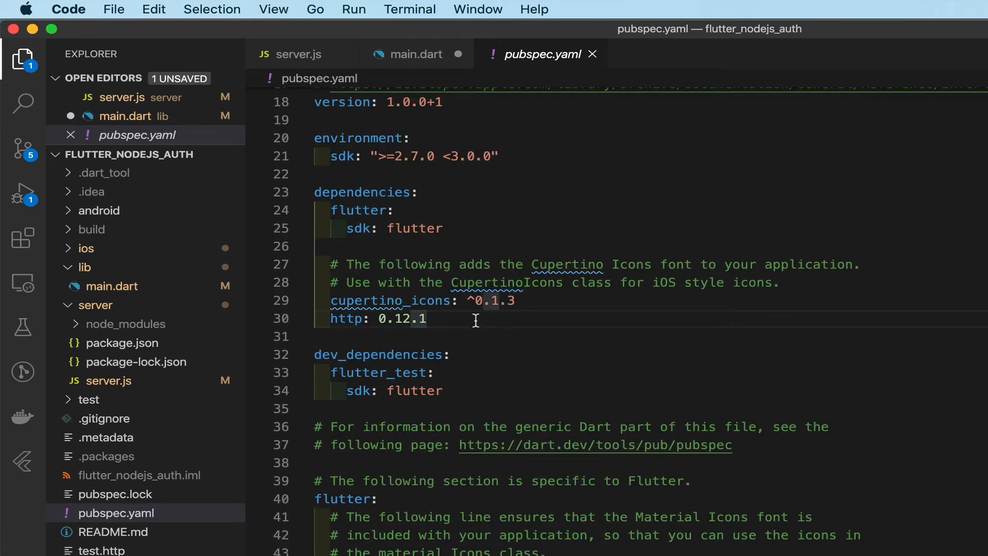
pyautogui.write('shared_preferences 0.5.7+3')
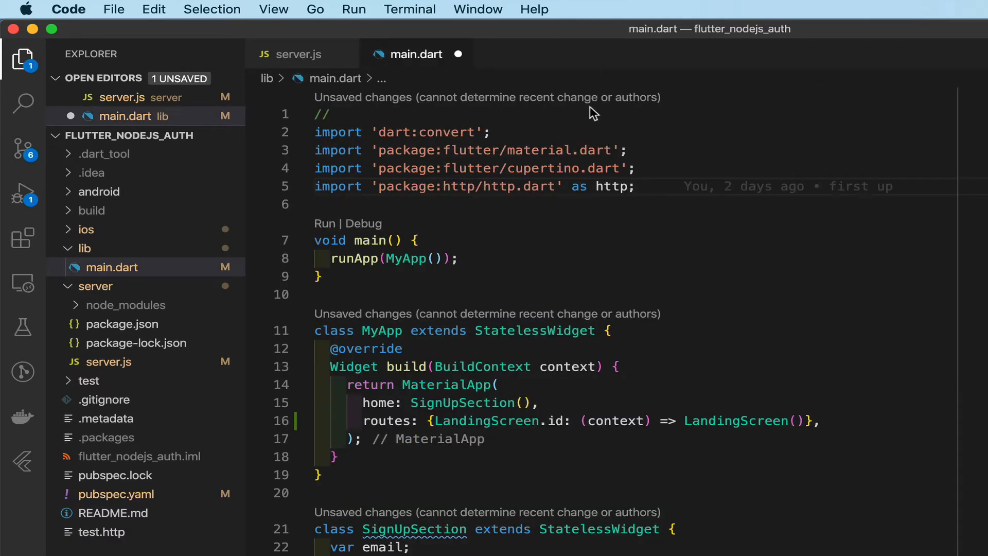
# Step: Import 'package:shared_preferences/shared_preferences.dart' at the top of main.dart after checking pub.dev
pyautogui.click(23, 59)
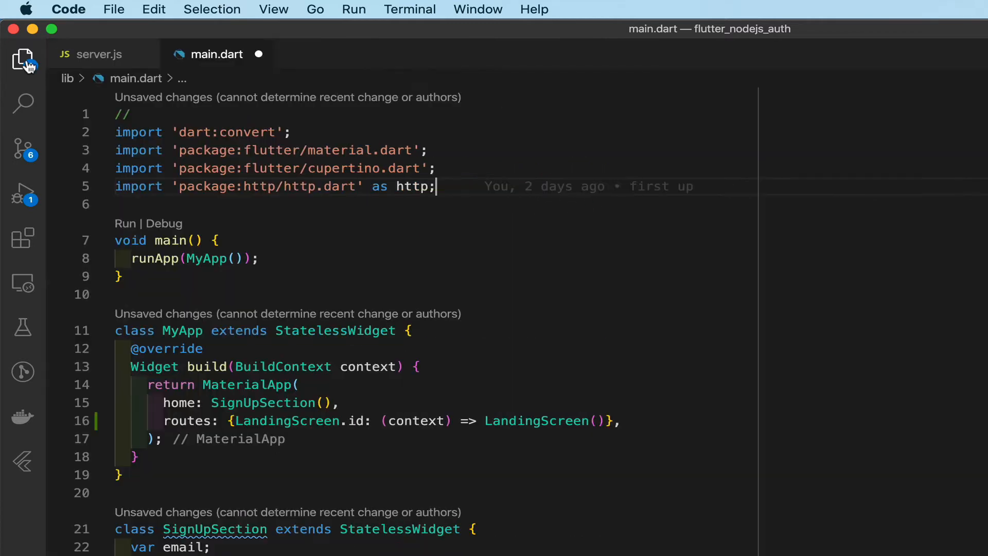
pyautogui.press('enter')
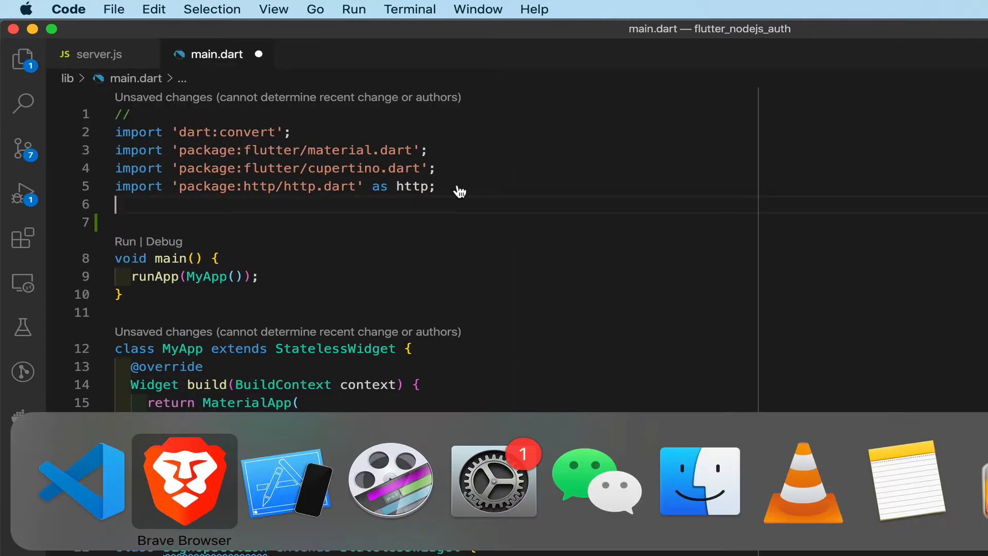
pyautogui.click(184, 481)
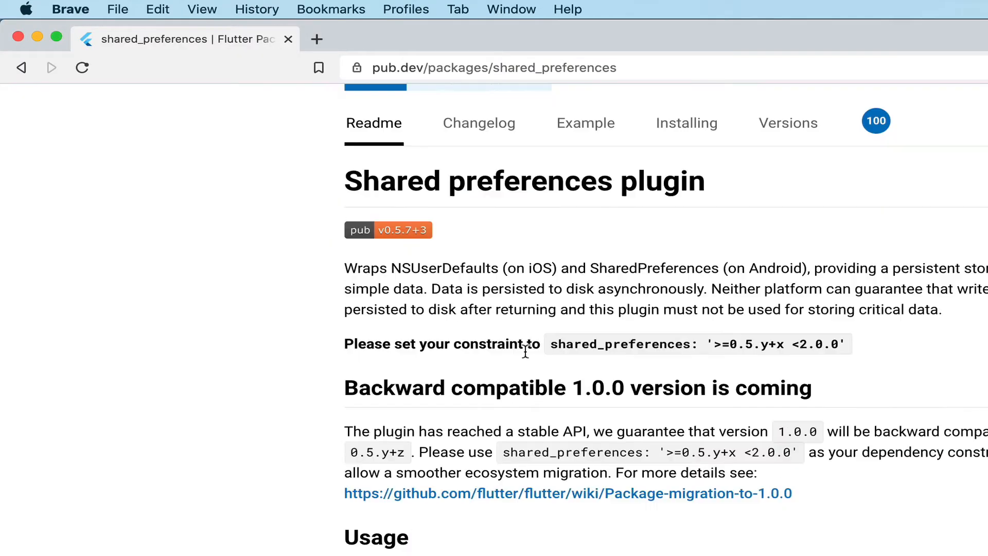
pyautogui.scroll(-3)
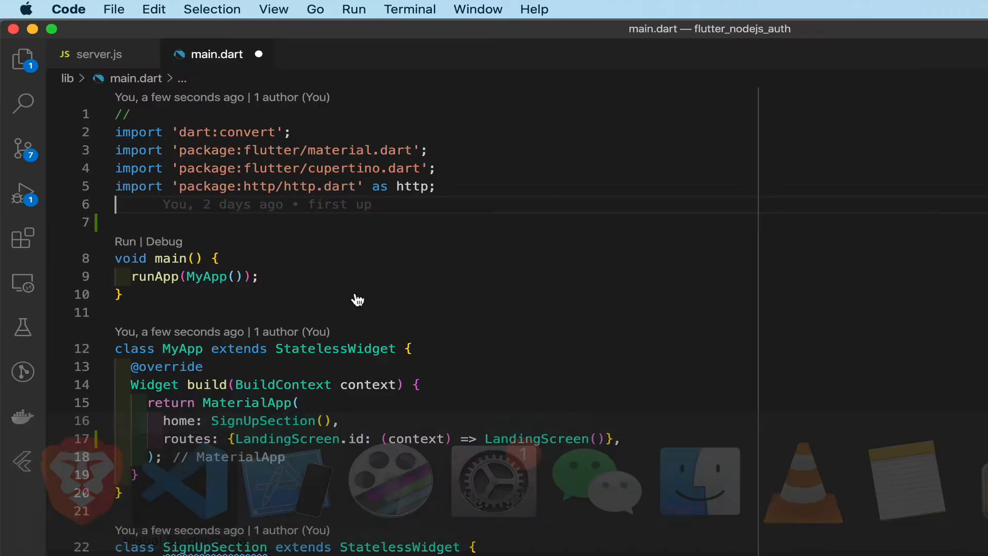
pyautogui.write("import 'package:shared_preferences/shared_preferences.dart';")
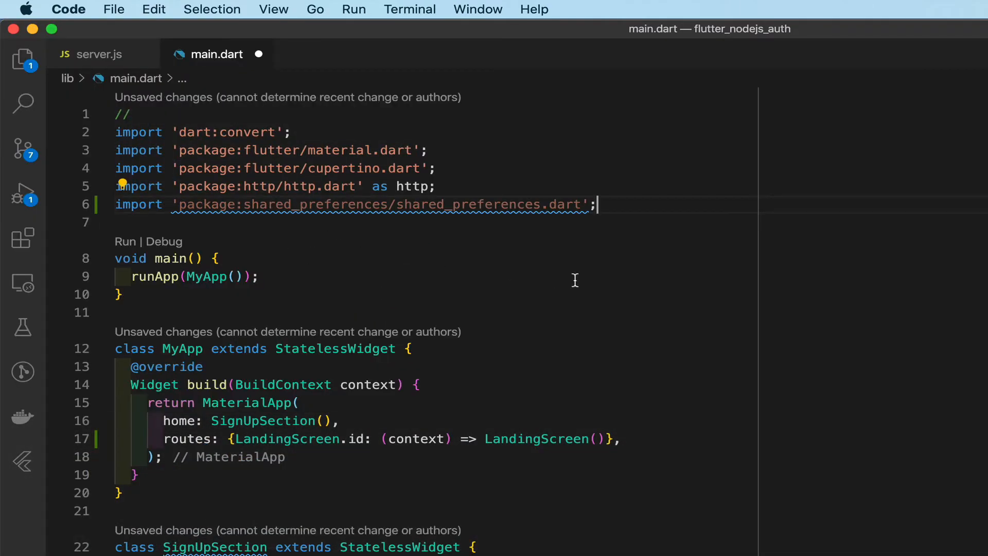
pyautogui.scroll(-3)
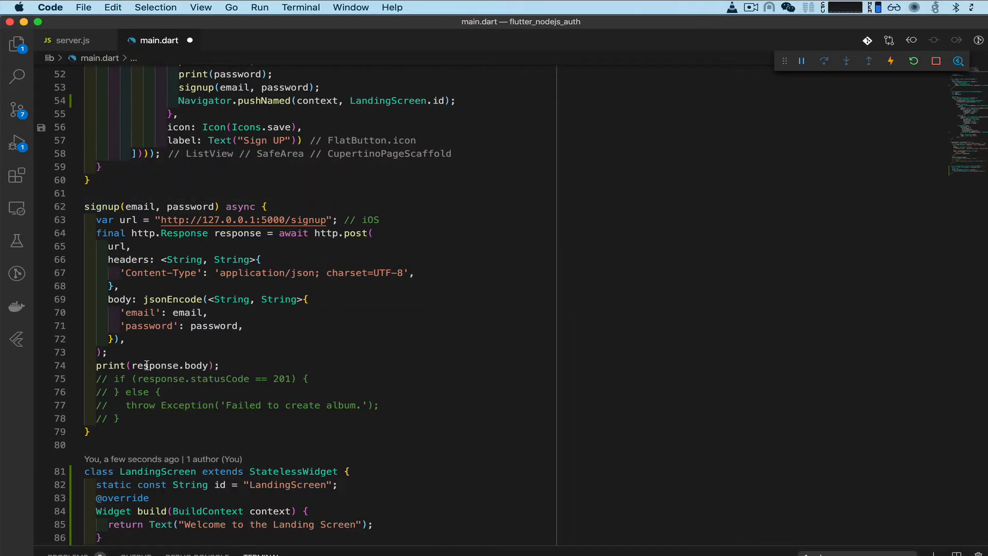
# Step: Run node server/server.js in the integrated terminal to start the server on port 5000
pyautogui.doubleClick(164, 365)
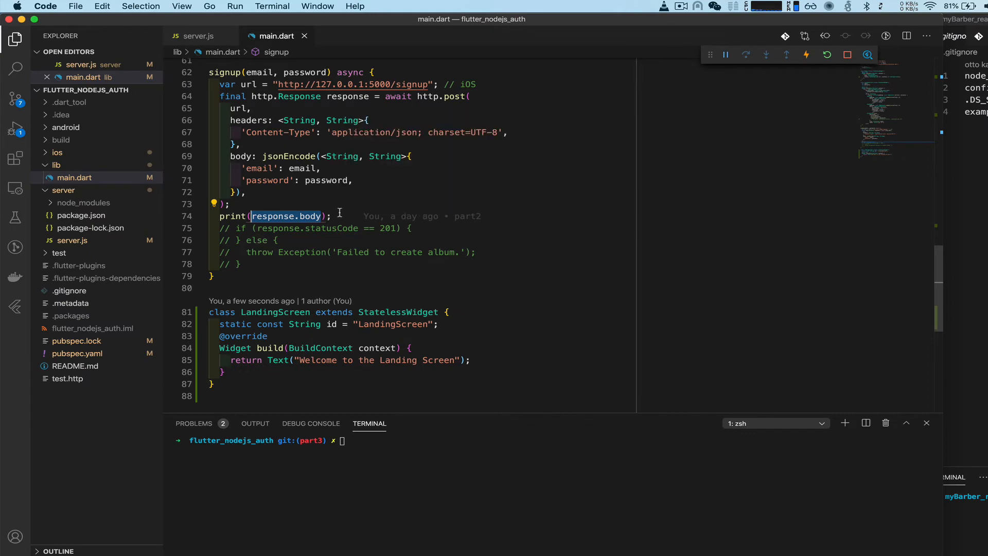
pyautogui.moveTo(339, 227)
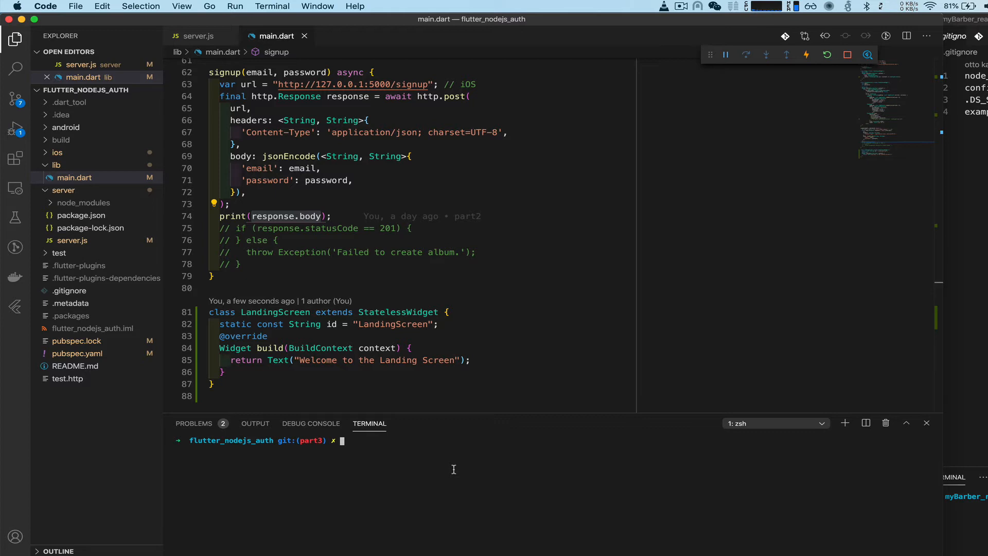
pyautogui.write('node server/')
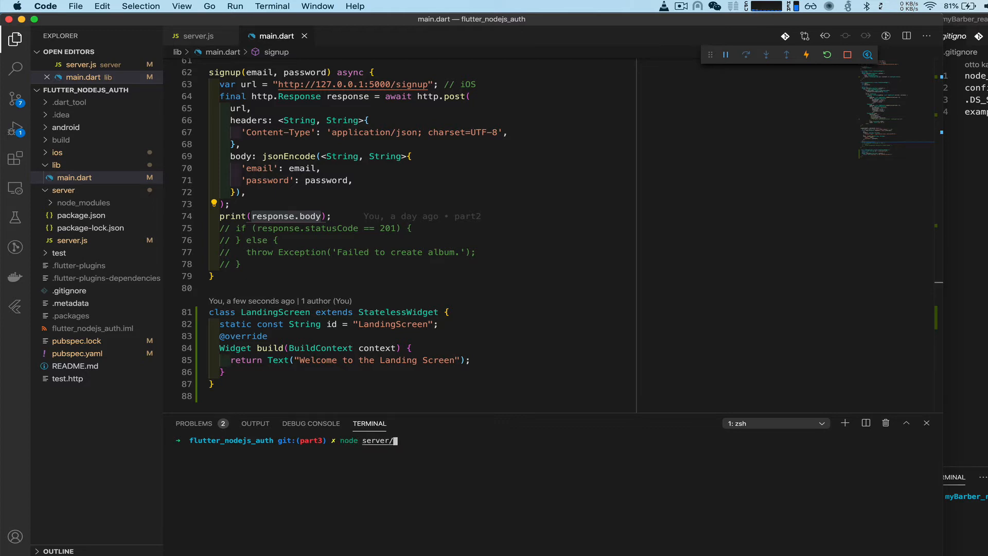
pyautogui.write('server.js')
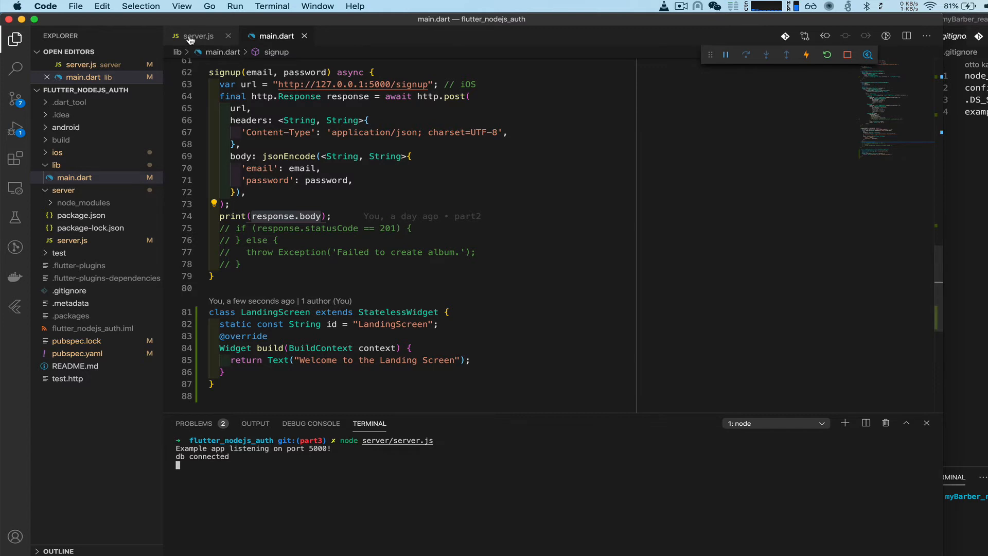
# Step: Inspect the /signup route in server.js, then submit a test sign-up from the iOS Simulator
pyautogui.click(199, 36)
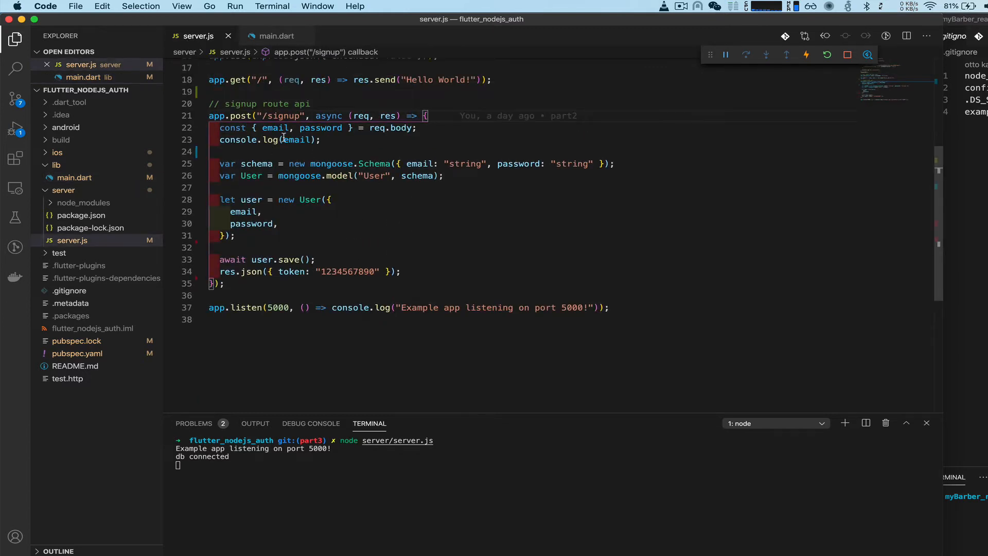
pyautogui.click(276, 35)
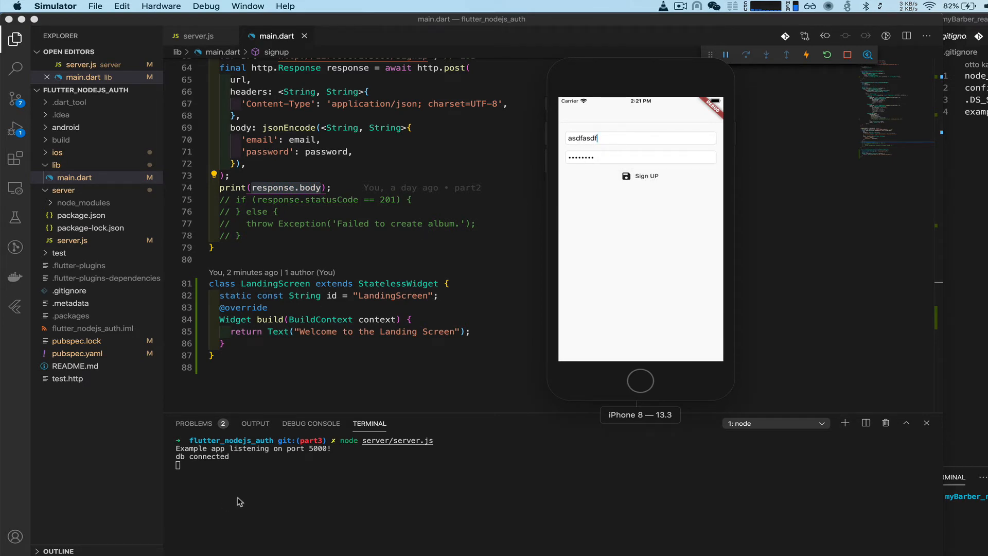
pyautogui.click(309, 422)
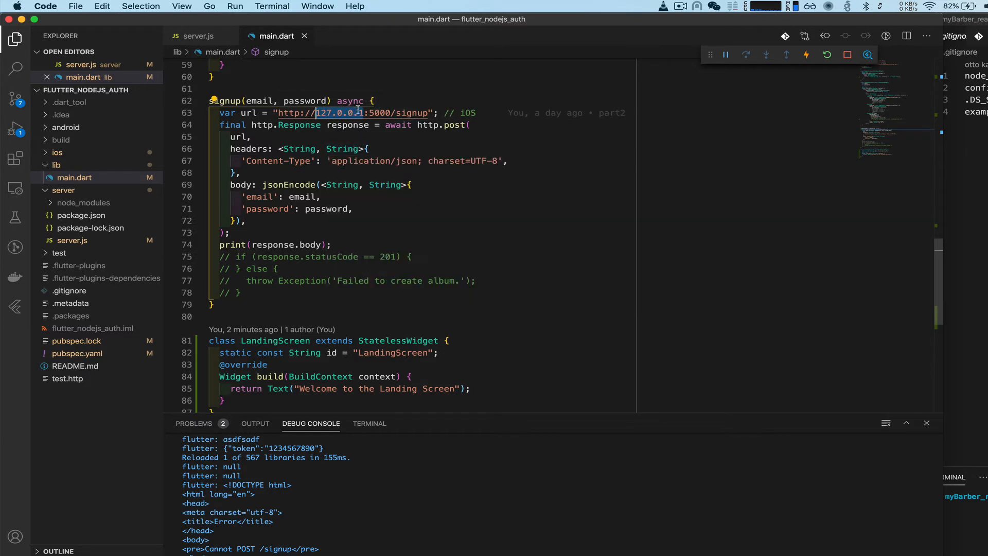
# Step: Point the signup URL at localhost:5000, sign up again, and check the debug output for the token
pyautogui.write('localhost')
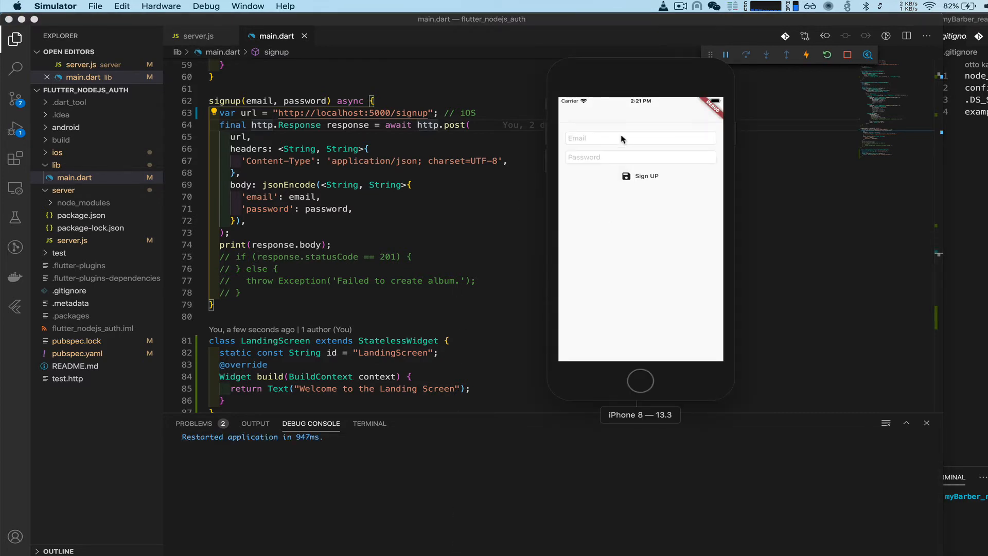
pyautogui.write('asd')
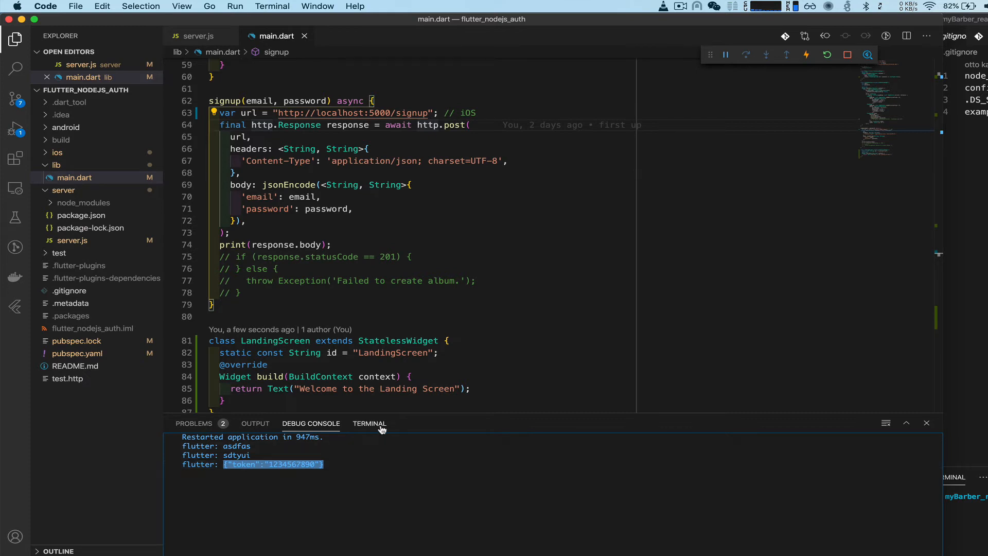
pyautogui.moveTo(386, 481)
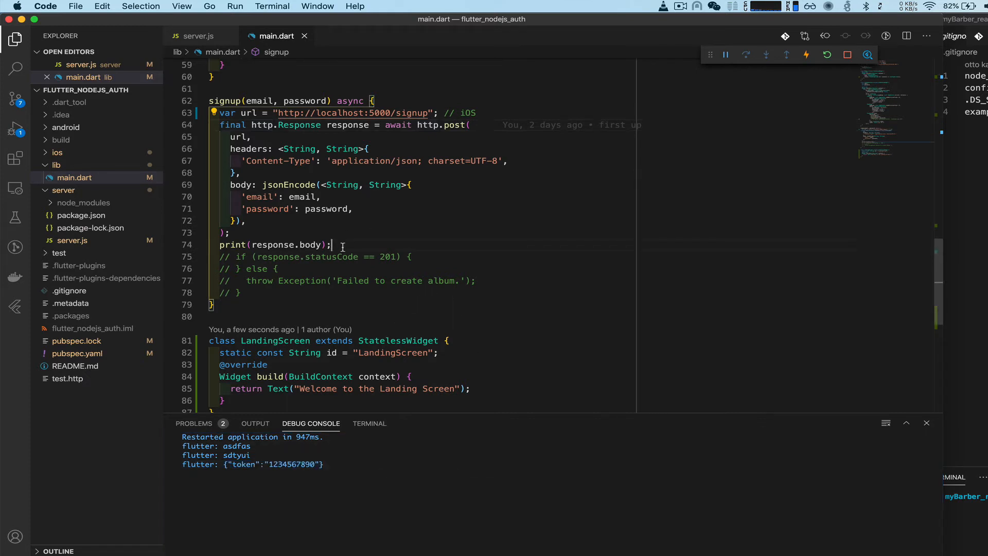
pyautogui.press('enter')
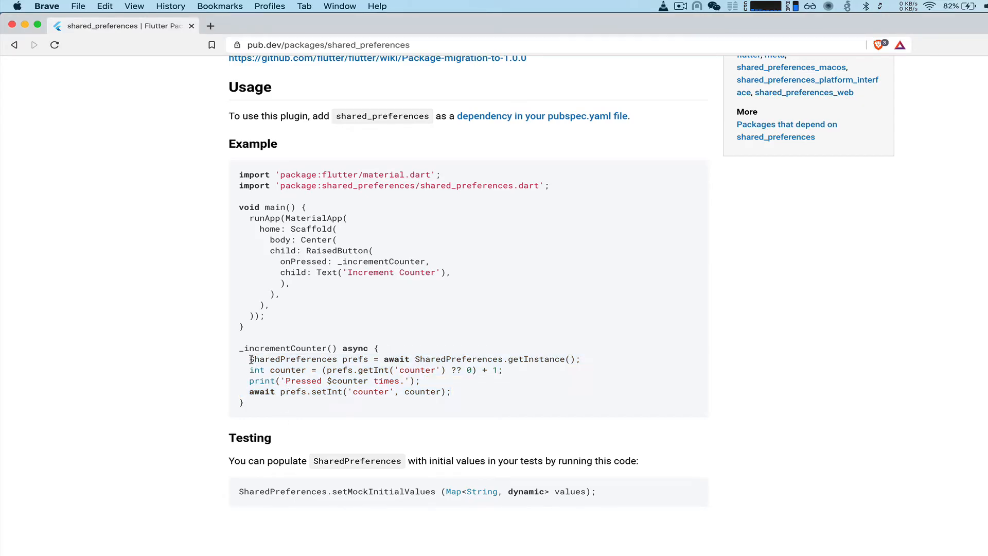
# Step: Select and copy the _incrementCounter SharedPreferences lines from the pub.dev example
pyautogui.moveTo(249, 359); pyautogui.dragTo(450, 391)
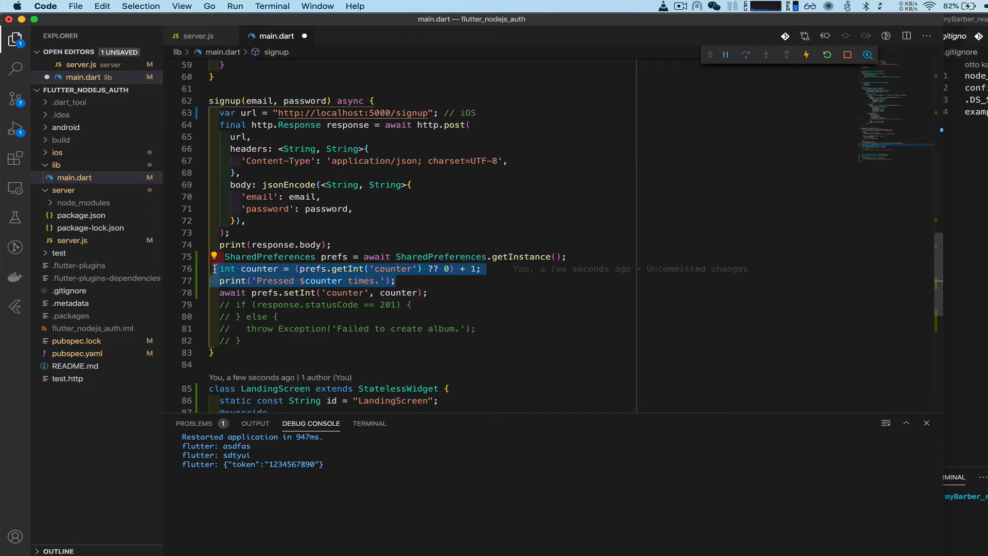
# Step: Comment out the pasted counter lines and change the save call to prefs.setString for a token
pyautogui.press('cmd+/')
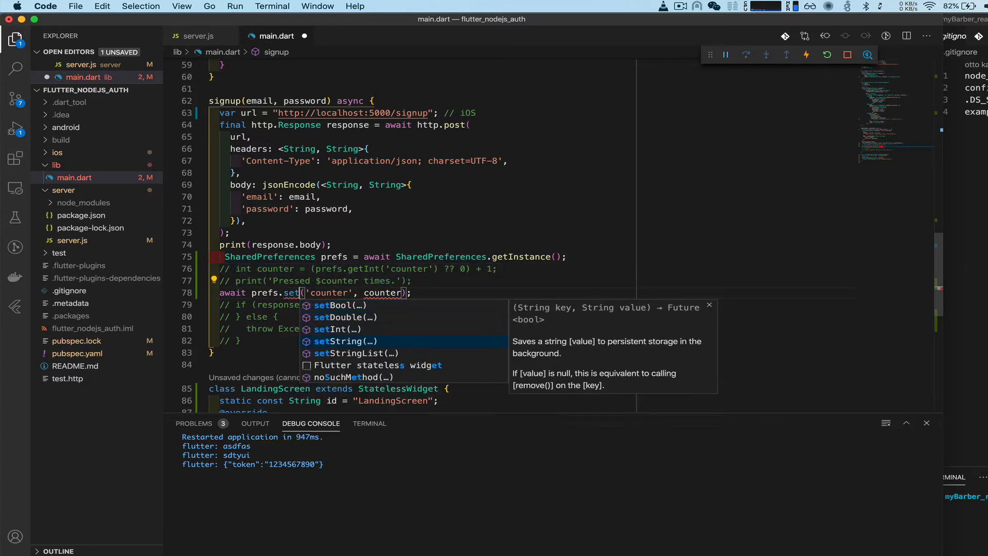
pyautogui.click(344, 341)
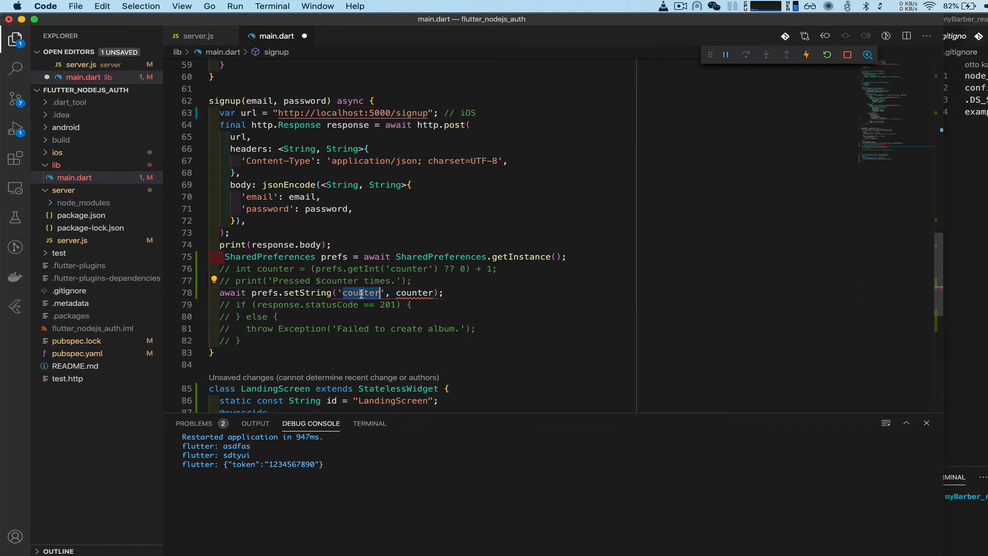
pyautogui.write('token')
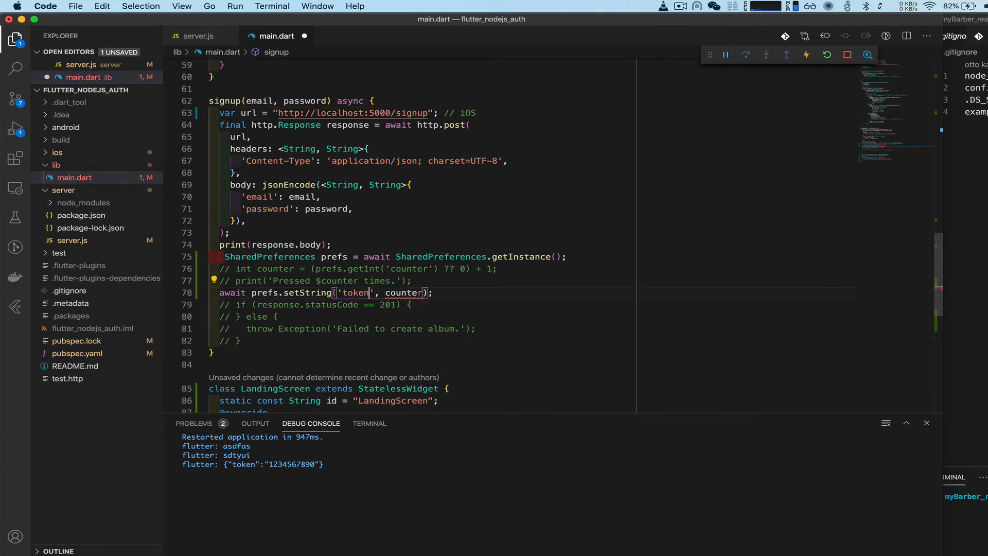
pyautogui.moveTo(402, 292)
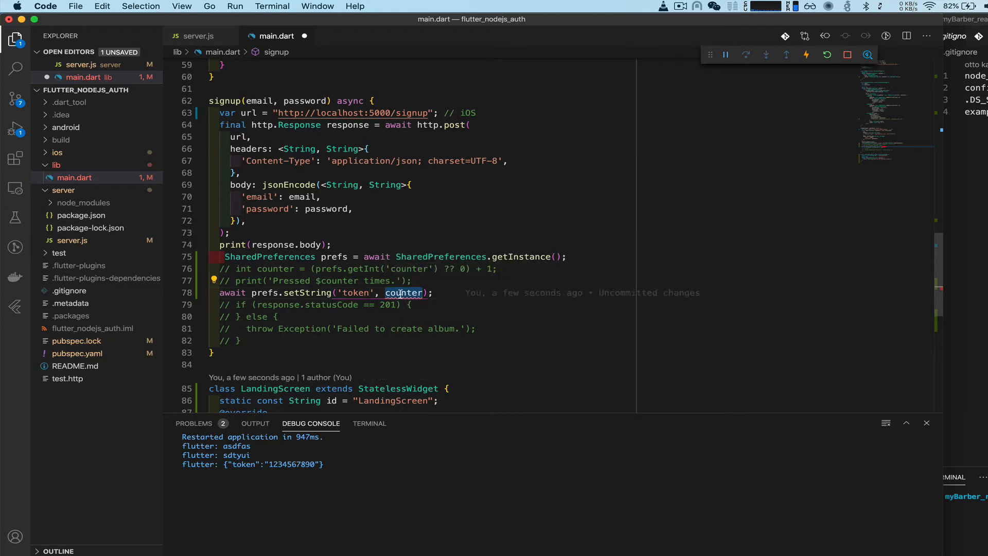
pyautogui.write('response.body')
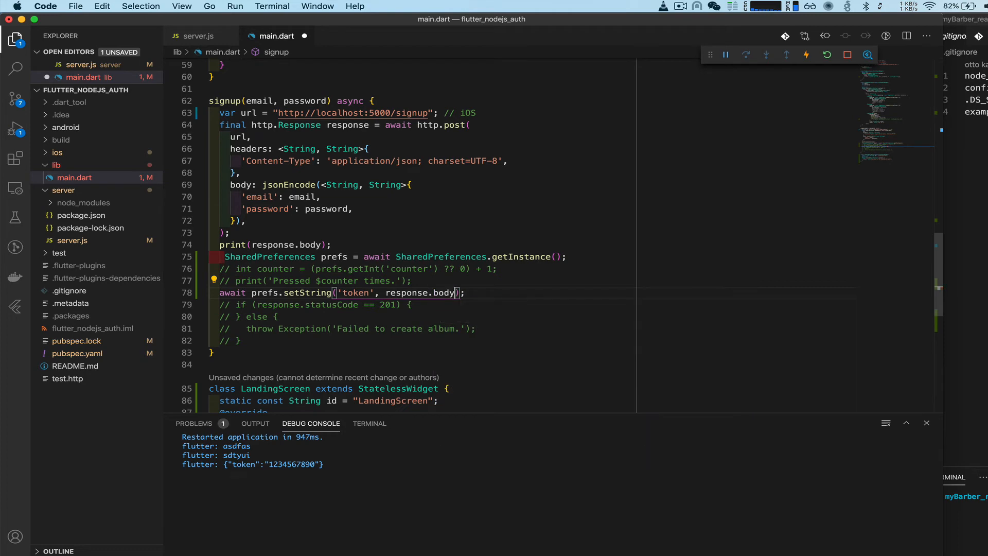
pyautogui.write('.token')
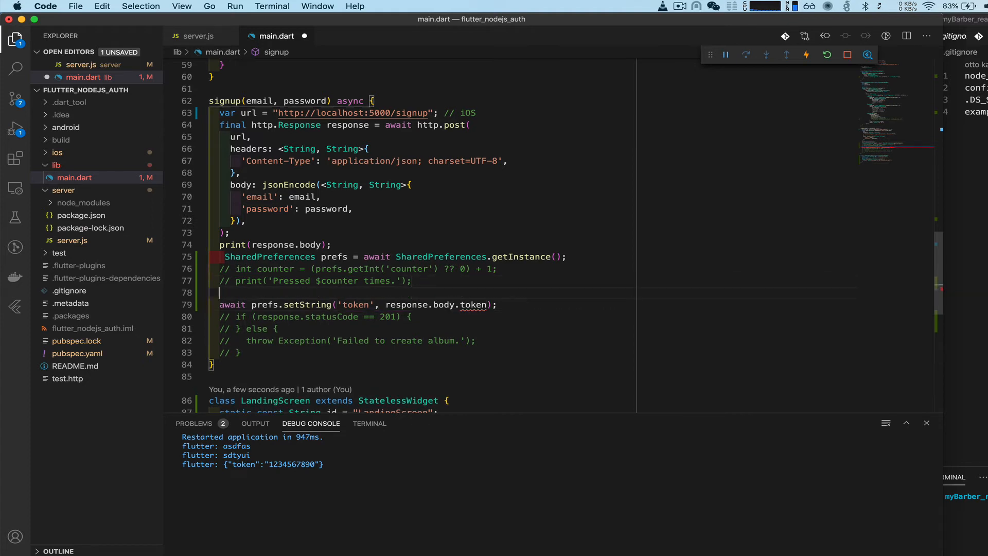
# Step: Add var parse = jsonDecode(response.body) in signup and select the old token expression
pyautogui.write('var pars')
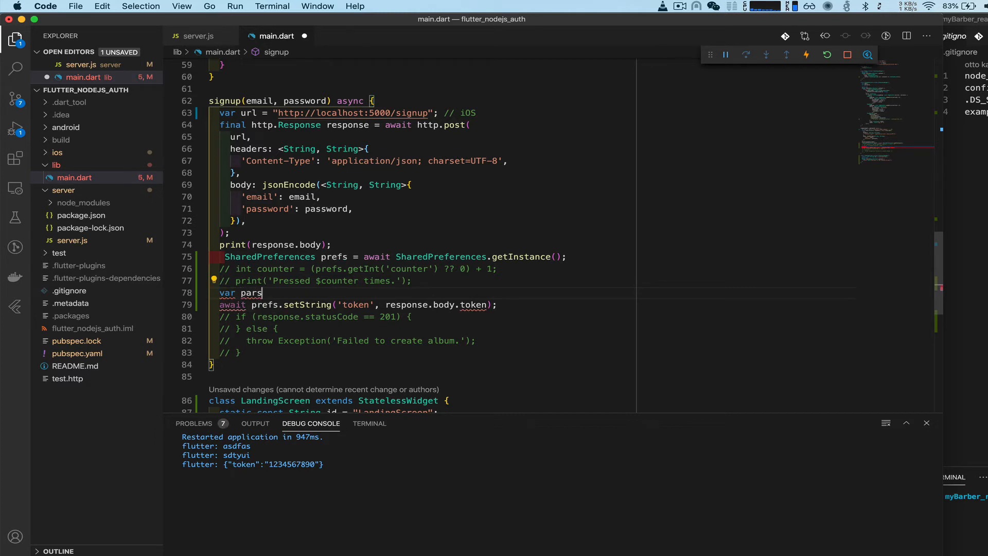
pyautogui.write('e =')
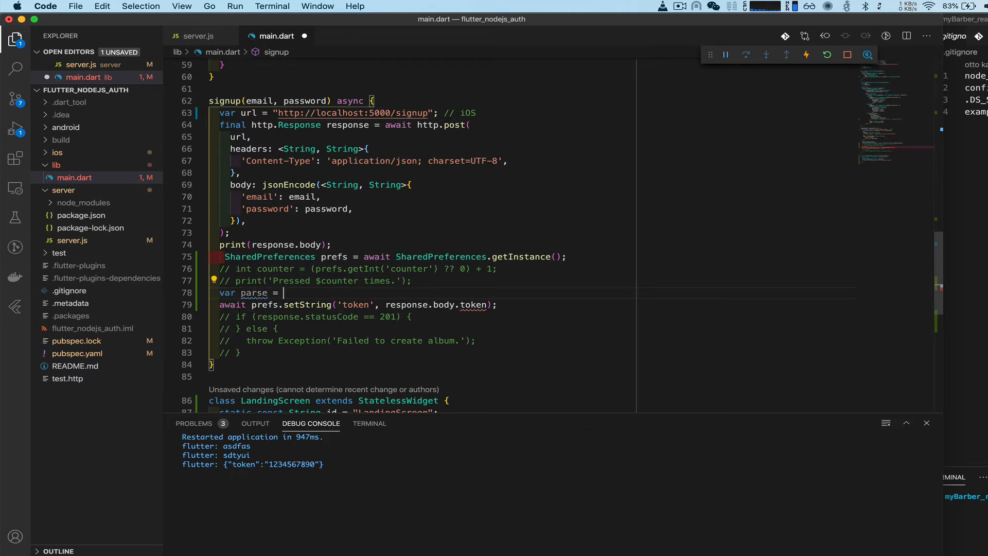
pyautogui.write('json')
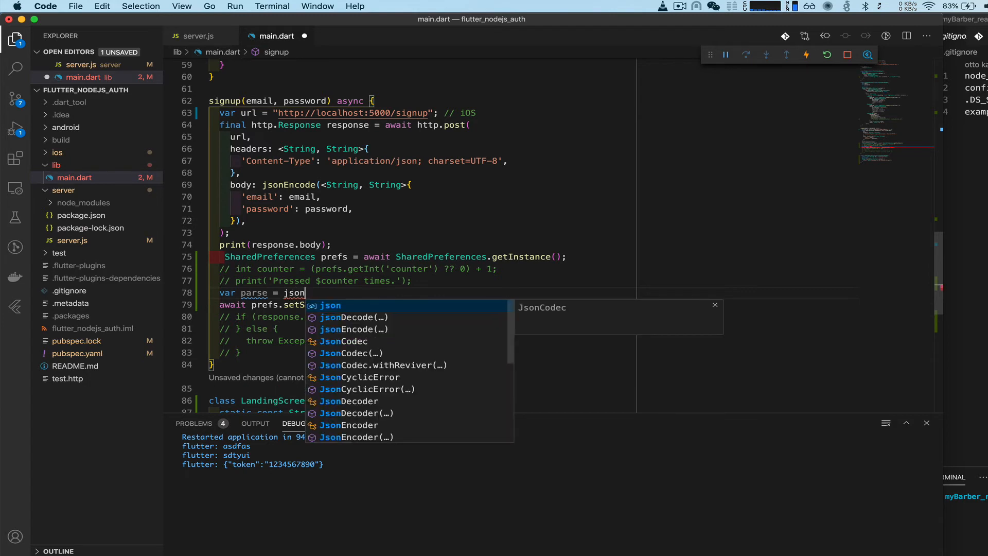
pyautogui.click(354, 329)
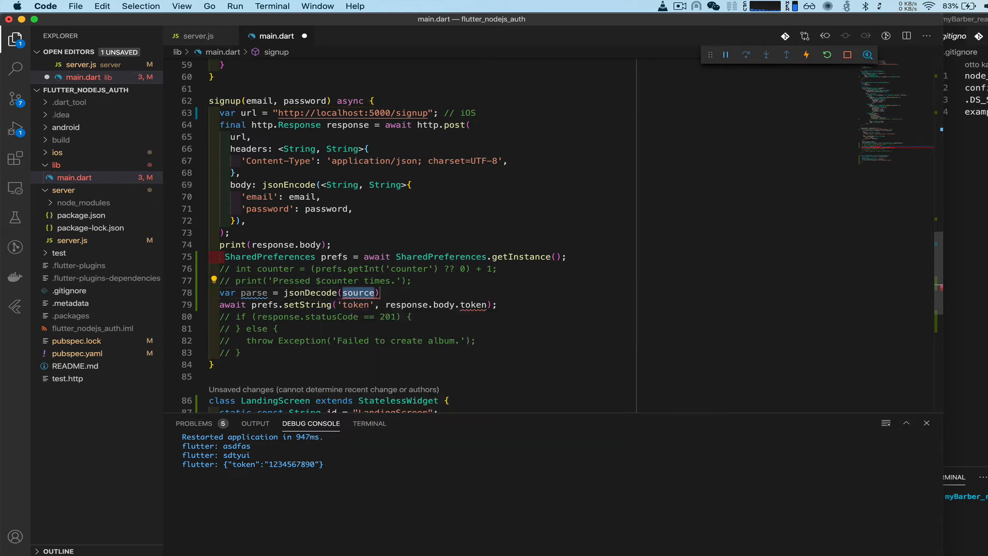
pyautogui.write('response.body')
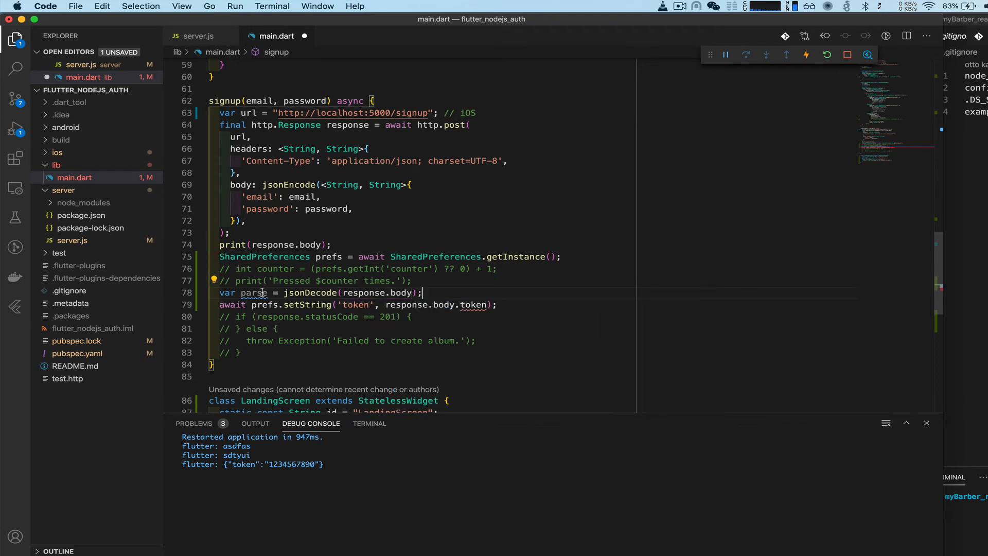
pyautogui.doubleClick(254, 293)
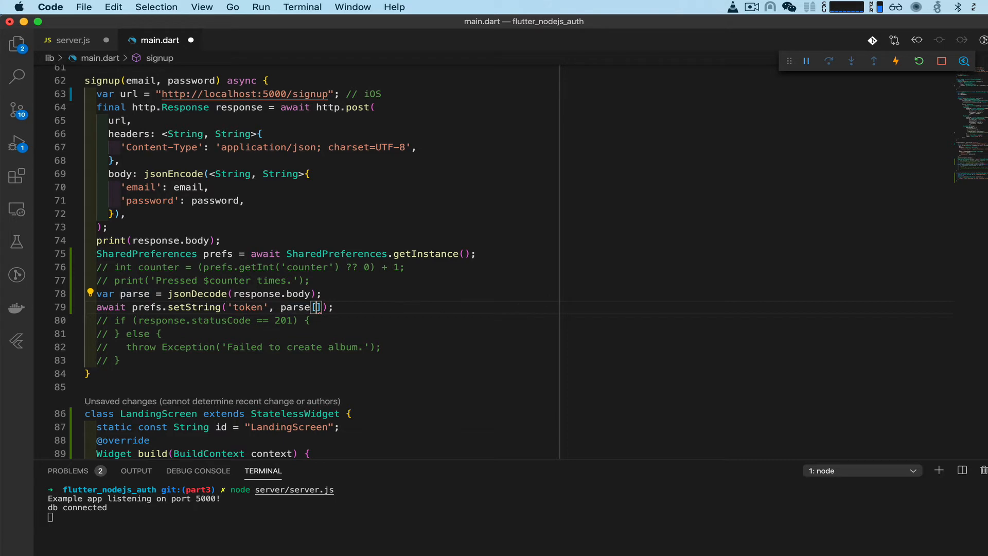
# Step: Store parse["token"] via setString and add print(parse["token"]) above it
pyautogui.write('"token"')
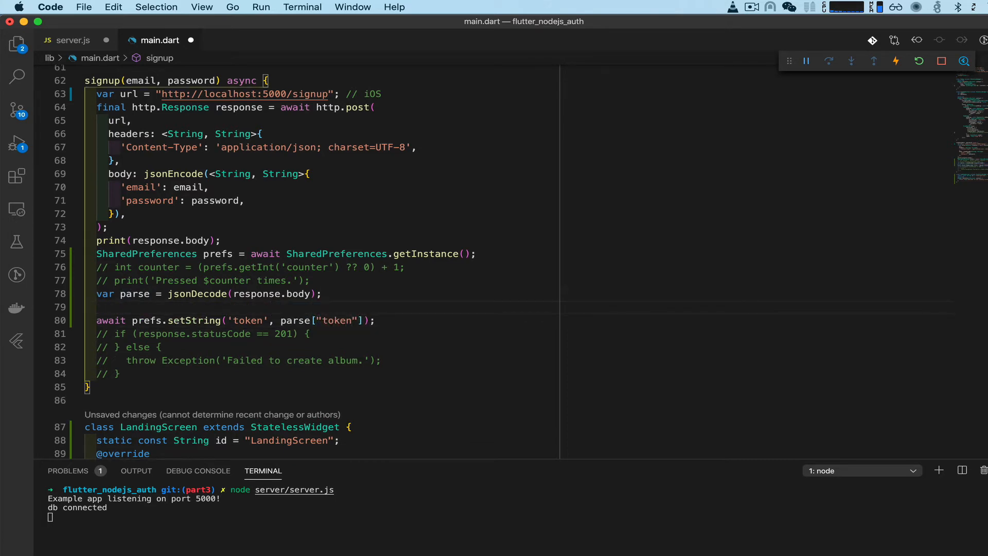
pyautogui.write('print(object)')
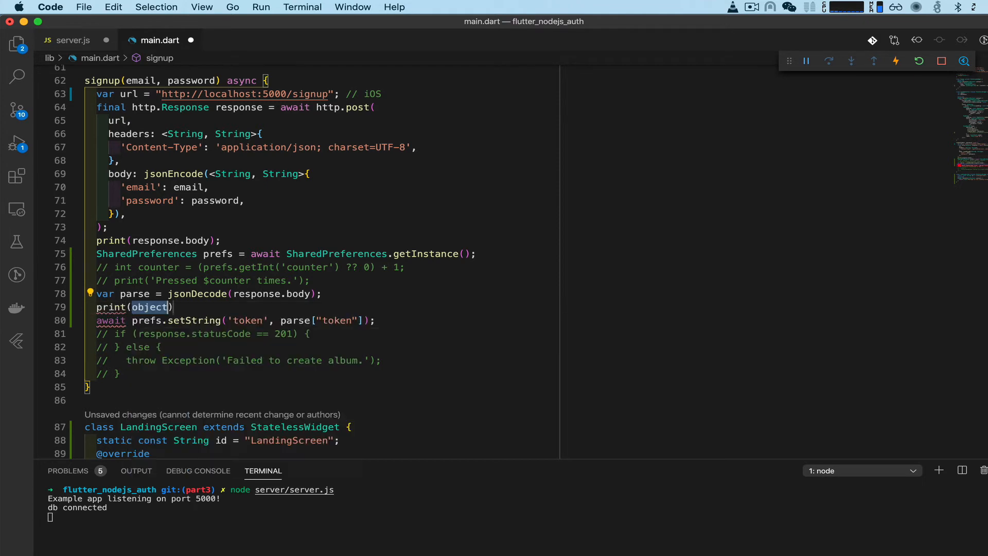
pyautogui.write('p')
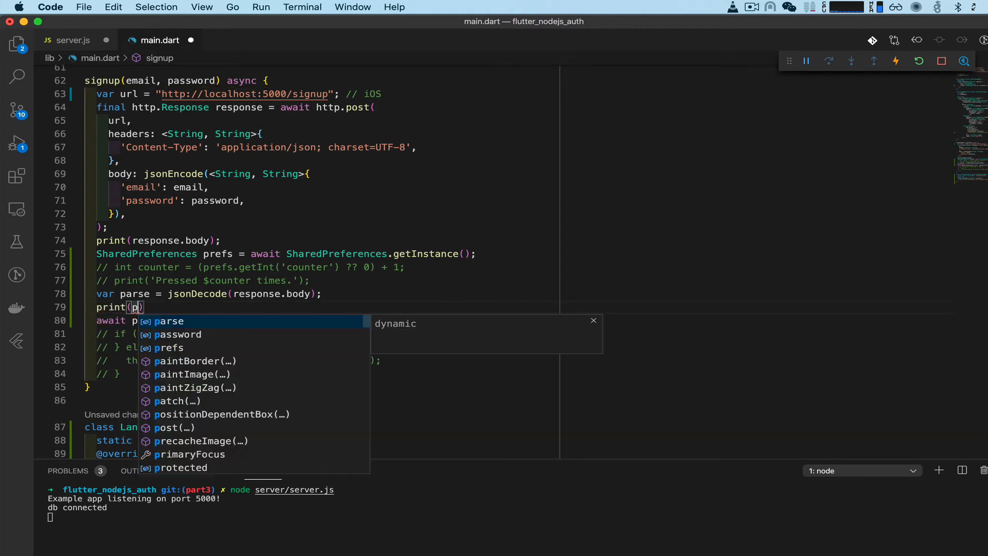
pyautogui.press('Enter')
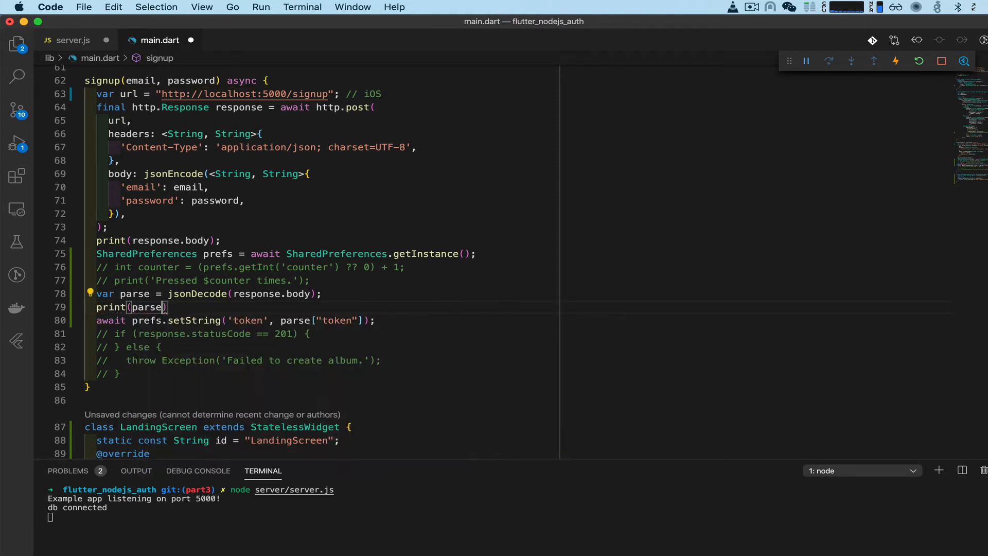
pyautogui.write('["t"]')
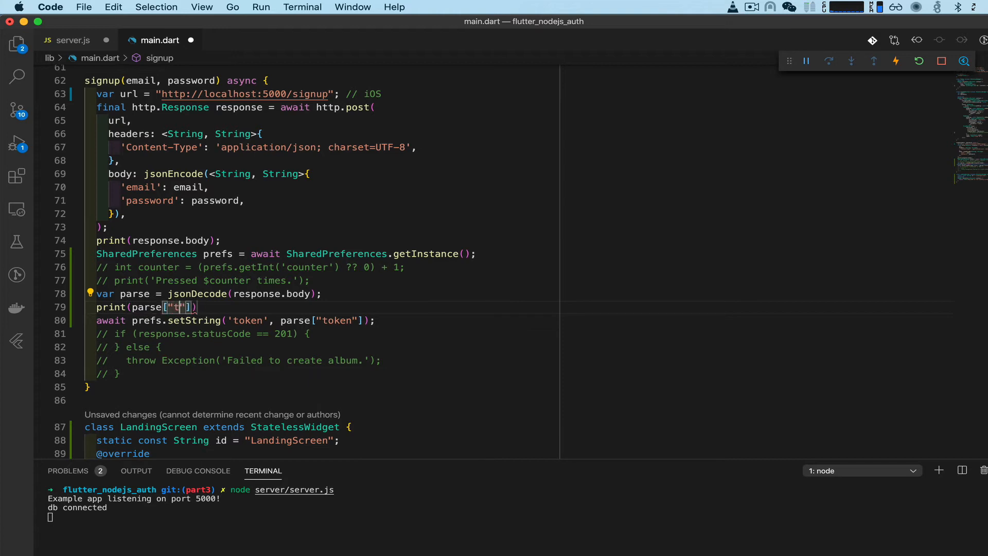
pyautogui.write('oken')
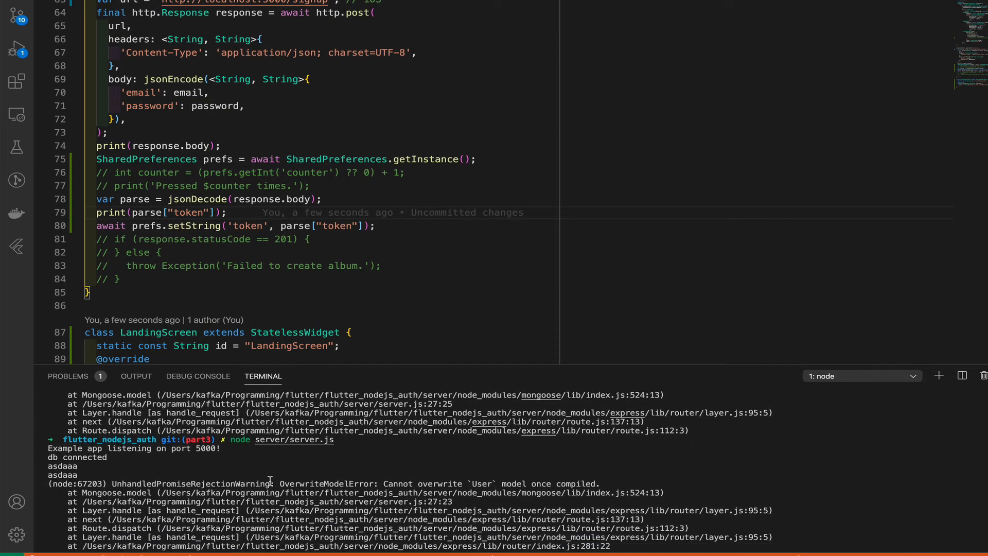
# Step: Run the updated sign-up and select the OverwriteModelError in the server terminal
pyautogui.doubleClick(327, 484)
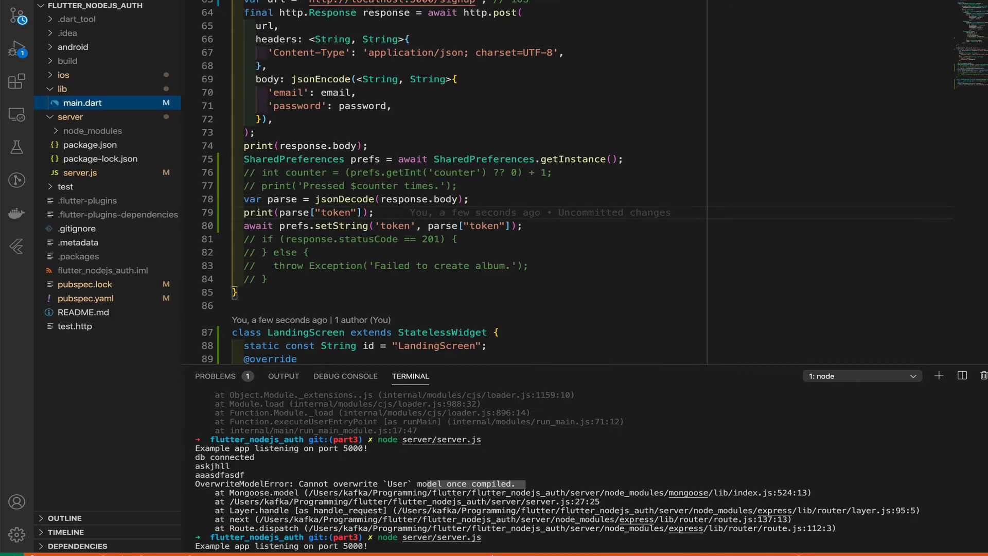
# Step: Move the User schema and model lines above the /signup route in server.js under a // model comment
pyautogui.click(80, 173)
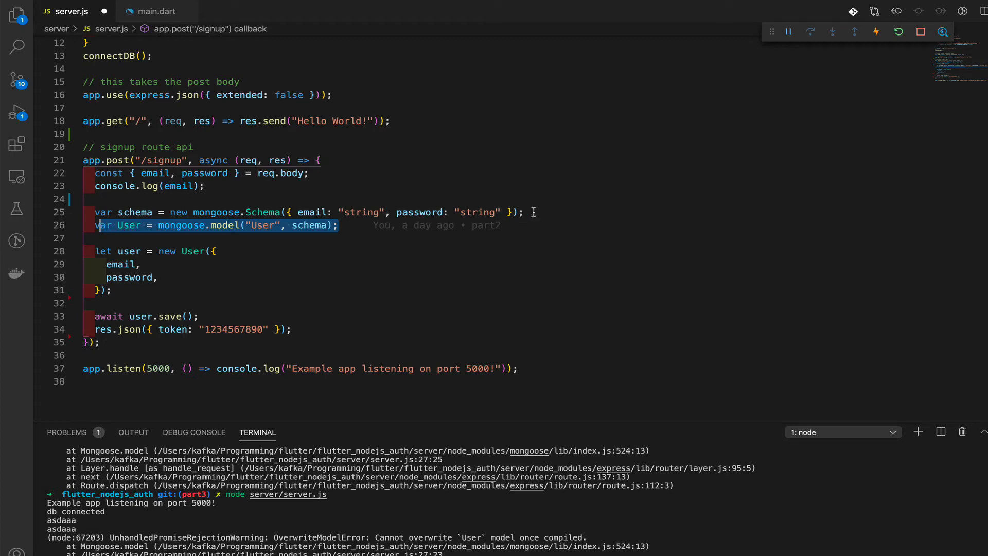
pyautogui.doubleClick(310, 226)
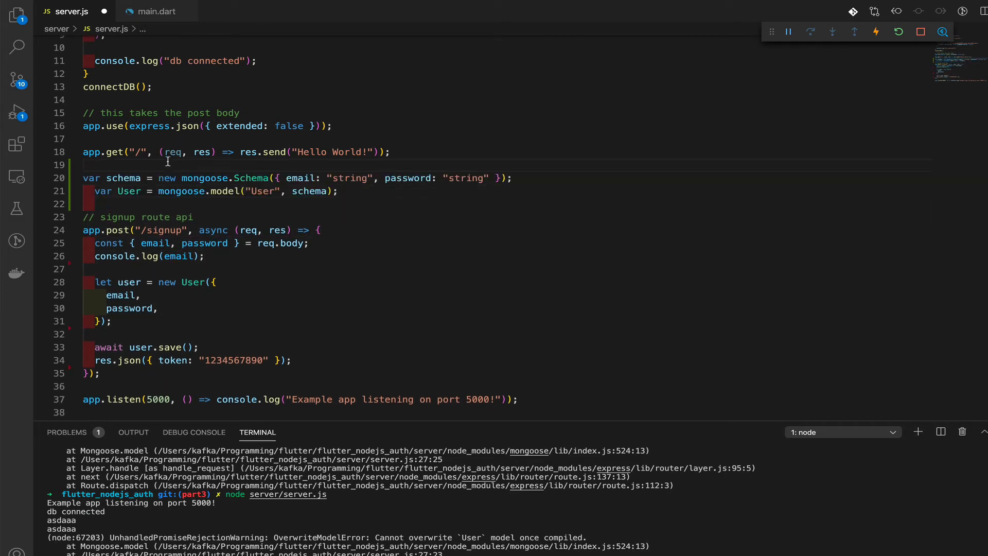
pyautogui.write('// m')
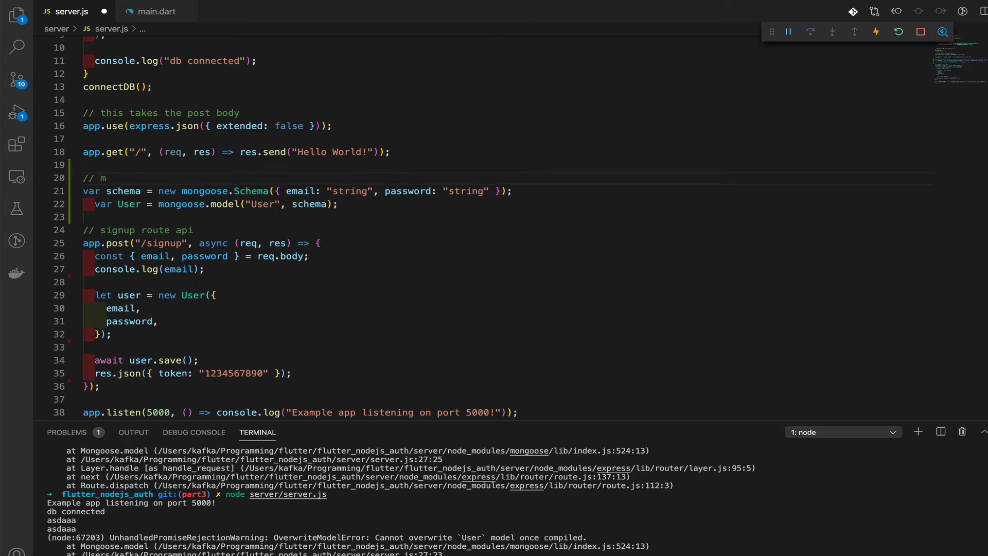
pyautogui.write('odel')
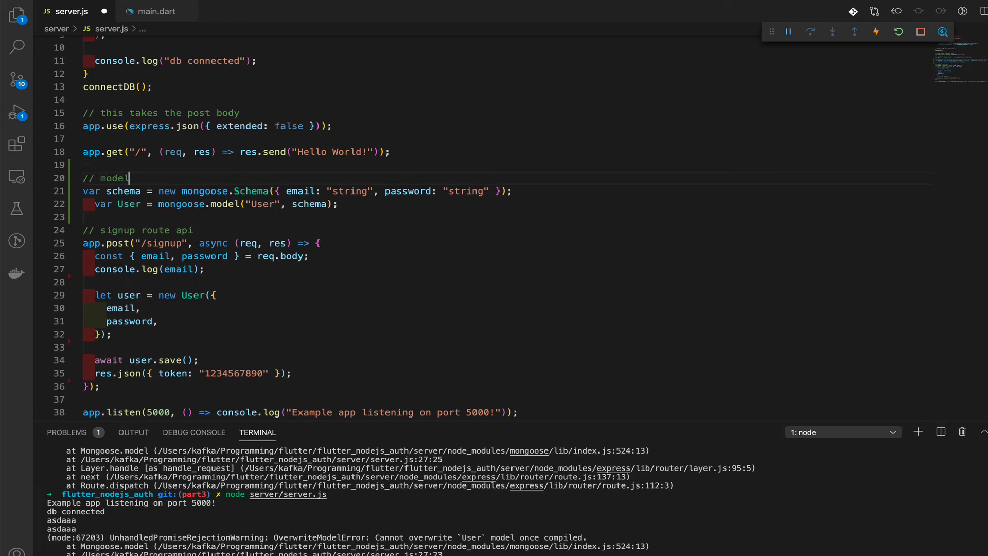
pyautogui.click(162, 12)
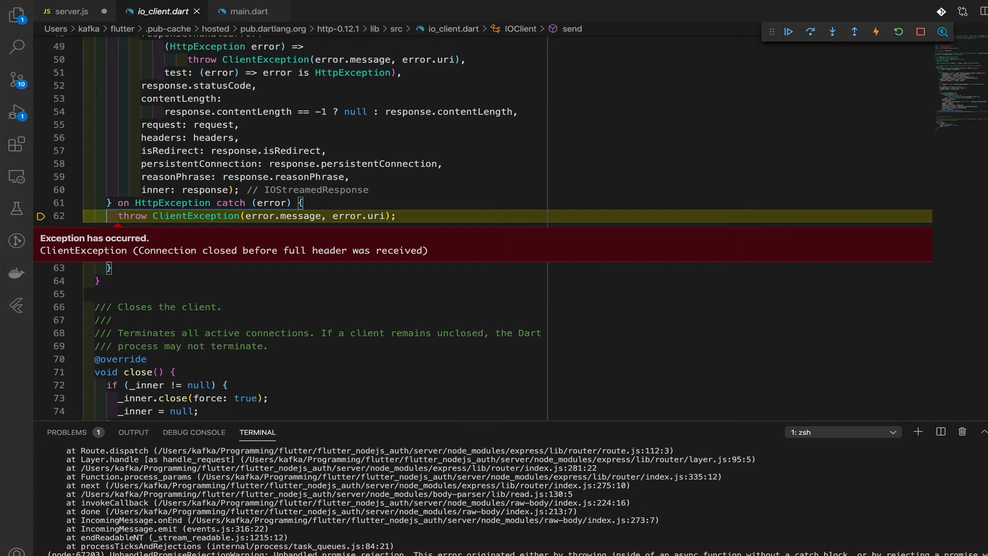
pyautogui.click(787, 32)
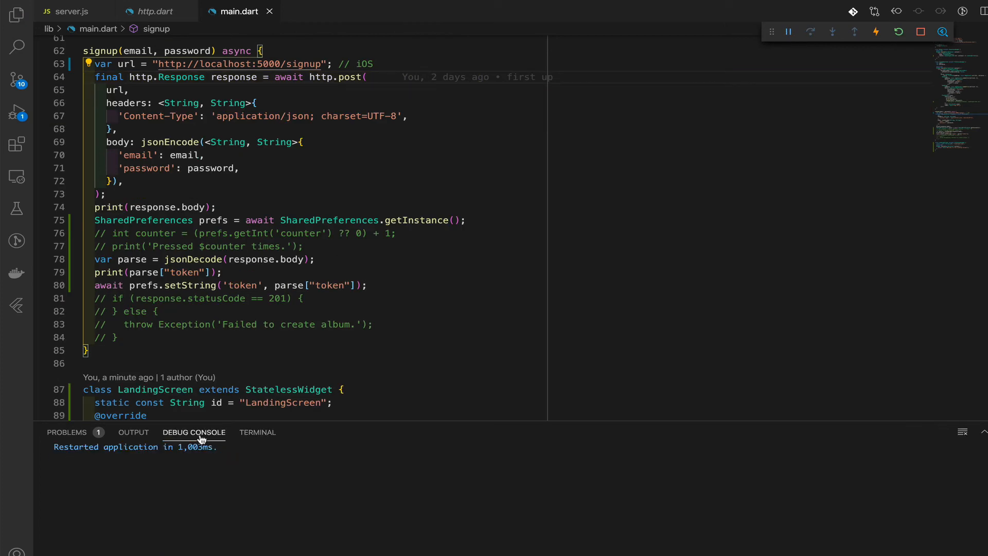
pyautogui.click(258, 432)
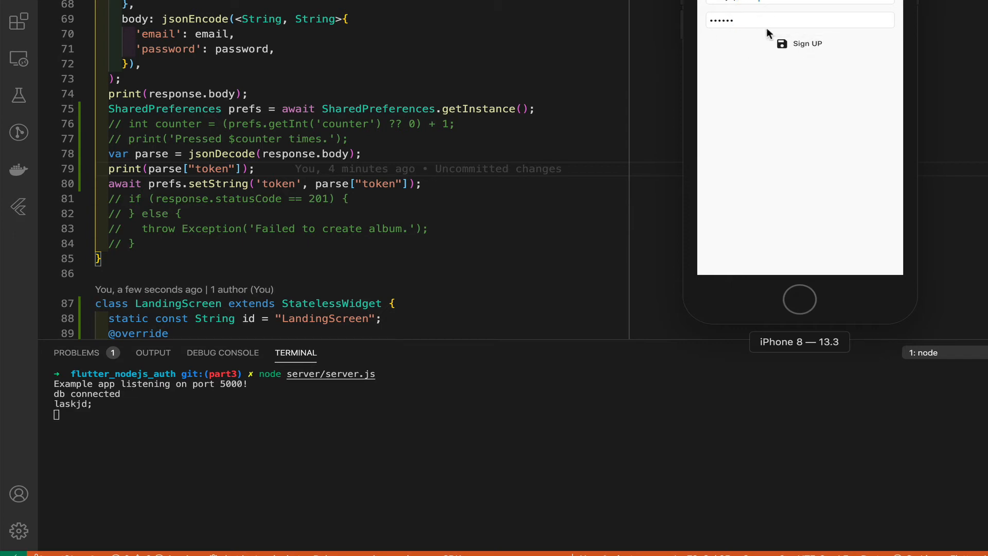
pyautogui.write('laskjd;aasdf')
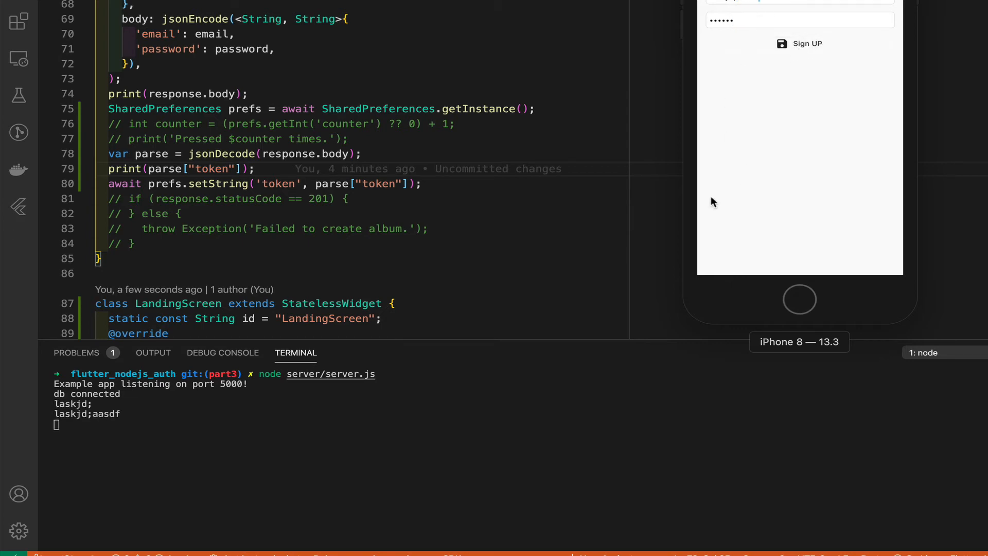
pyautogui.moveTo(280, 399)
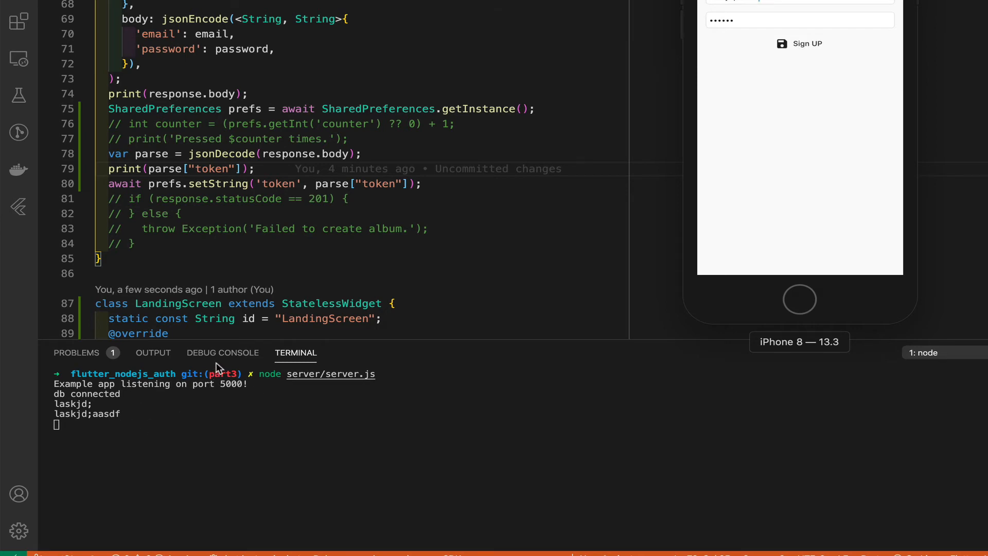
pyautogui.click(222, 352)
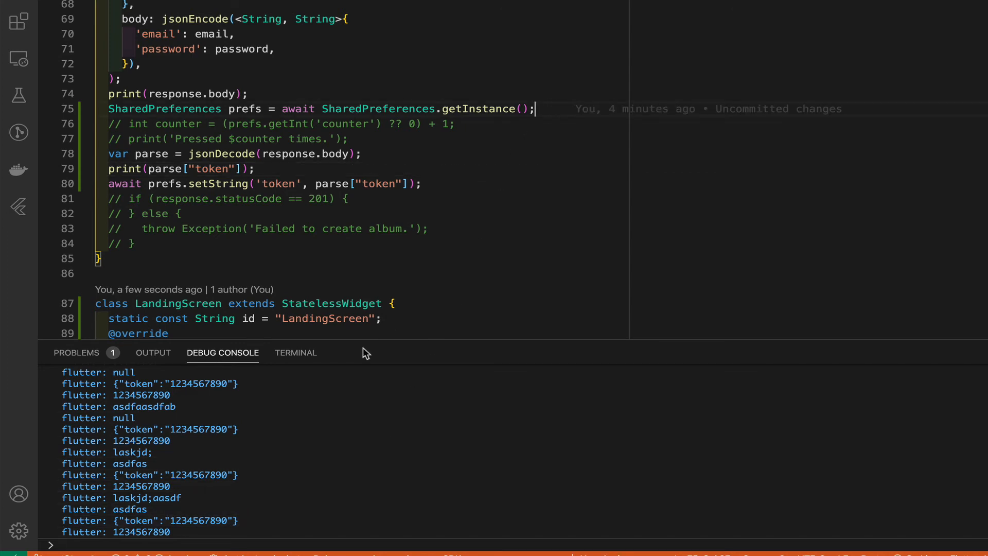
pyautogui.click(296, 352)
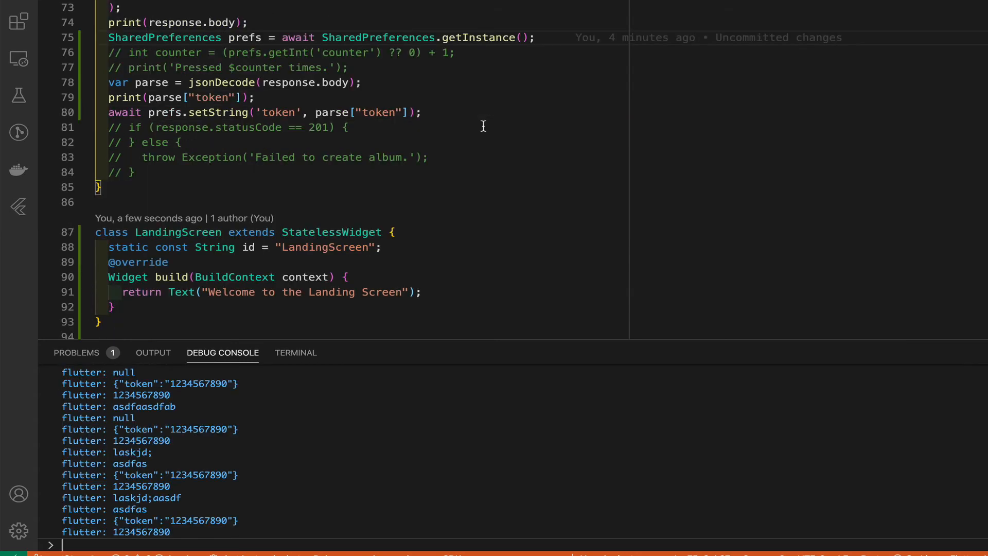
pyautogui.moveTo(144, 521)
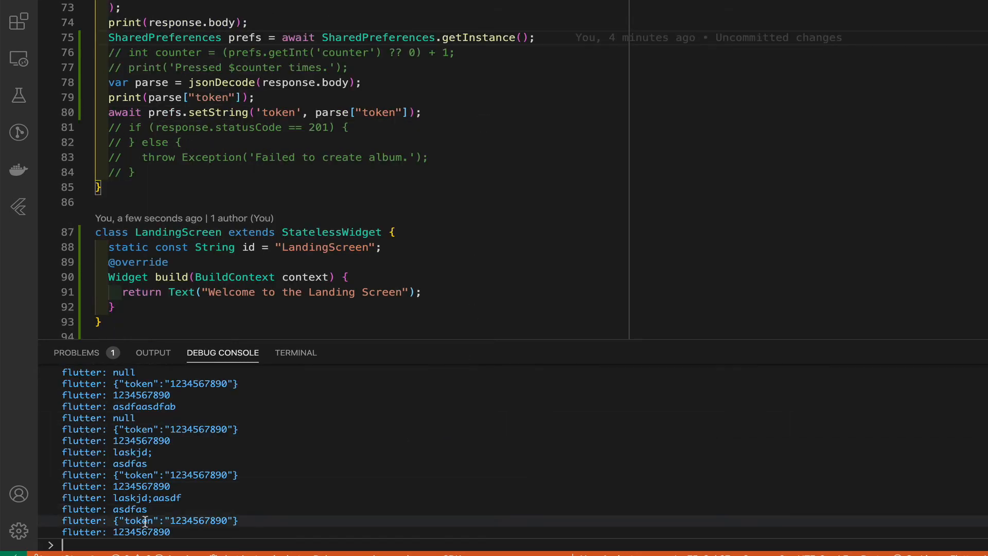
# Step: Rework the counter line into String token = prefs.getString("token")
pyautogui.doubleClick(141, 532)
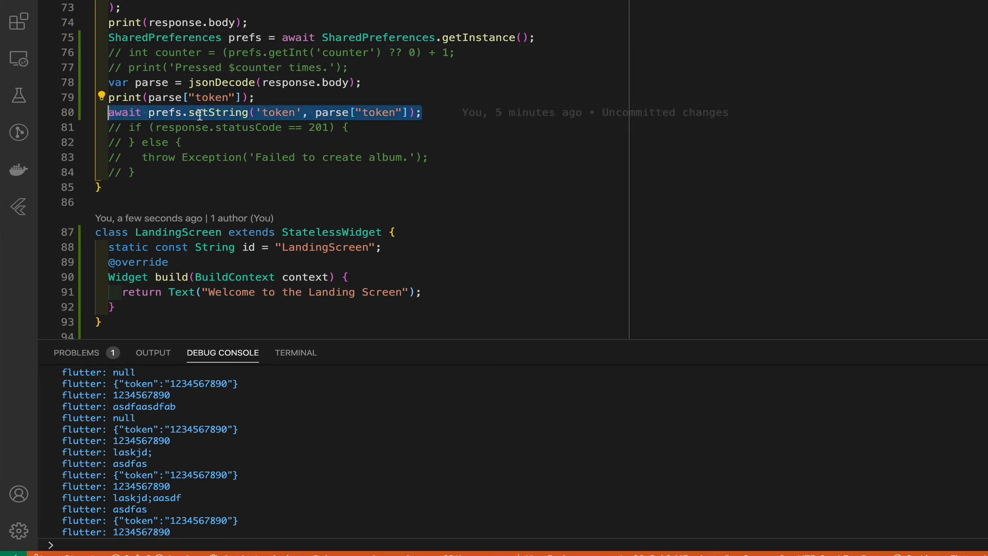
pyautogui.moveTo(218, 112)
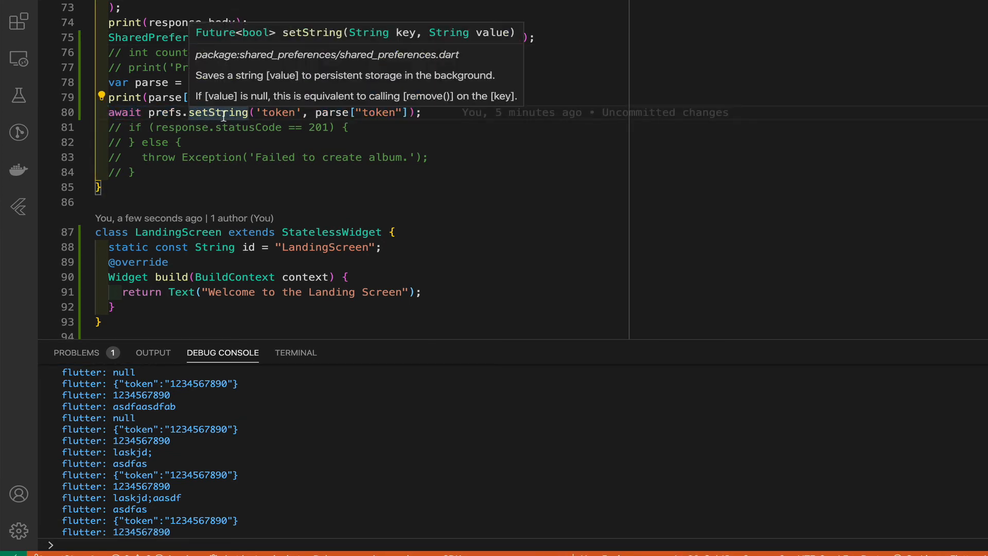
pyautogui.moveTo(430, 116)
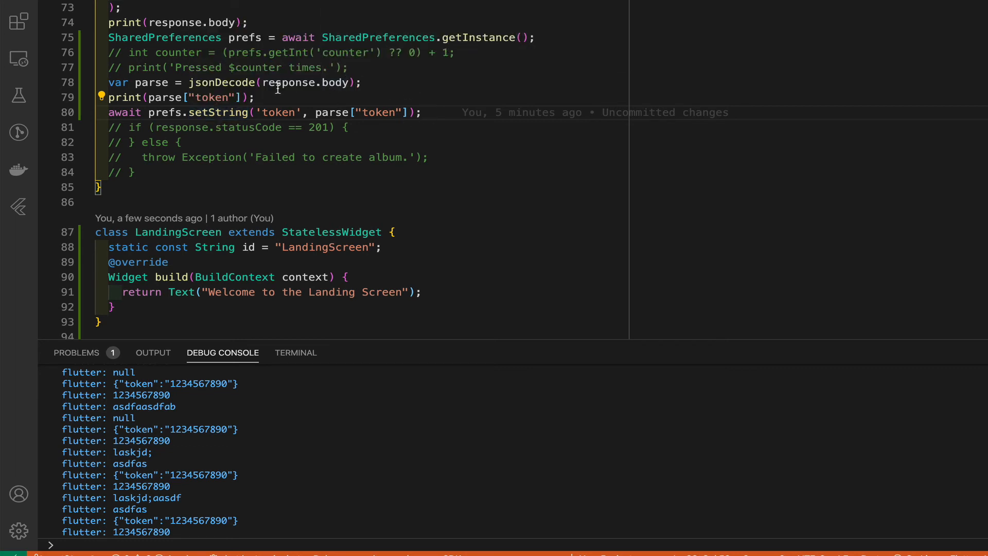
pyautogui.doubleClick(289, 53)
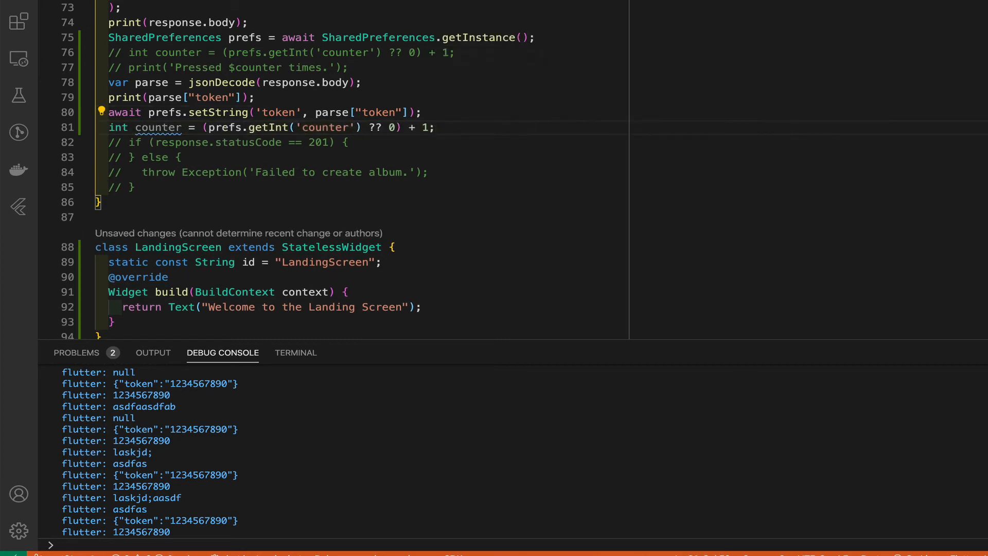
pyautogui.doubleClick(158, 128)
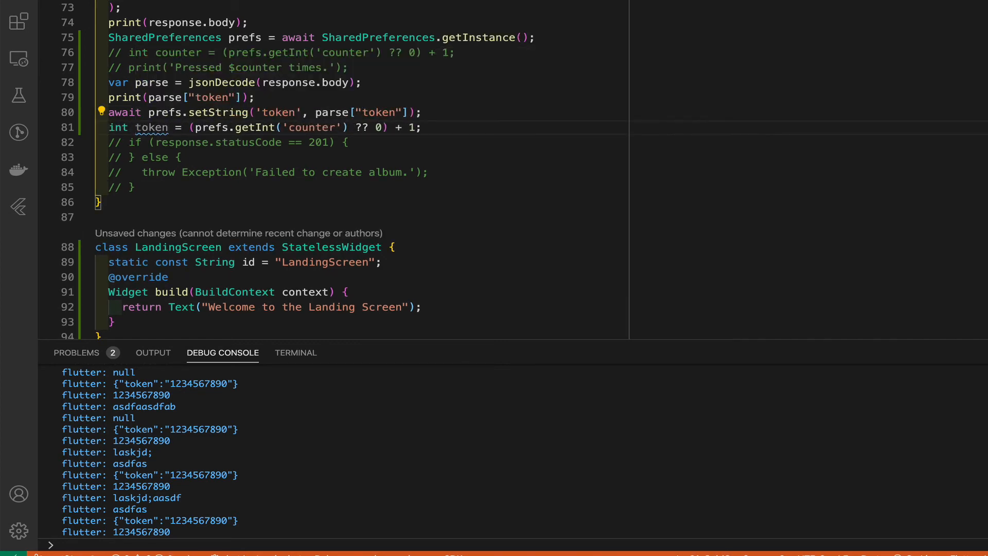
pyautogui.write('String')
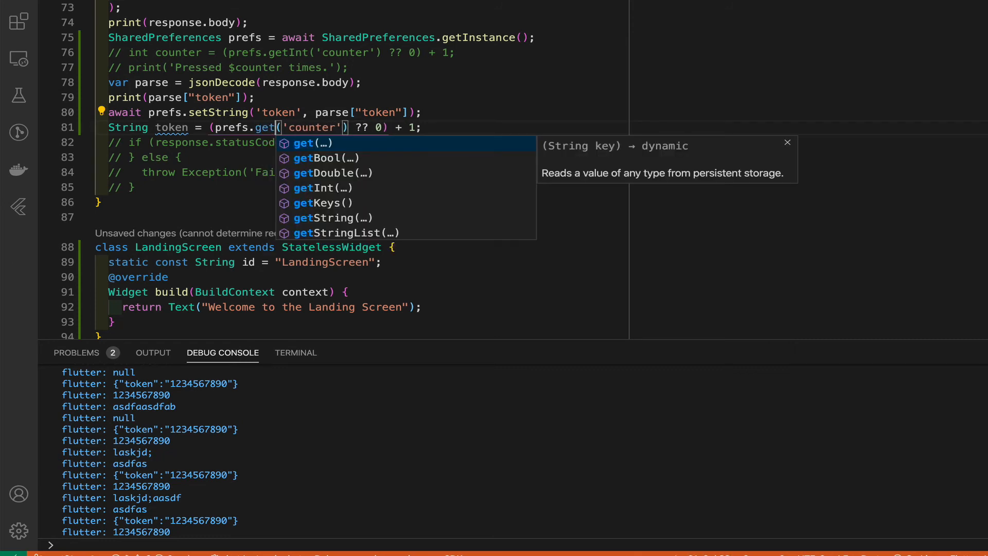
pyautogui.click(330, 217)
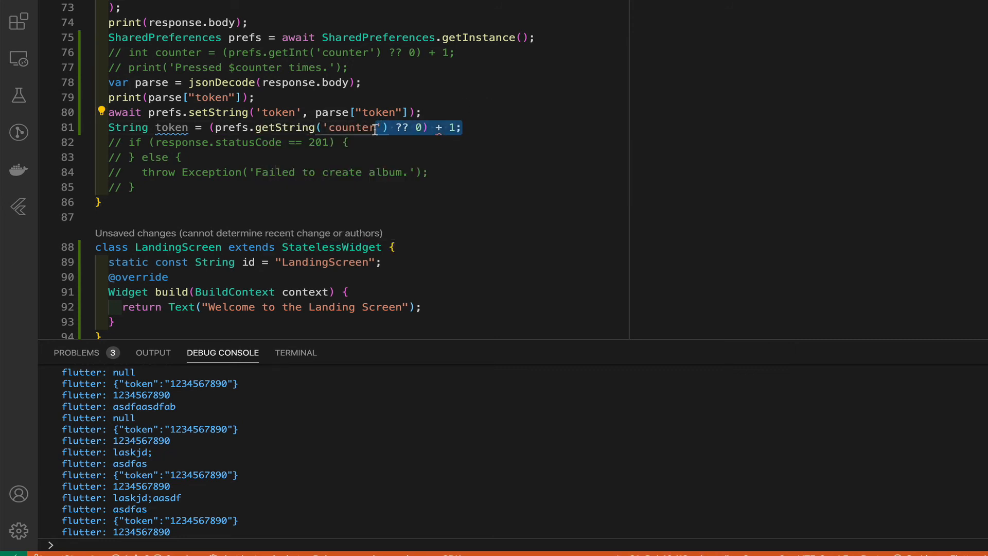
pyautogui.press('Delete')
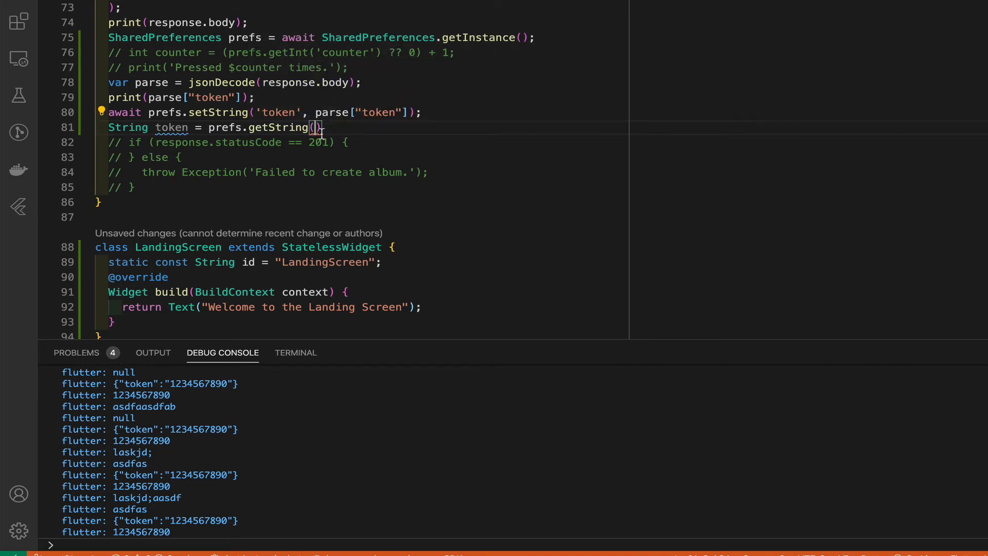
pyautogui.write('"token"')
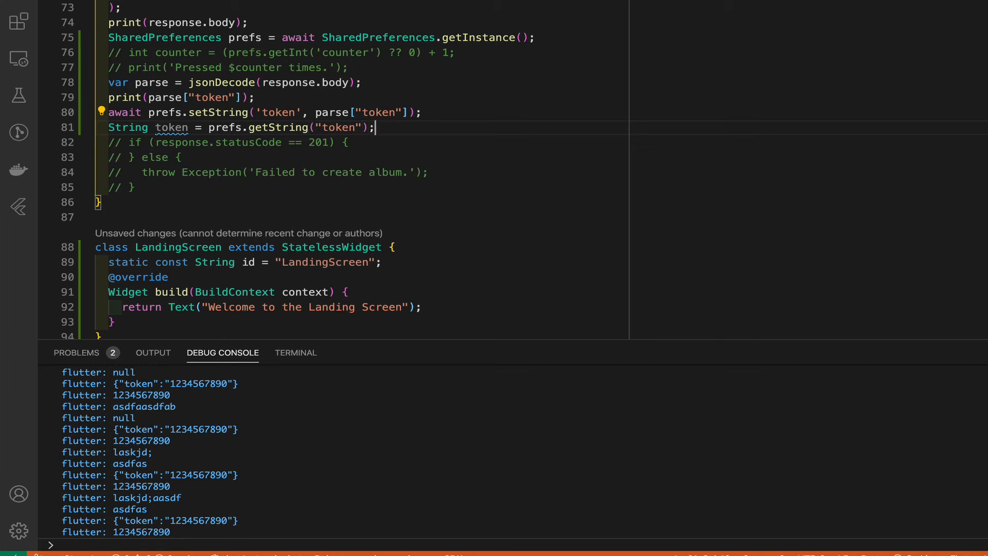
# Step: Add print(token); after reading it back and save to hot reload
pyautogui.write('print')
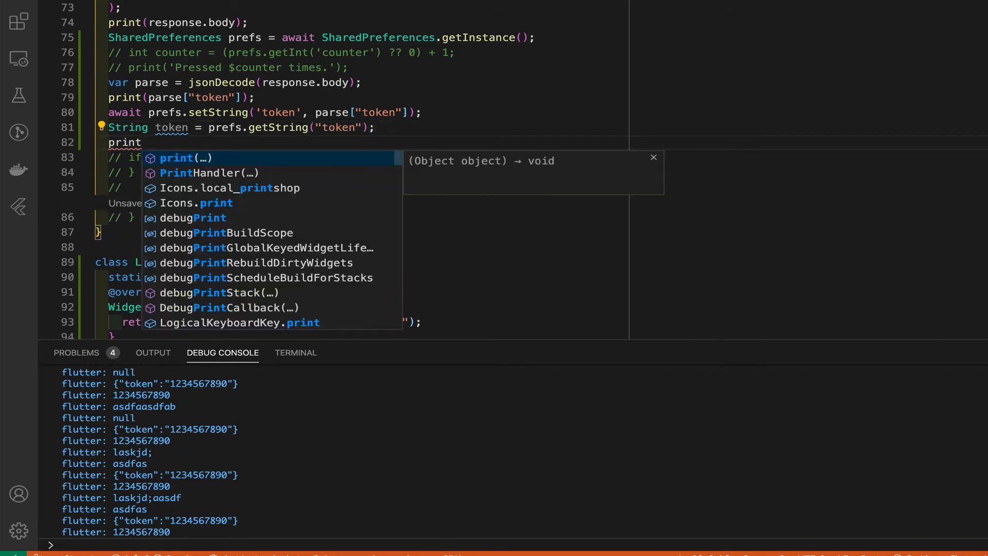
pyautogui.write('(toke')
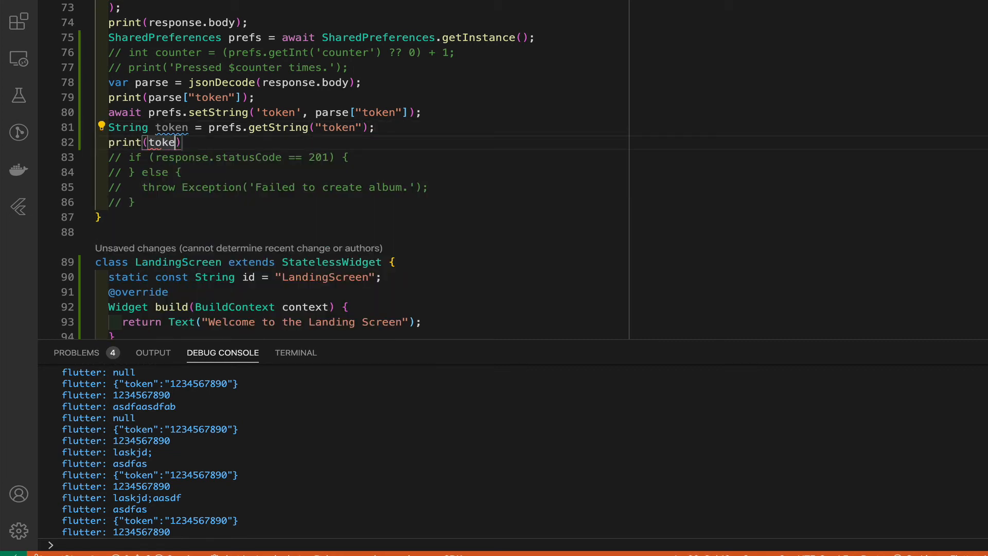
pyautogui.write('n;')
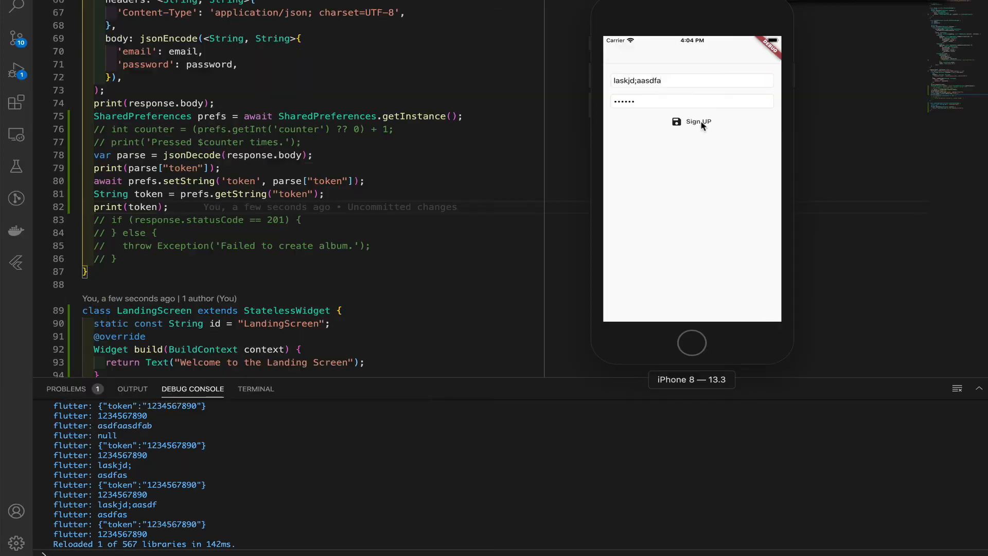
# Step: Submit the sign-up to test token printing, then select the commented counter lines for removal
pyautogui.click(691, 122)
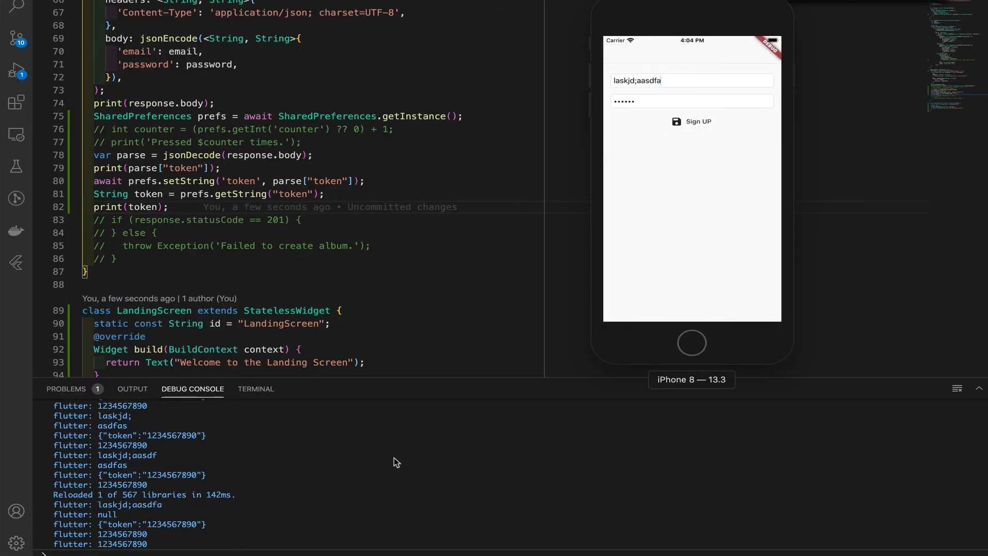
pyautogui.doubleClick(122, 543)
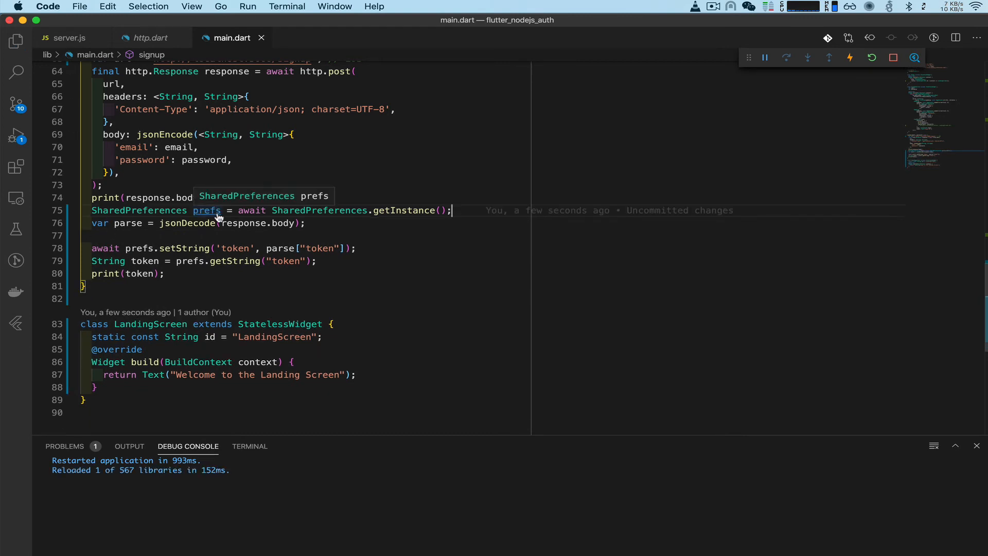
pyautogui.moveTo(262, 262)
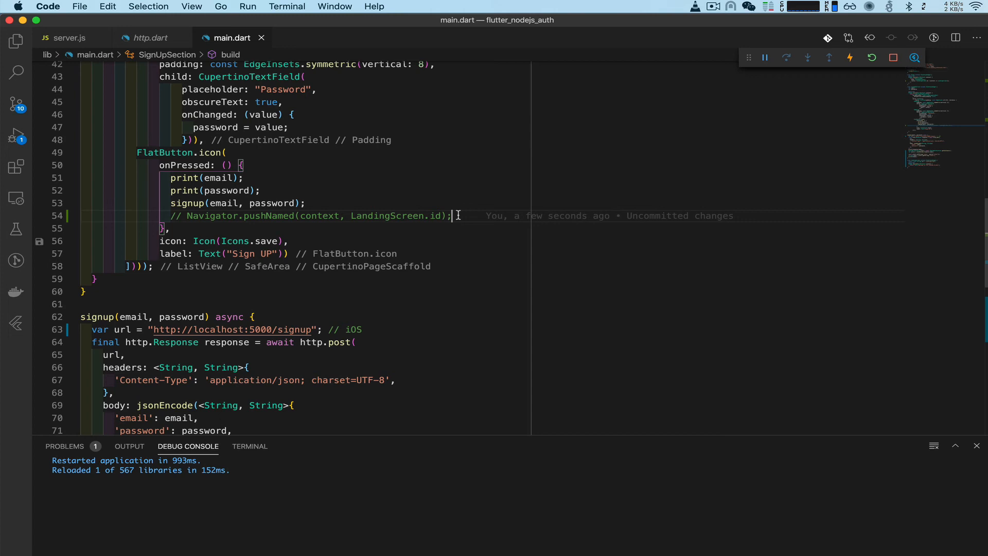
# Step: Wrap Navigator.pushNamed(context, LandingScreen.id) in an if (token != null) check
pyautogui.press('enter')
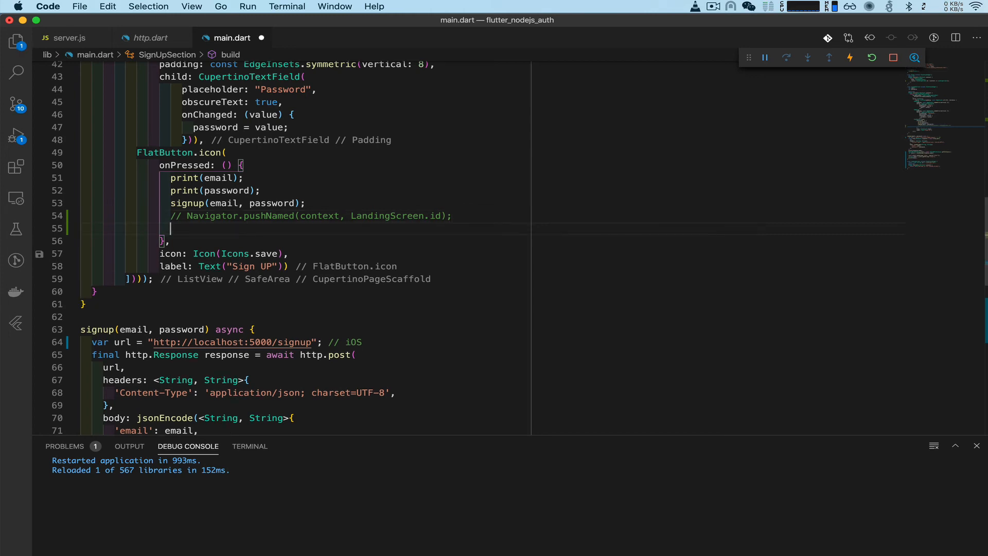
pyautogui.write('if(')
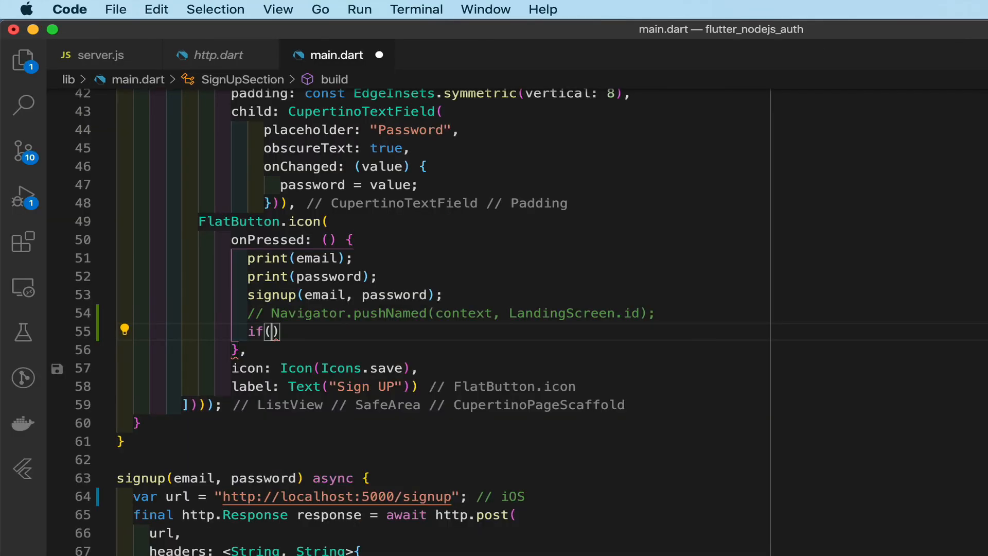
pyautogui.write('toe')
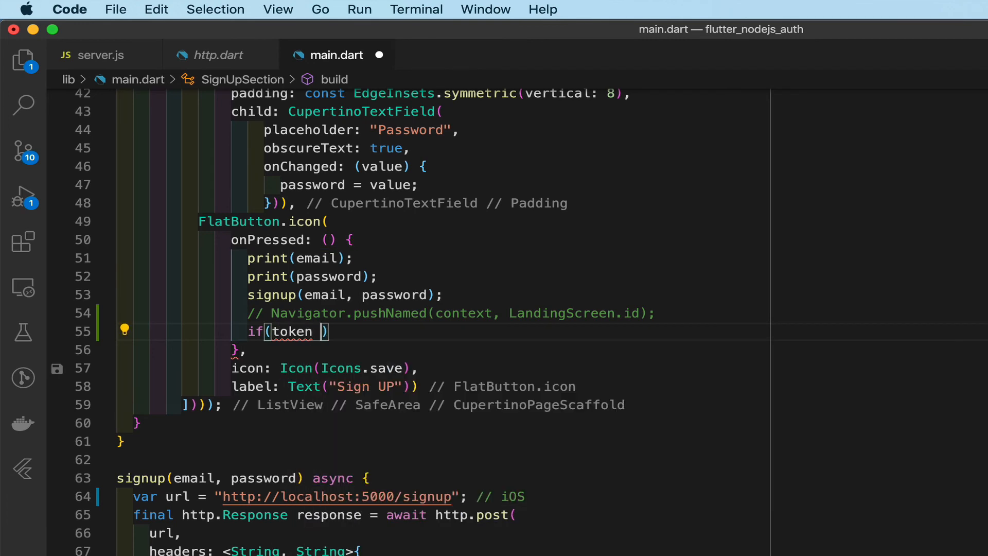
pyautogui.write('!=')
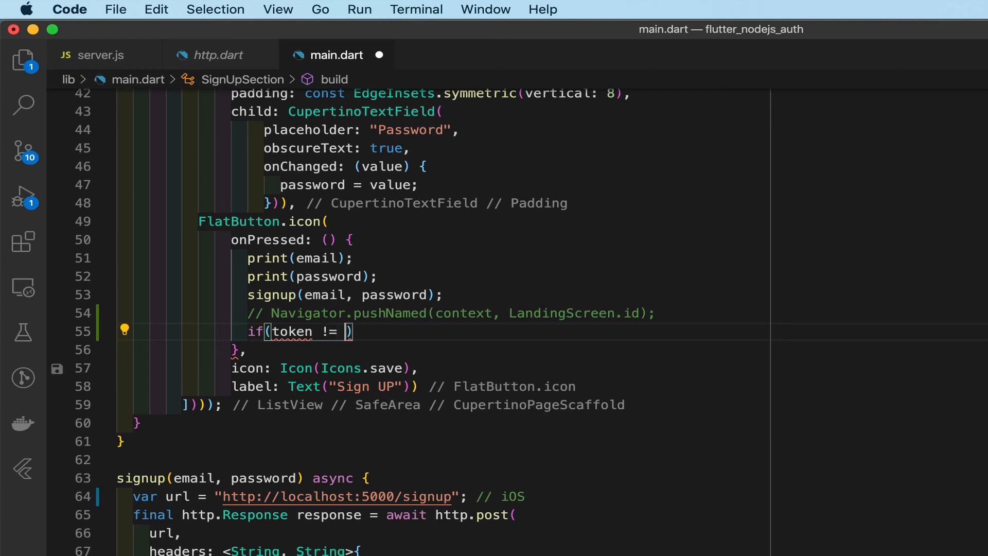
pyautogui.write('null')
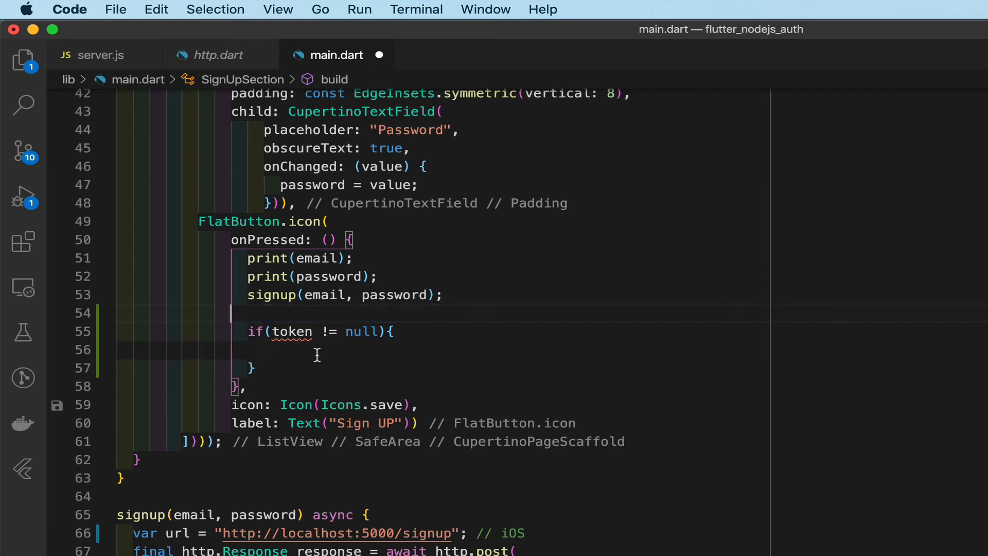
pyautogui.write('Navigator.pushNamed(context, LandingScreen.id);')
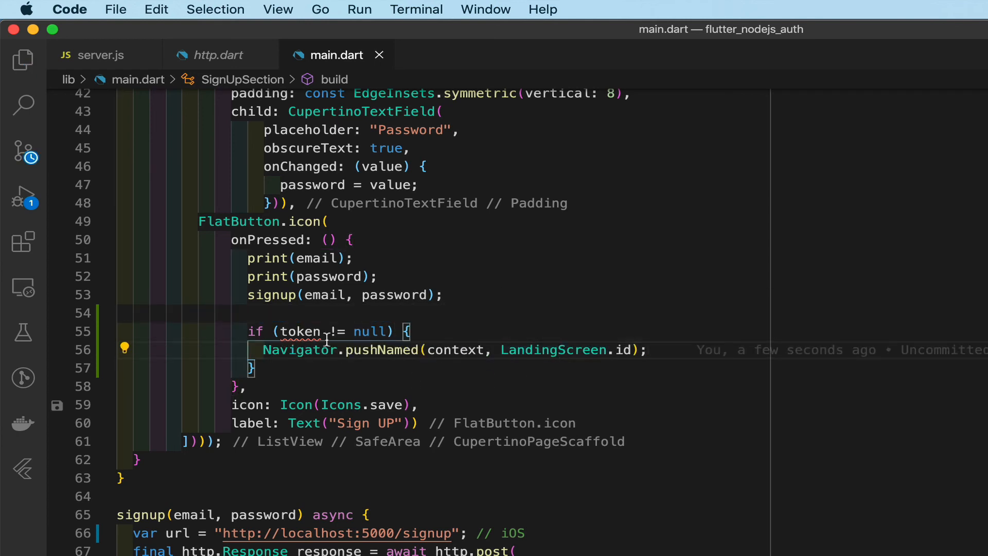
pyautogui.scroll(-3)
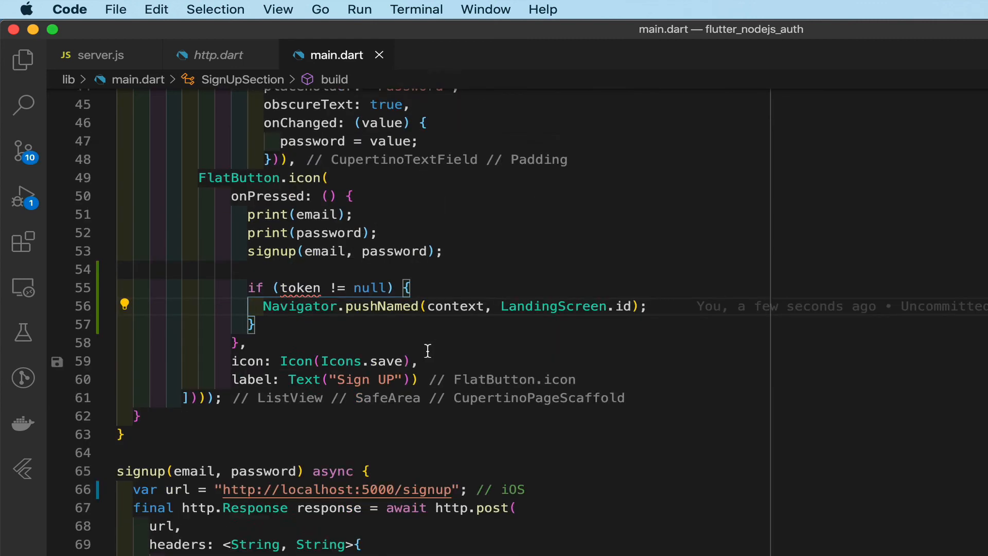
pyautogui.scroll(-3)
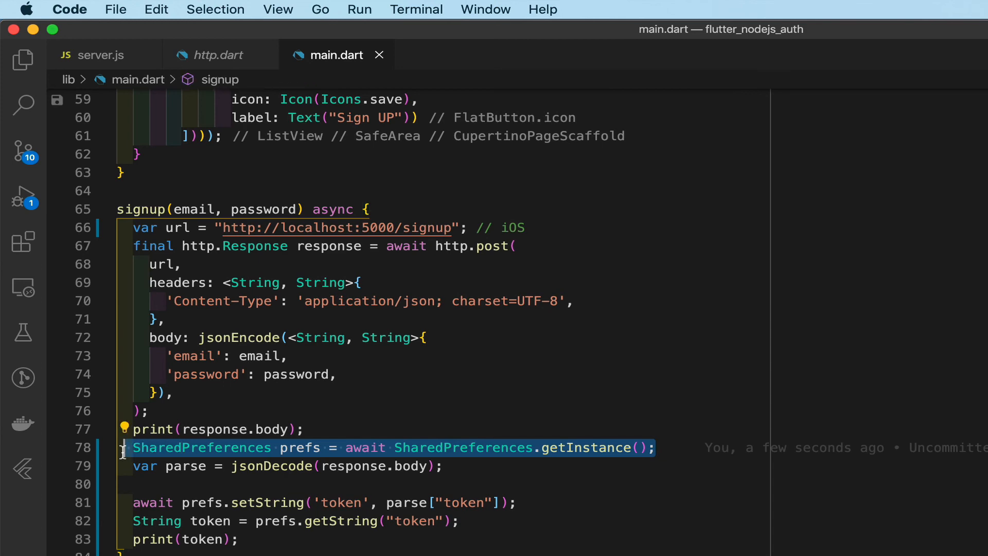
pyautogui.scroll(3)
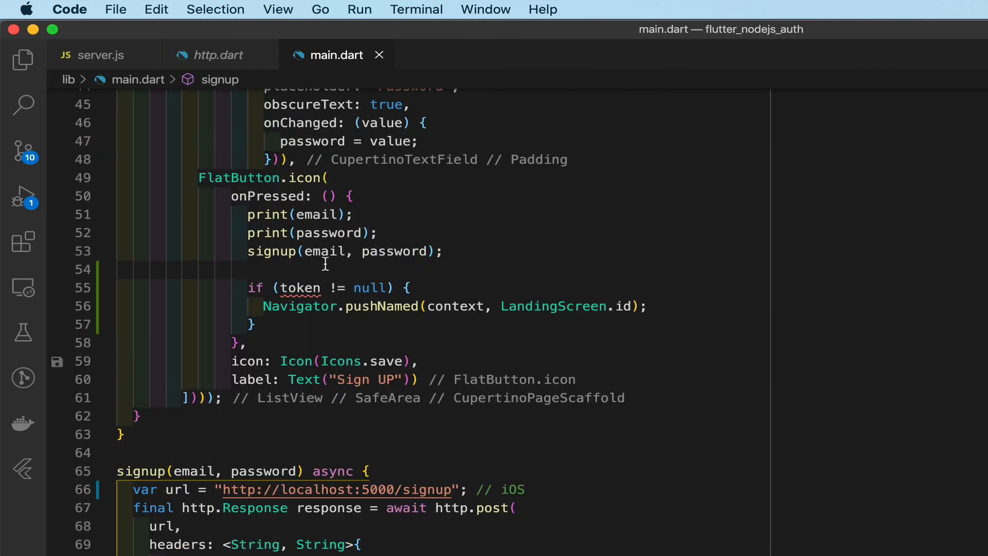
# Step: Make onPressed async, await SharedPreferences.getInstance(), and read String token = prefs.getString("token")
pyautogui.write('SharedPreferences prefs = await SharedPreferences.getInstance();')
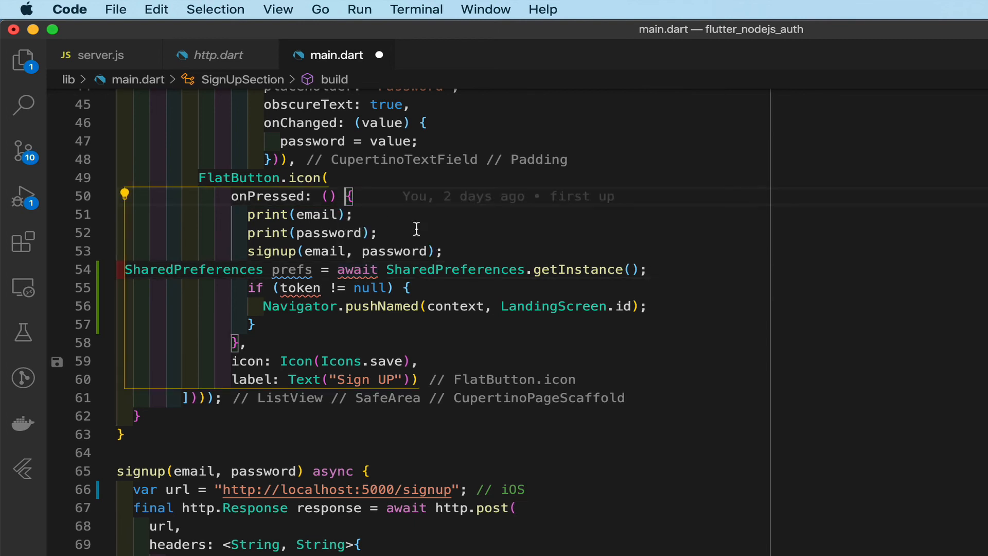
pyautogui.write('async')
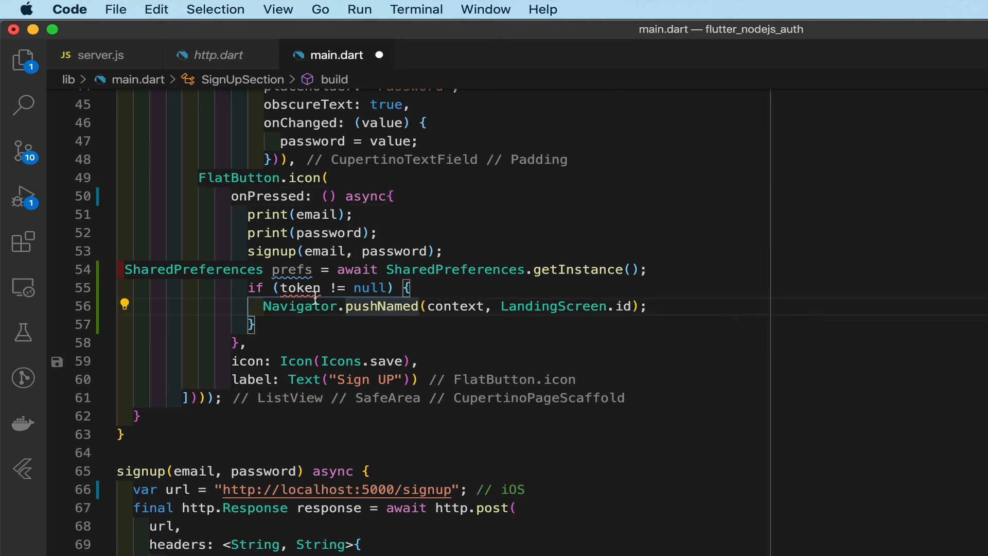
pyautogui.press('enter')
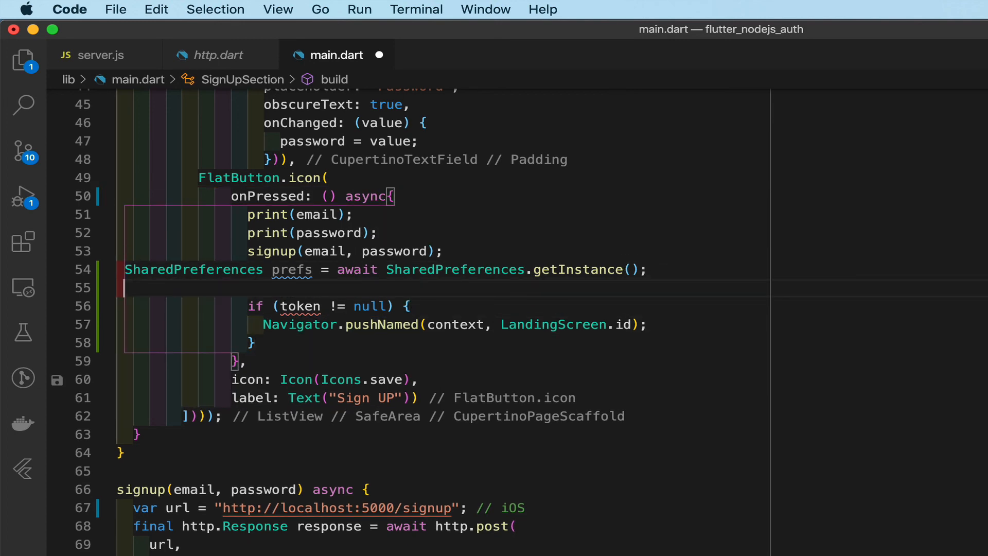
pyautogui.scroll(-3)
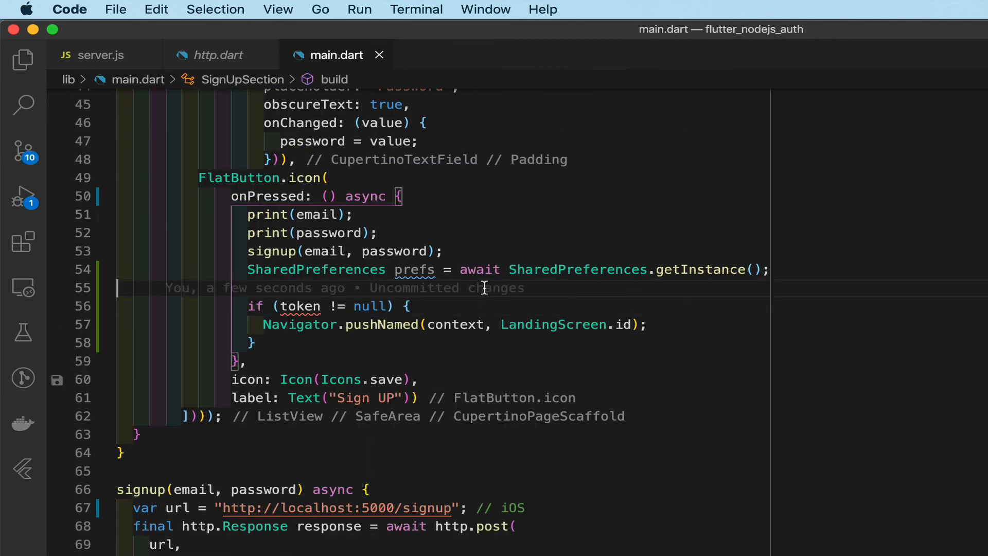
pyautogui.write('String token = prefs.getString("token");')
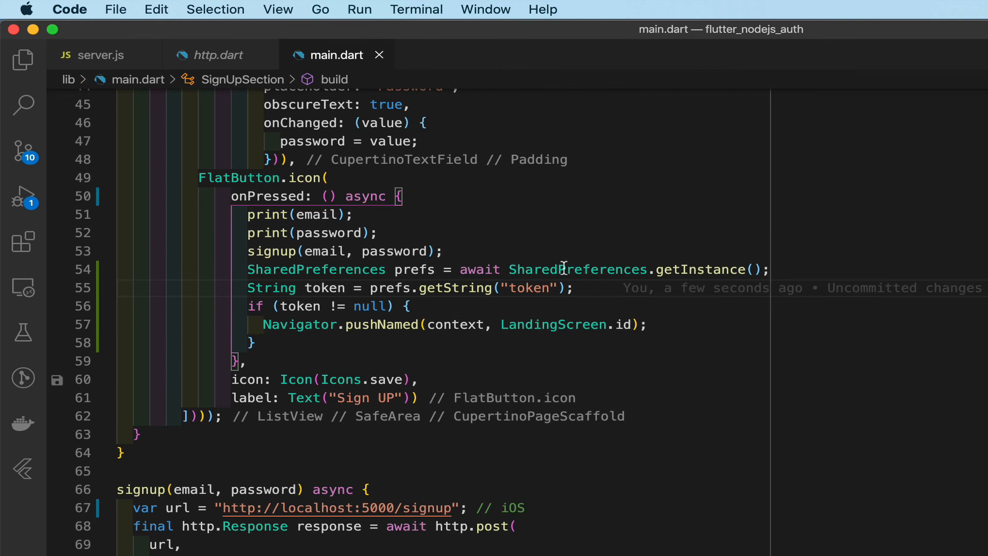
pyautogui.moveTo(576, 268)
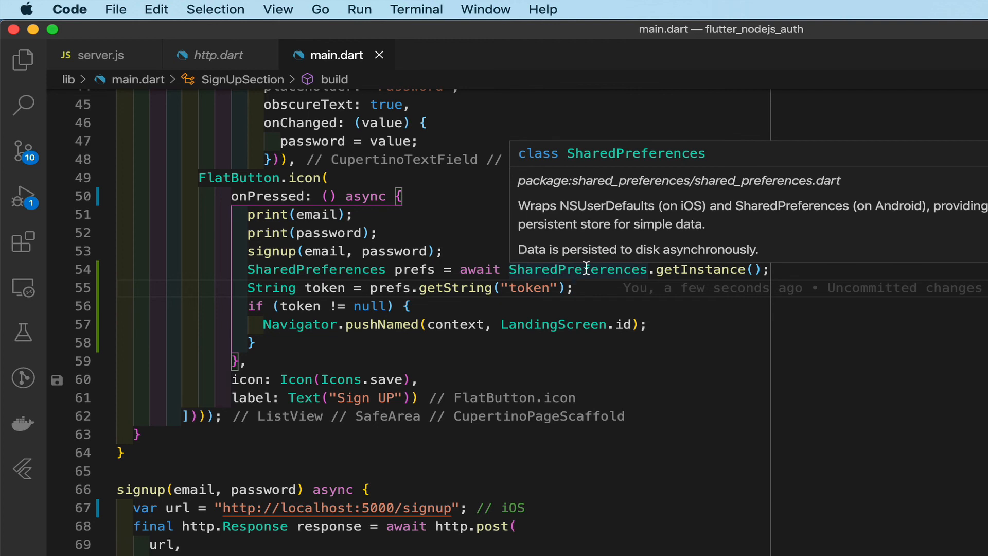
pyautogui.moveTo(465, 293)
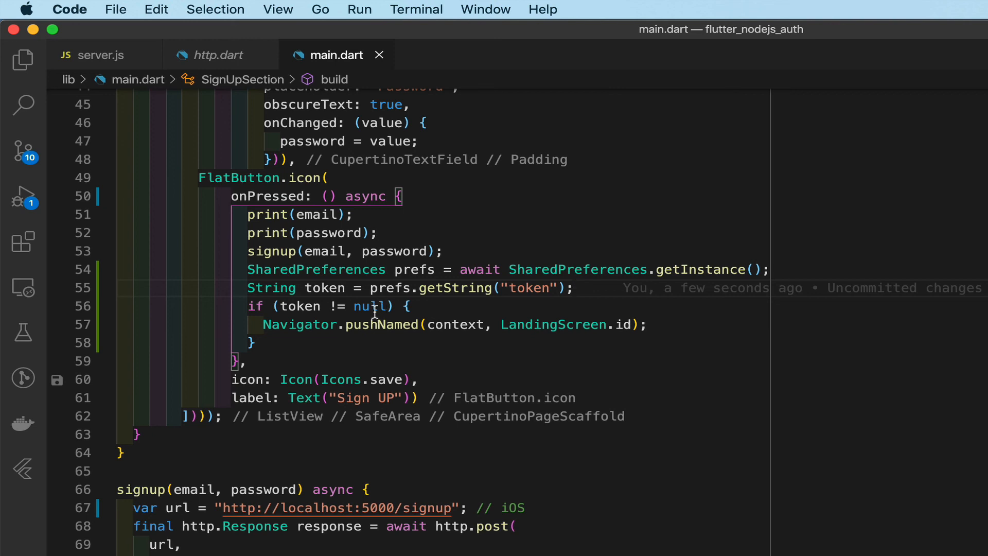
pyautogui.moveTo(231, 214); pyautogui.dragTo(378, 233)
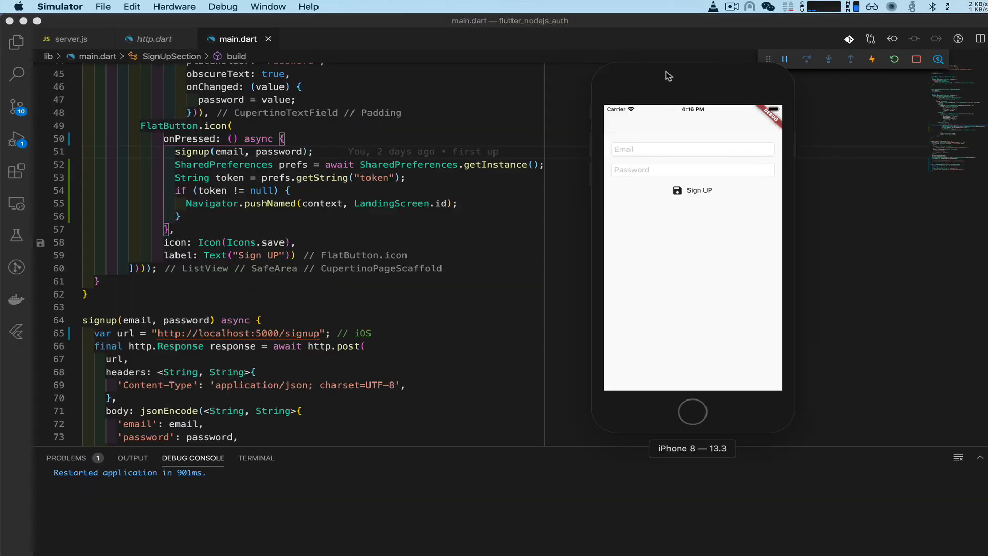
pyautogui.write('asfdasdf')
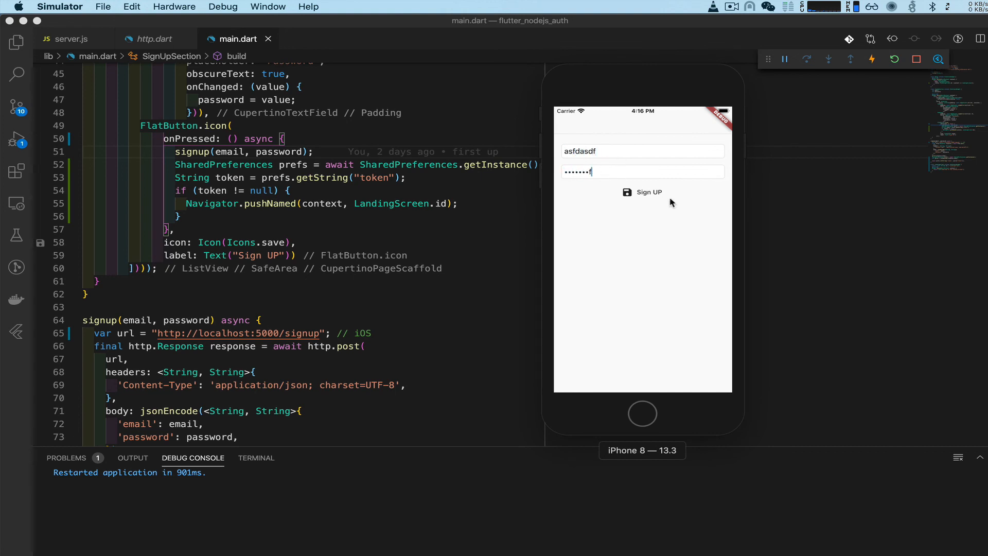
pyautogui.click(643, 191)
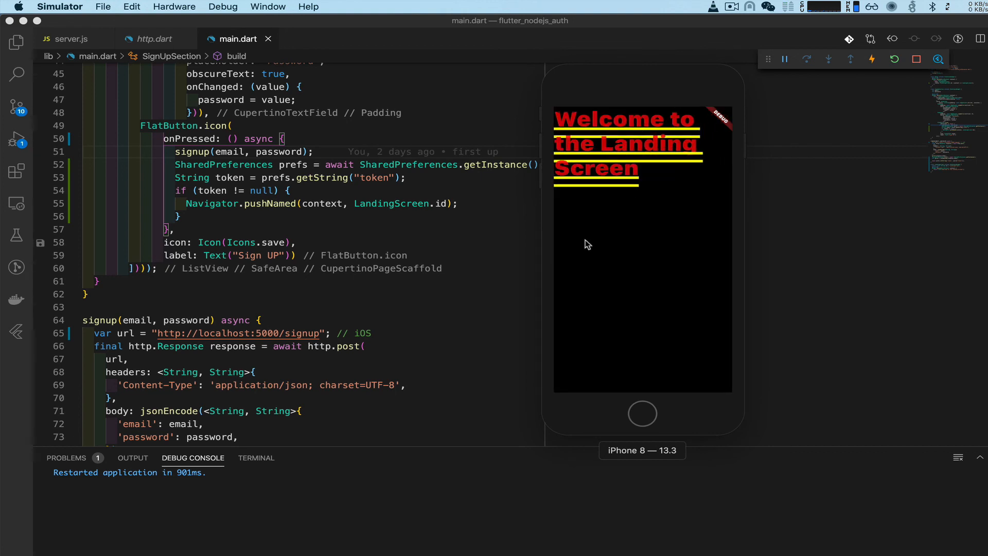